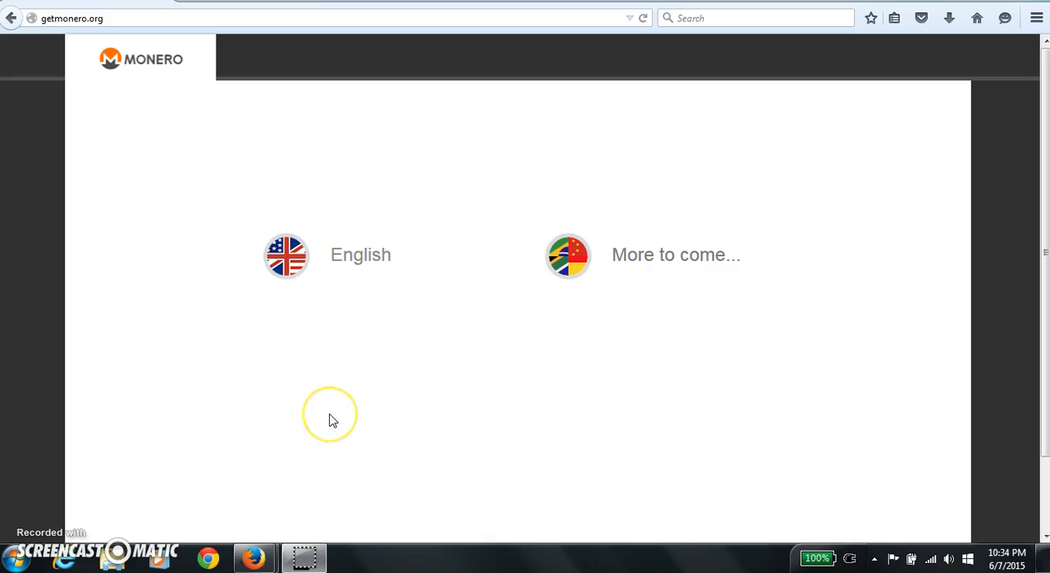
pyautogui.moveTo(332, 420)
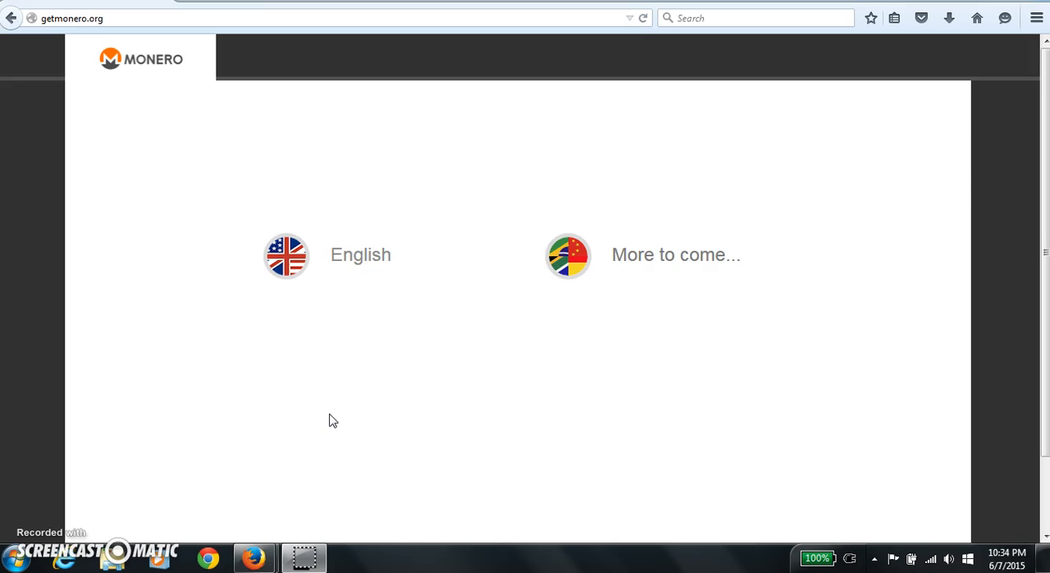
pyautogui.moveTo(348, 269)
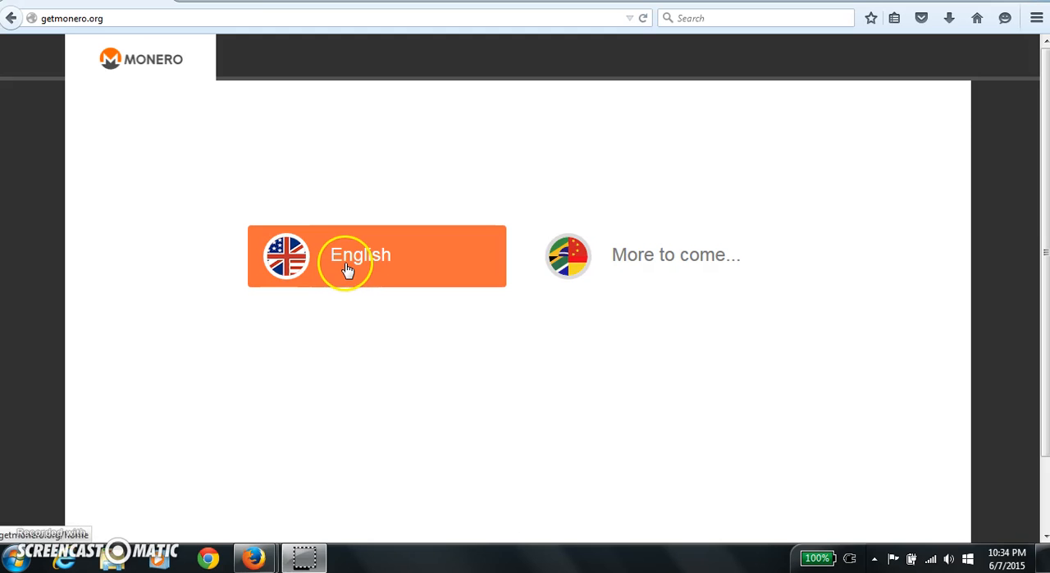
# Enter the English version of getmonero.org, landing on the Monero homepage
pyautogui.click(359, 256)
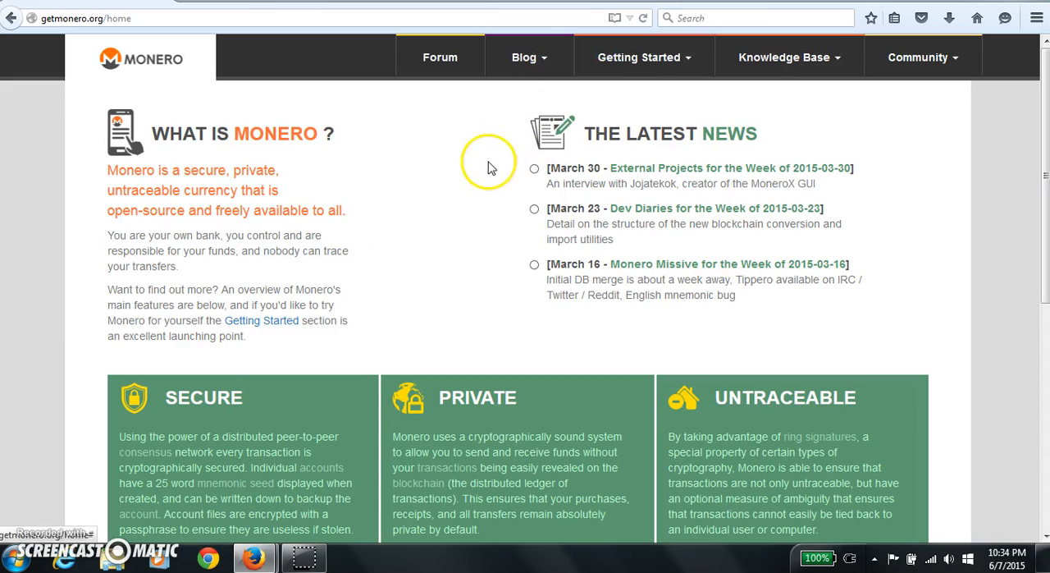
pyautogui.moveTo(472, 167)
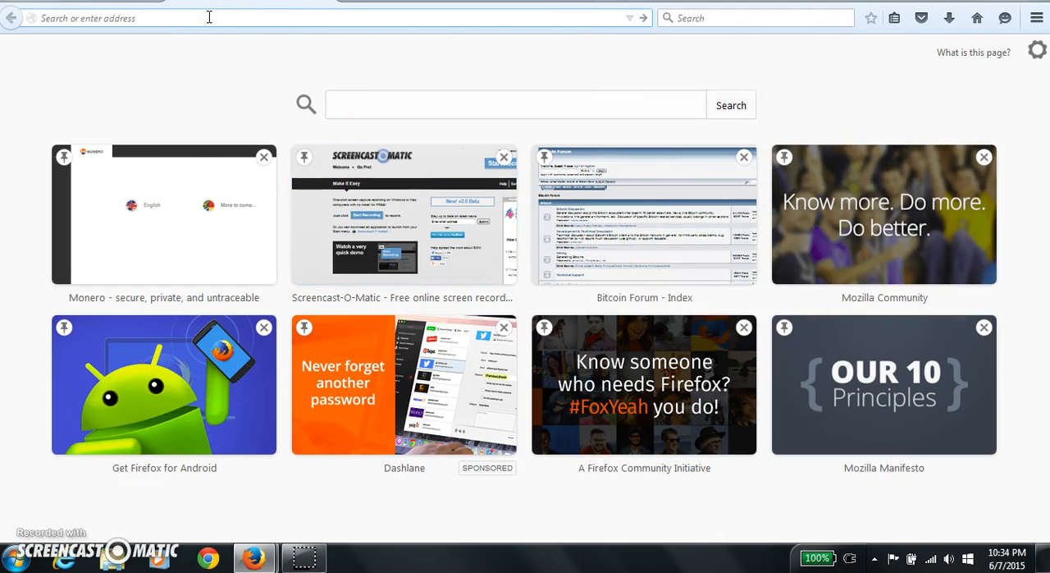
# Search the web for 'enable virtualization in bios' from the address bar
pyautogui.write('enable vir')
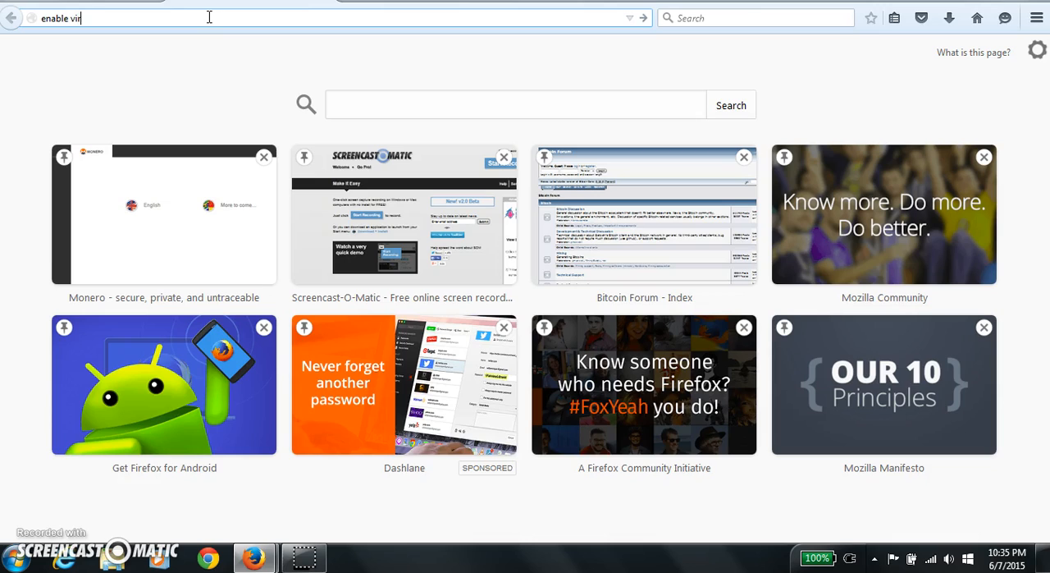
pyautogui.write('tualization')
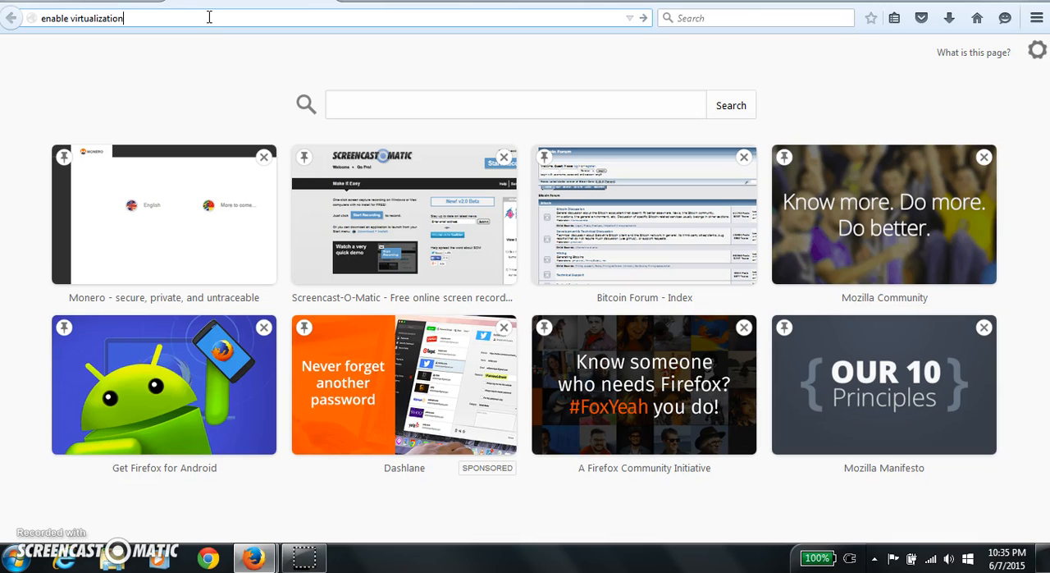
pyautogui.write('in b')
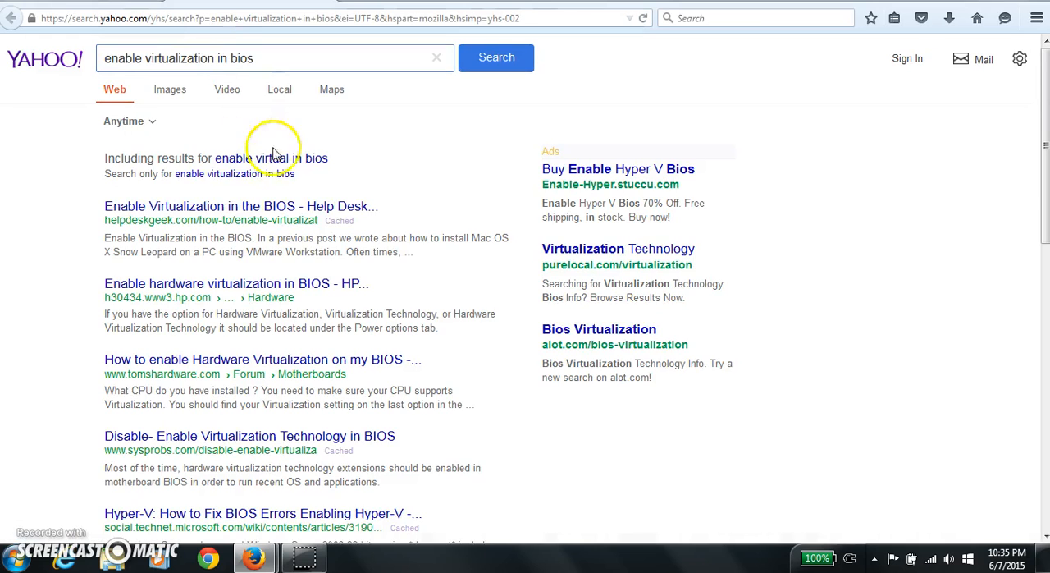
pyautogui.moveTo(132, 282)
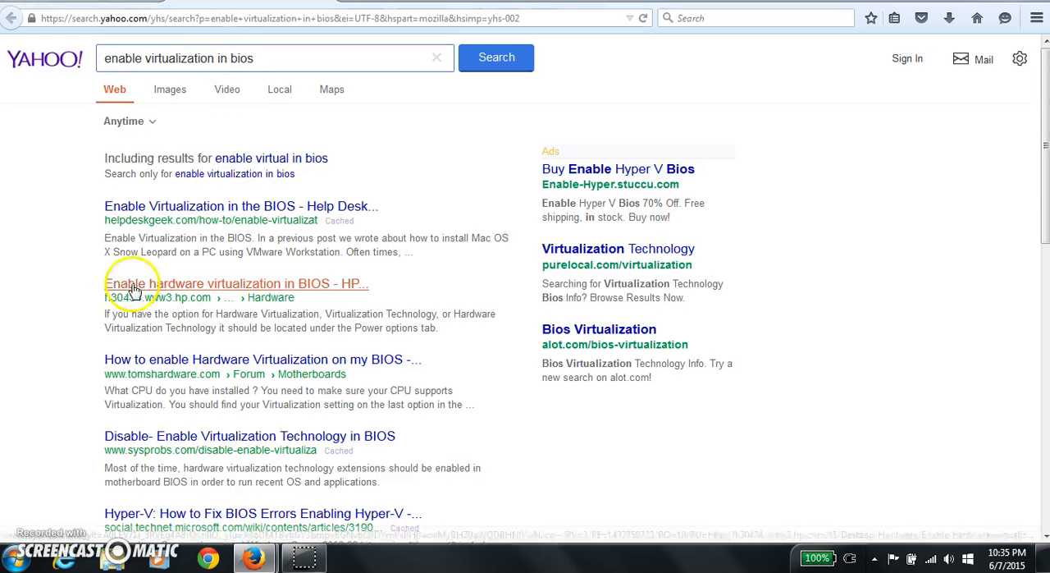
pyautogui.moveTo(211, 359)
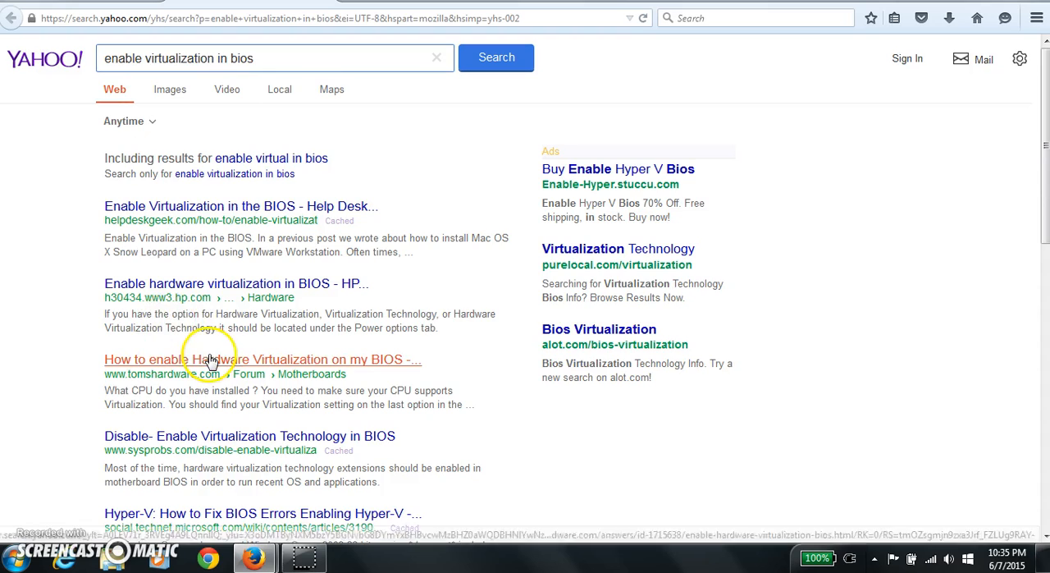
# Check the Tom's Hardware forum answer, then view image results of BIOS setup screenshots
pyautogui.click(263, 359)
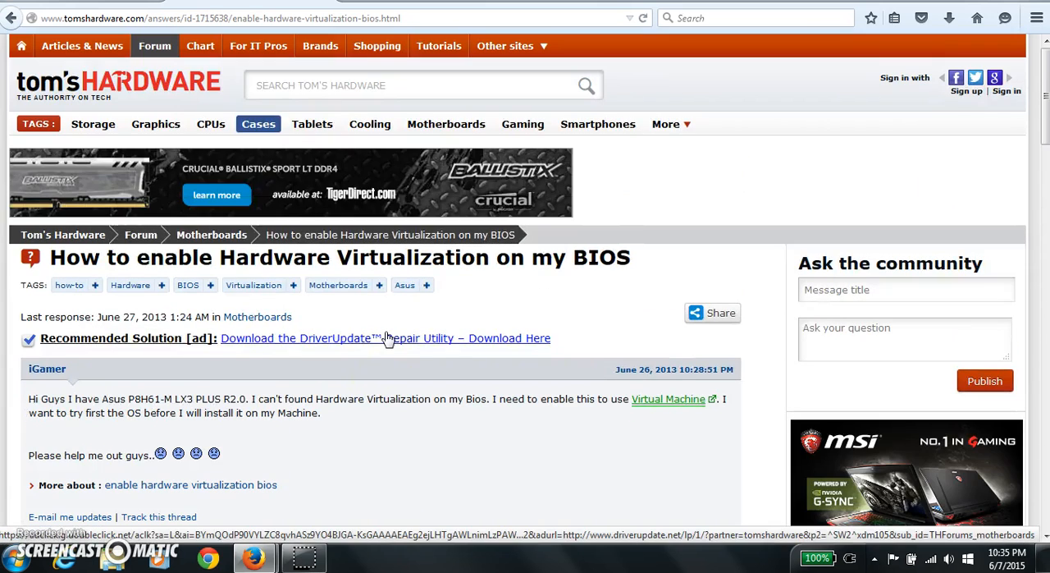
pyautogui.click(11, 18)
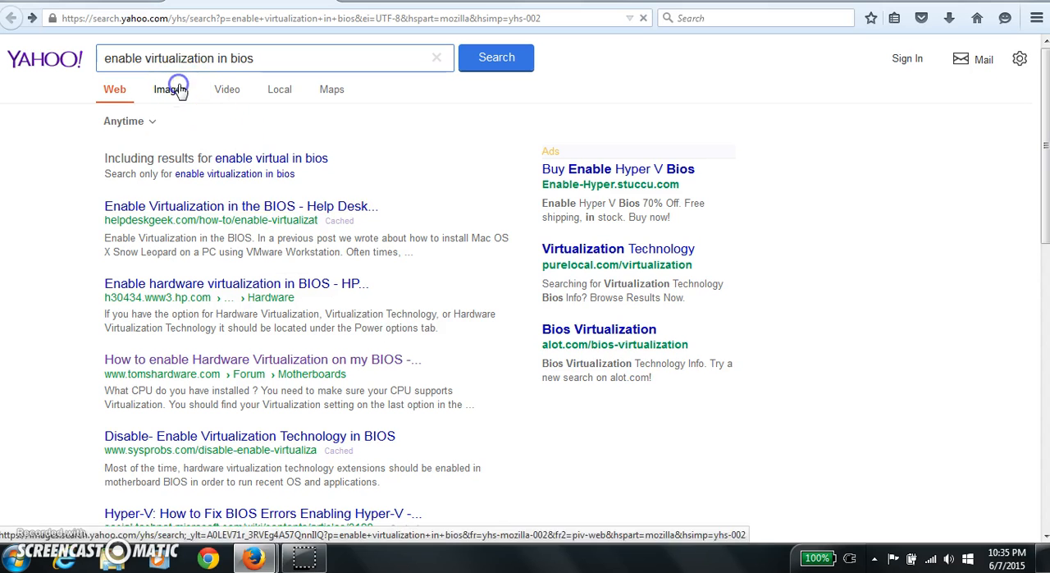
pyautogui.click(171, 89)
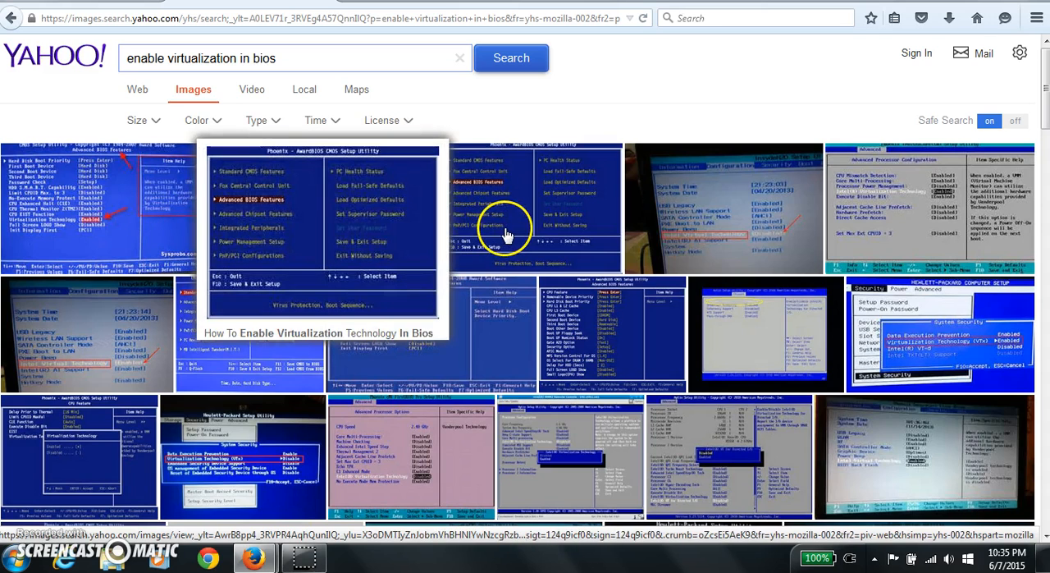
pyautogui.moveTo(665, 435)
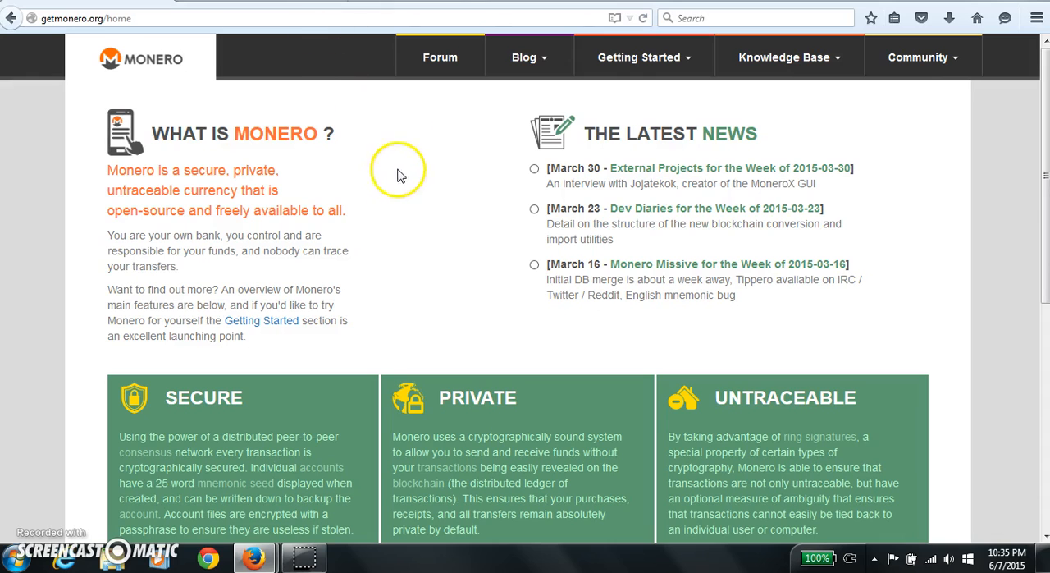
# Reach the Instructables virtual machine guide via the Monero forum's Support board Useful Links thread
pyautogui.click(440, 56)
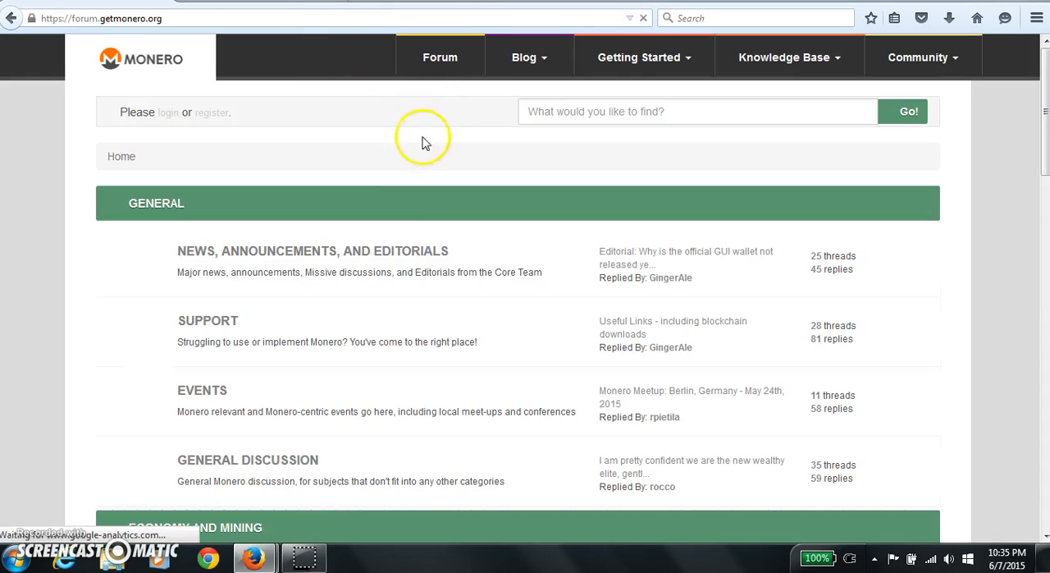
pyautogui.click(207, 320)
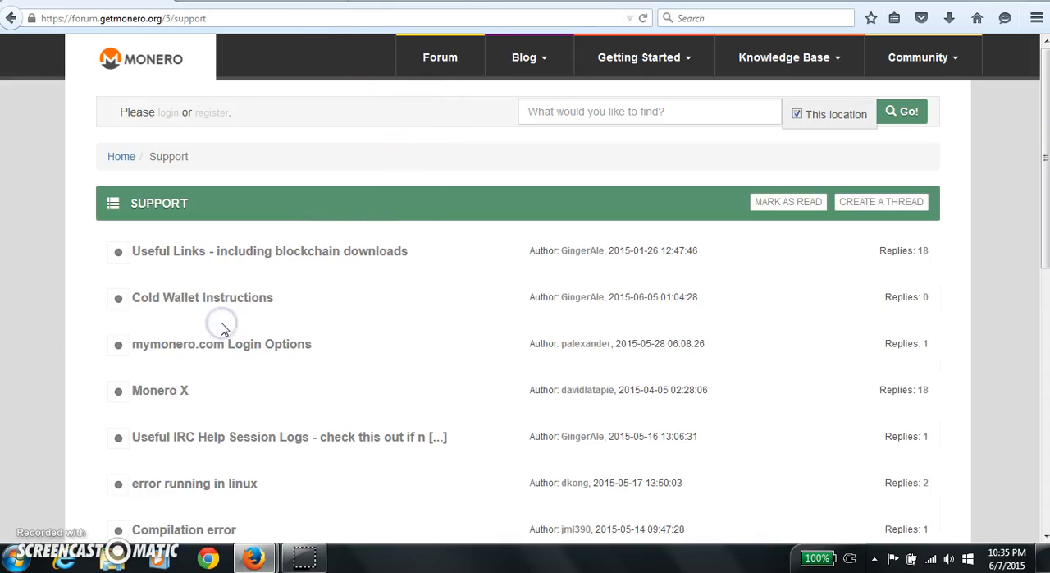
pyautogui.click(270, 249)
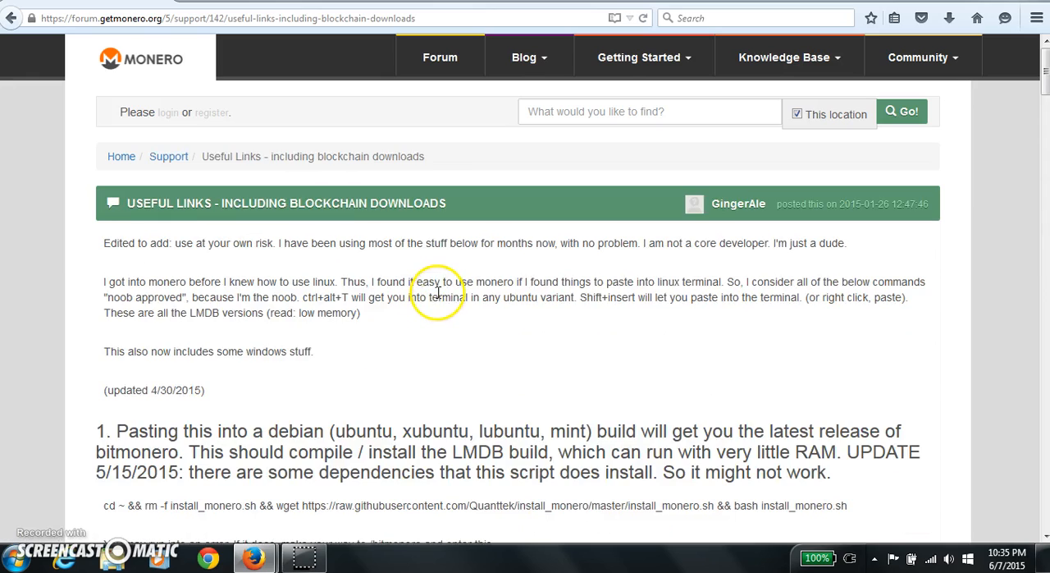
pyautogui.scroll(-3)
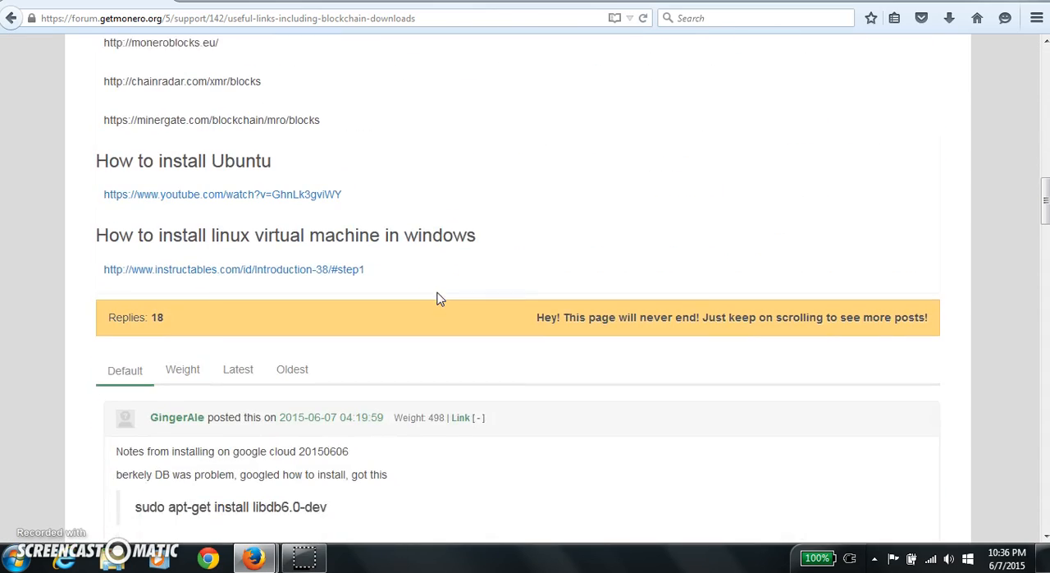
pyautogui.scroll(3)
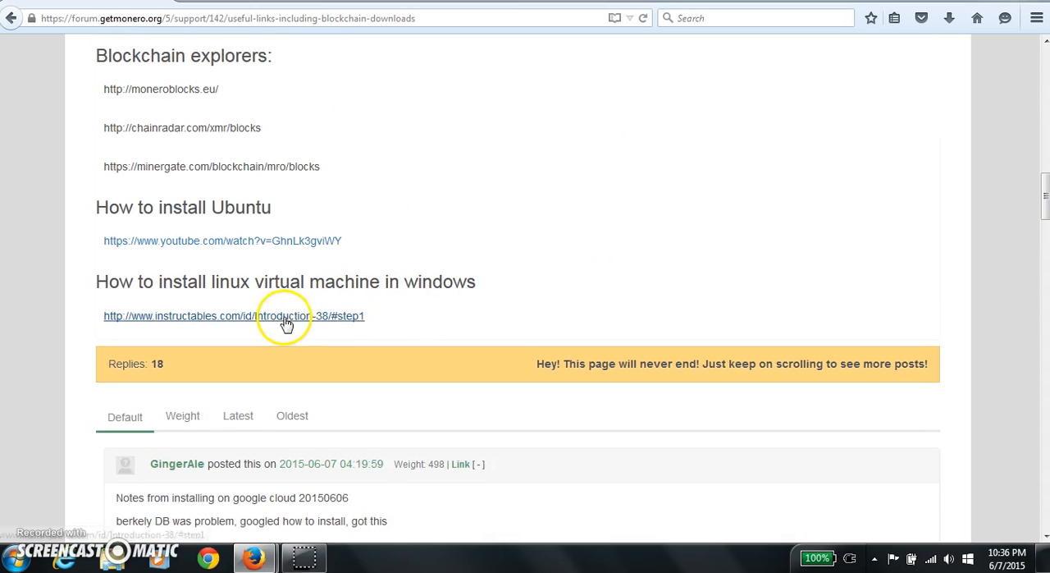
pyautogui.click(233, 315)
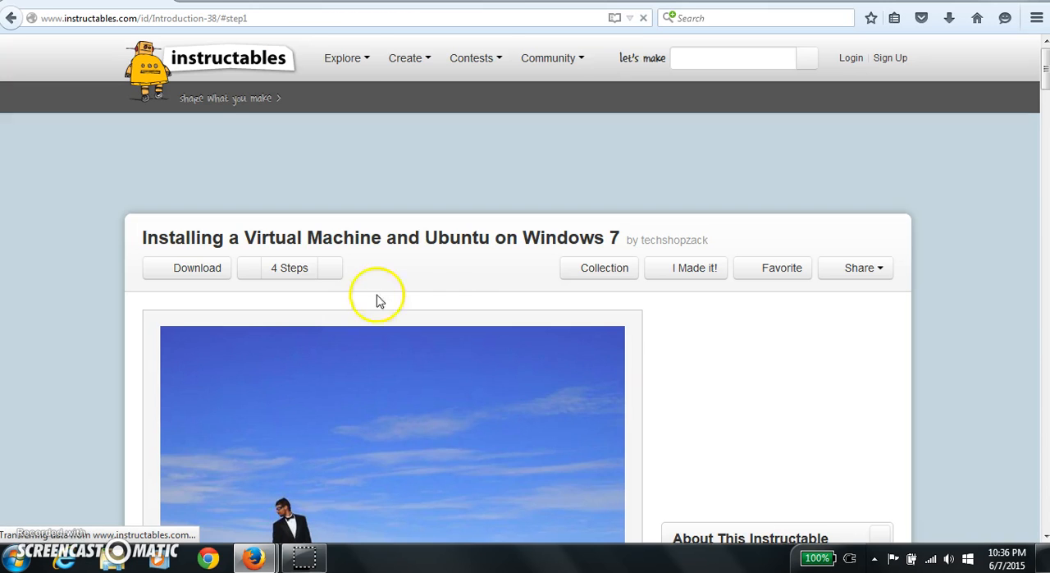
# Read down to step 1 of the guide and follow its link to the VirtualBox downloads page
pyautogui.scroll(-3)
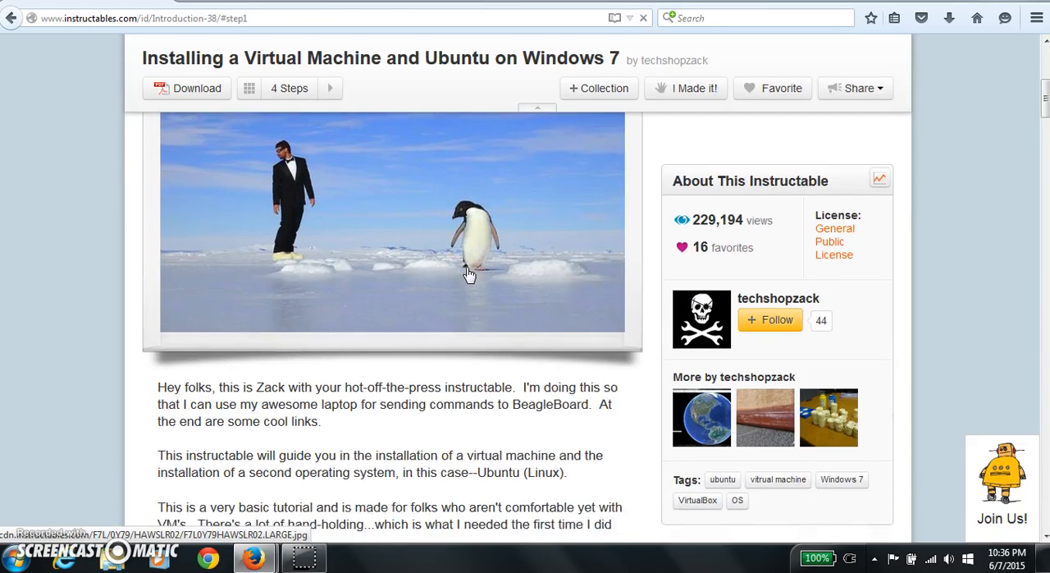
pyautogui.scroll(-3)
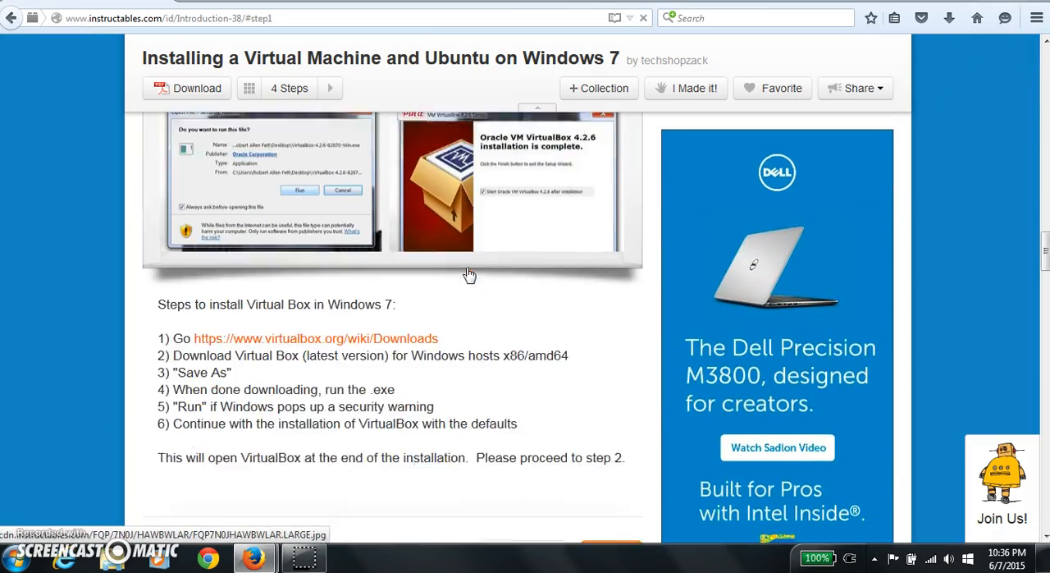
pyautogui.scroll(-3)
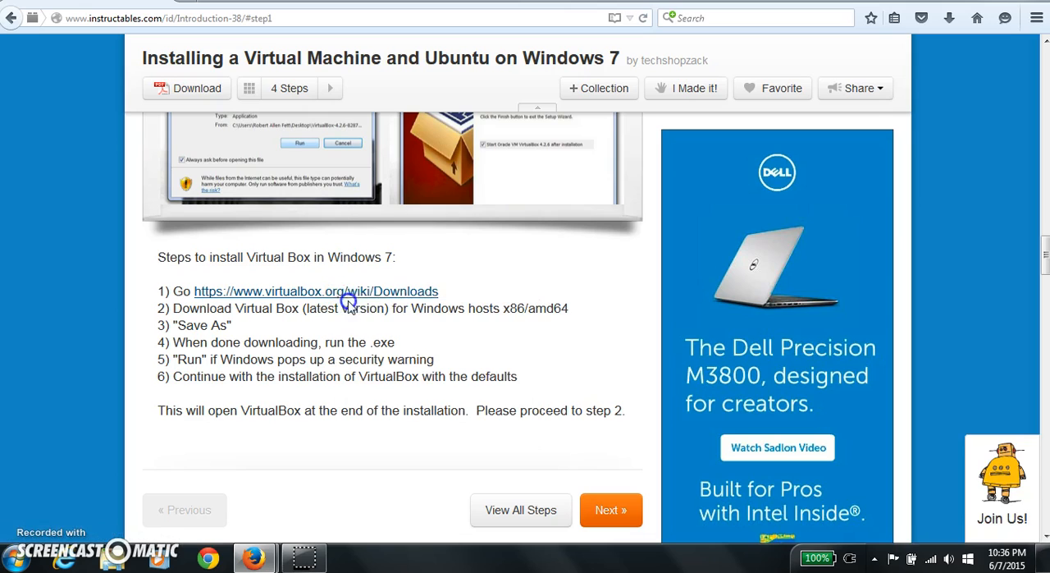
pyautogui.click(315, 292)
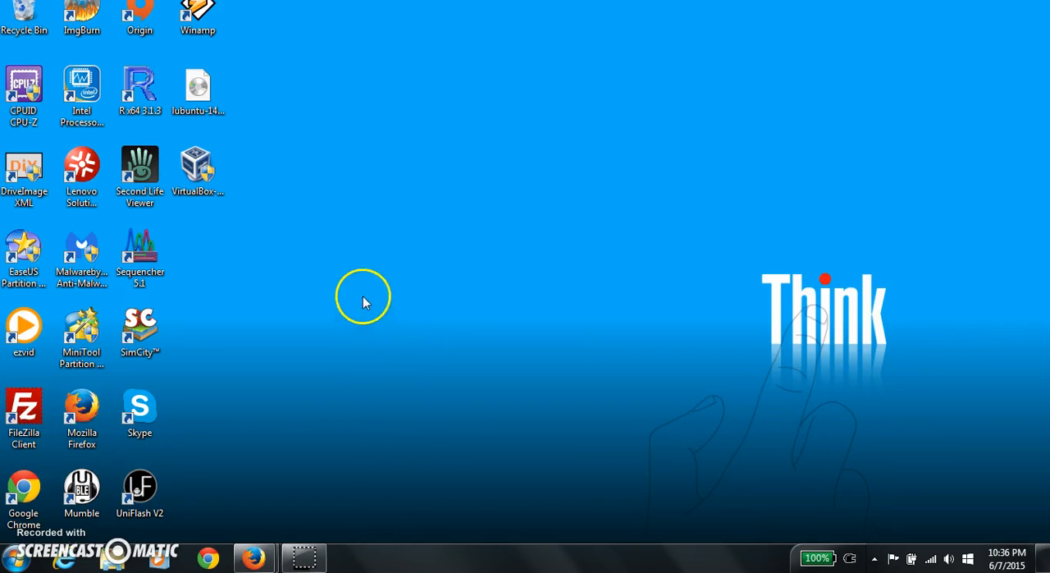
# Run the VirtualBox 4.3.28 installer from the desktop
pyautogui.click(197, 166)
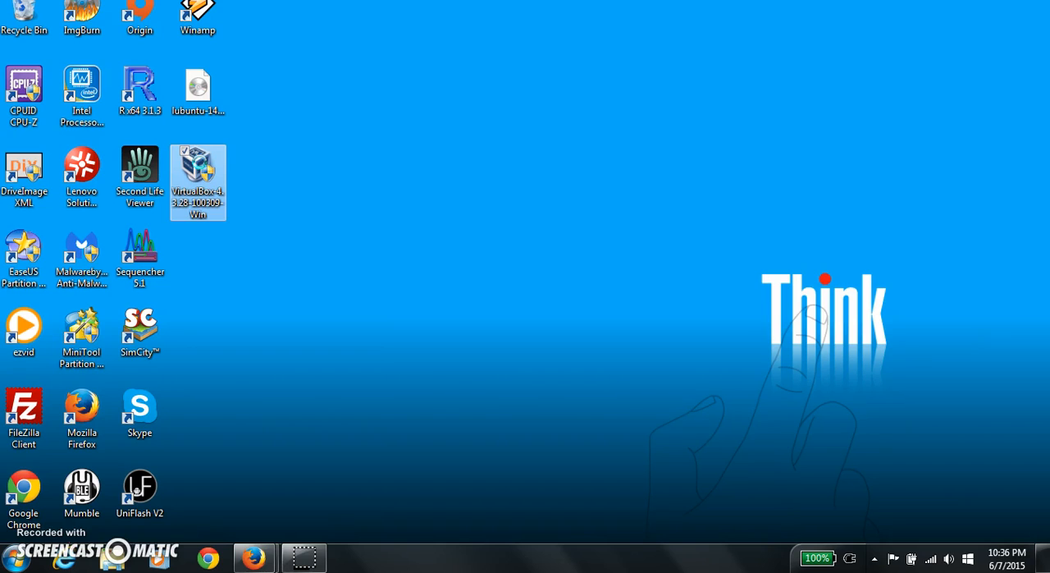
pyautogui.rightClick(197, 180)
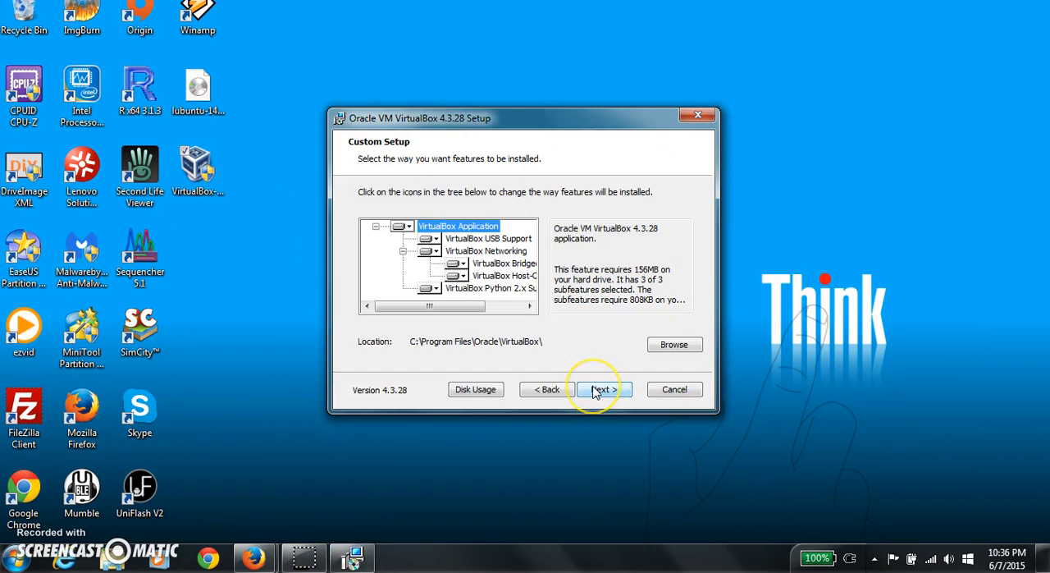
# Install with default features and shortcuts, finishing with VirtualBox set to start afterwards
pyautogui.click(604, 389)
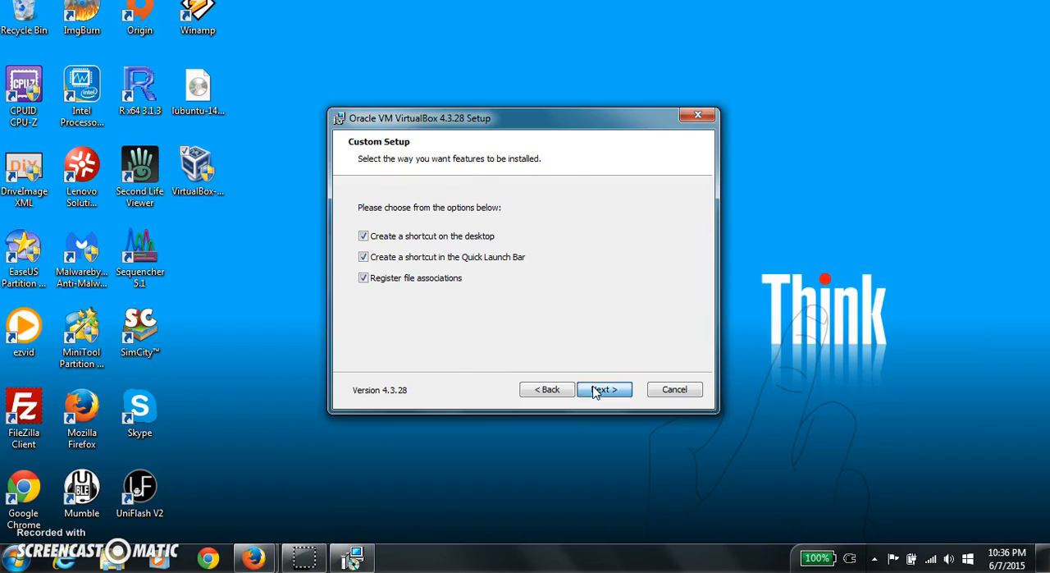
pyautogui.click(604, 389)
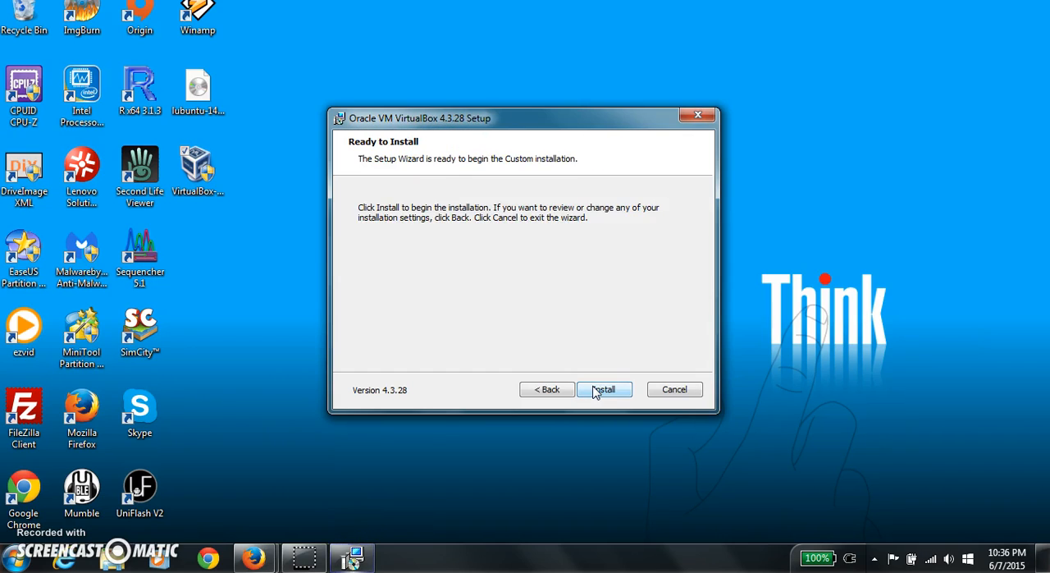
pyautogui.click(604, 389)
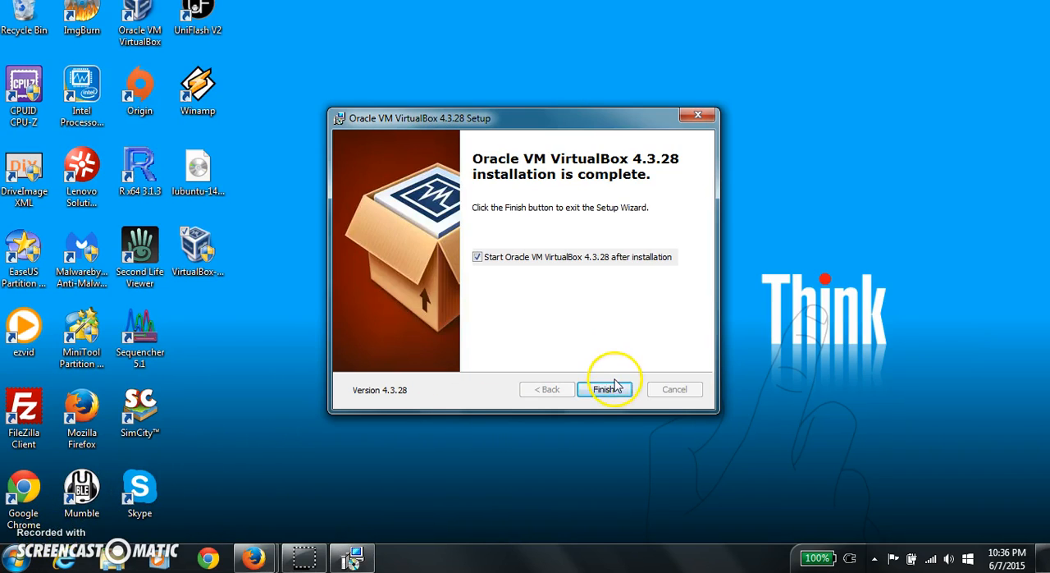
pyautogui.click(607, 389)
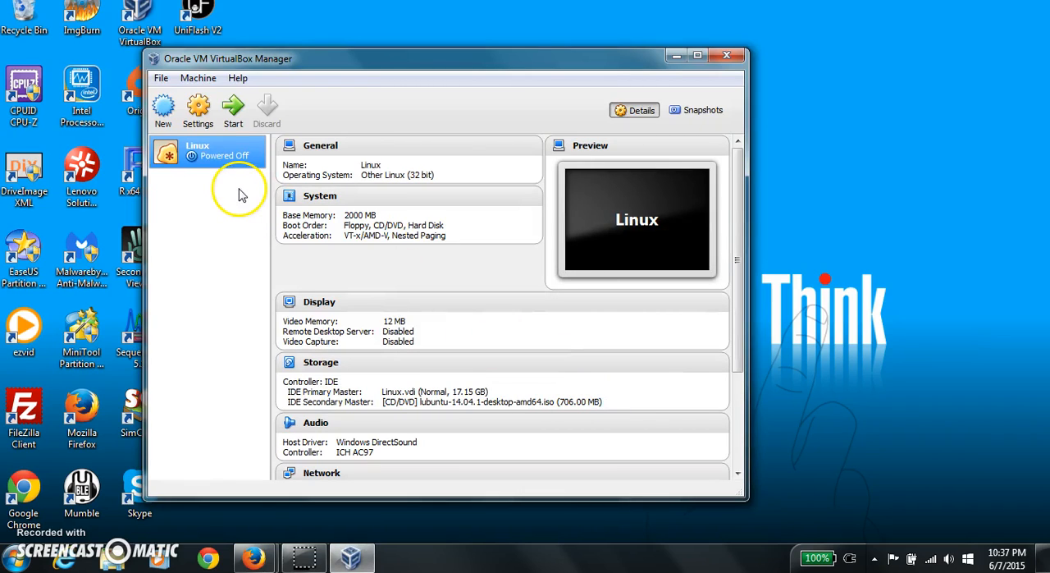
pyautogui.moveTo(210, 156)
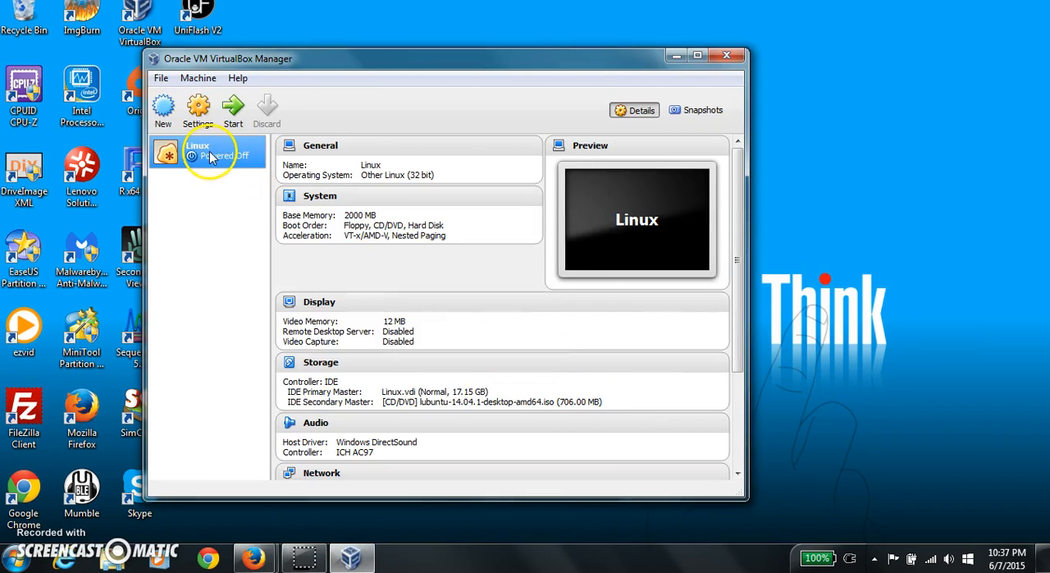
# Remove the old Linux virtual machine along with all its files, then nudge the Manager window right
pyautogui.rightClick(210, 153)
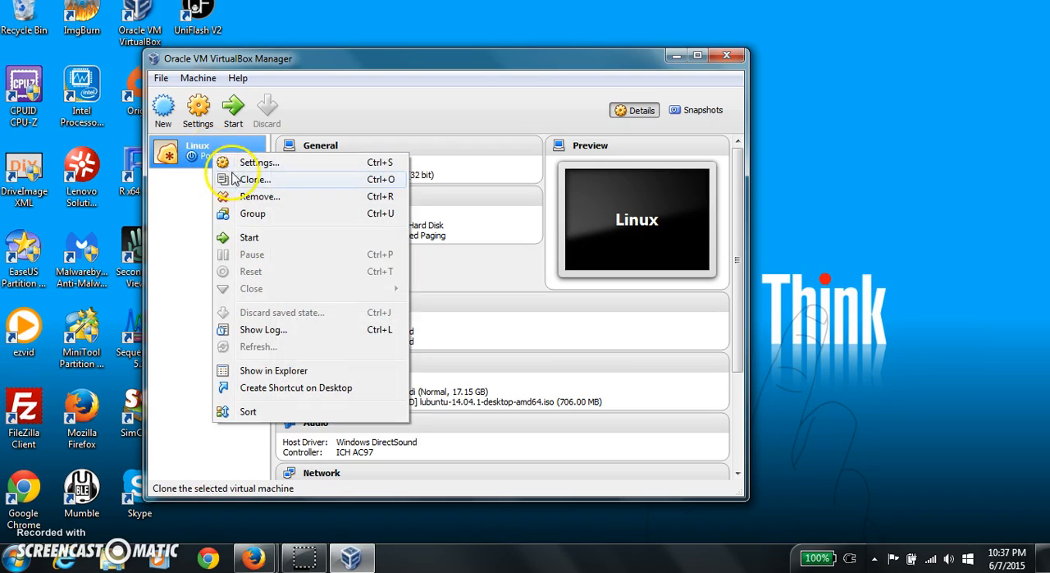
pyautogui.click(259, 197)
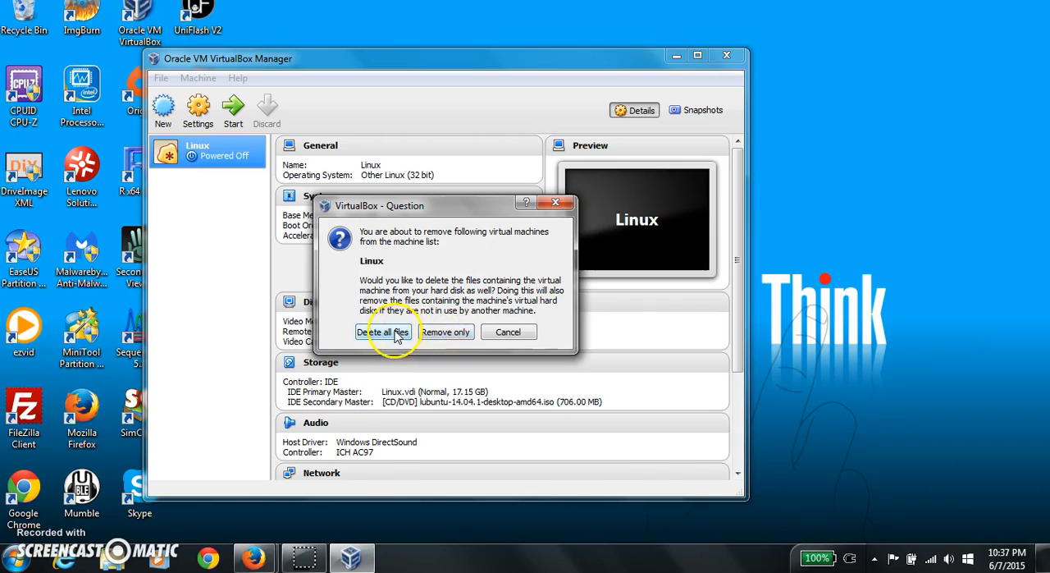
pyautogui.click(384, 331)
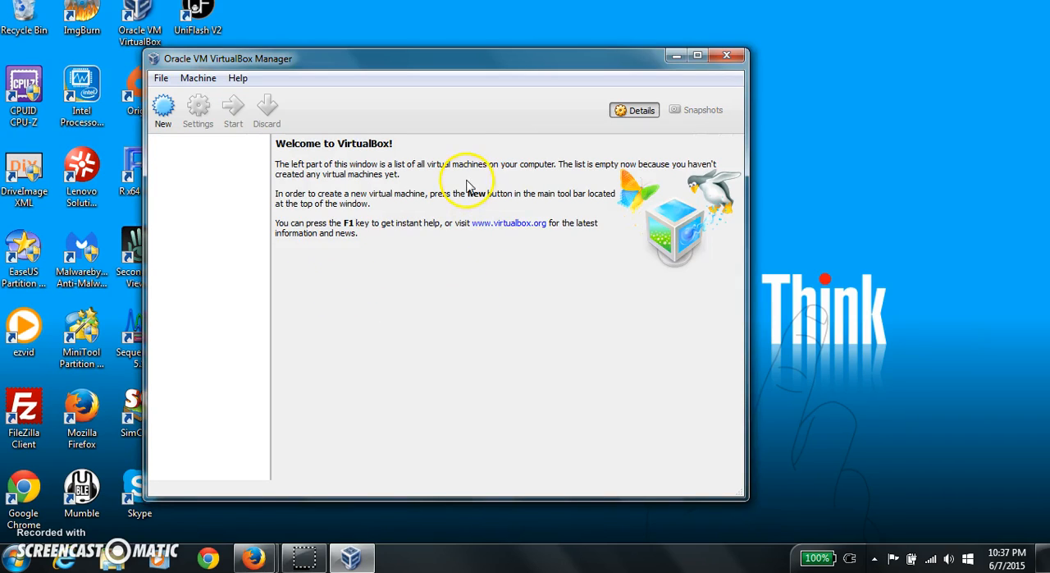
pyautogui.moveTo(420, 65)
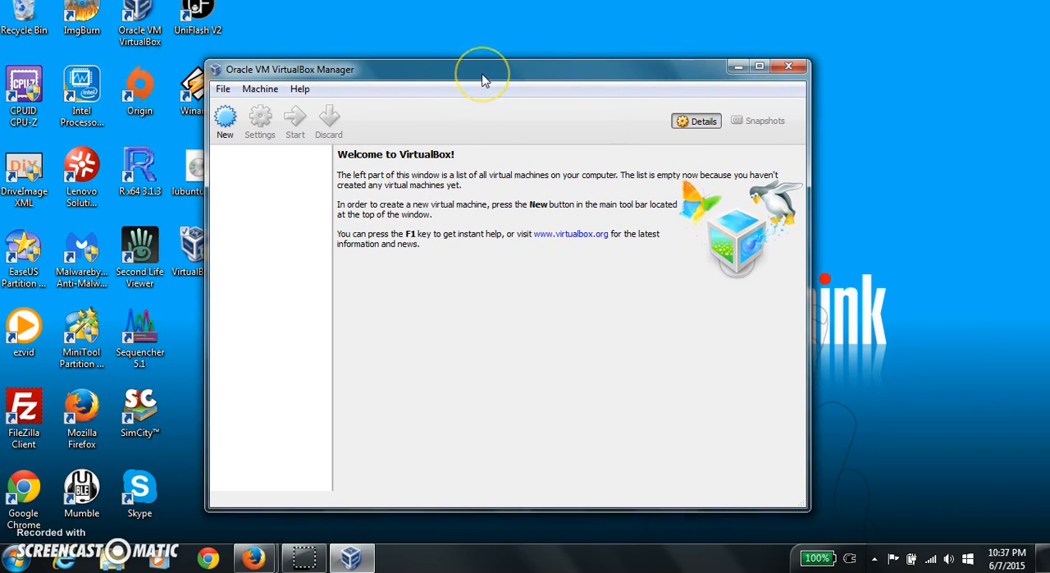
pyautogui.moveTo(482, 69); pyautogui.dragTo(466, 64)
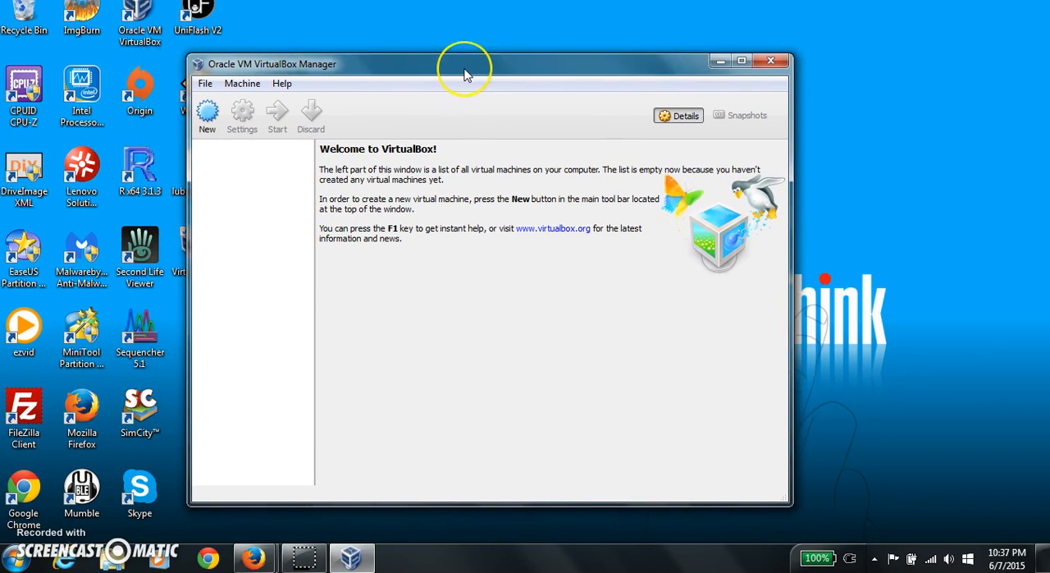
pyautogui.moveTo(466, 74)
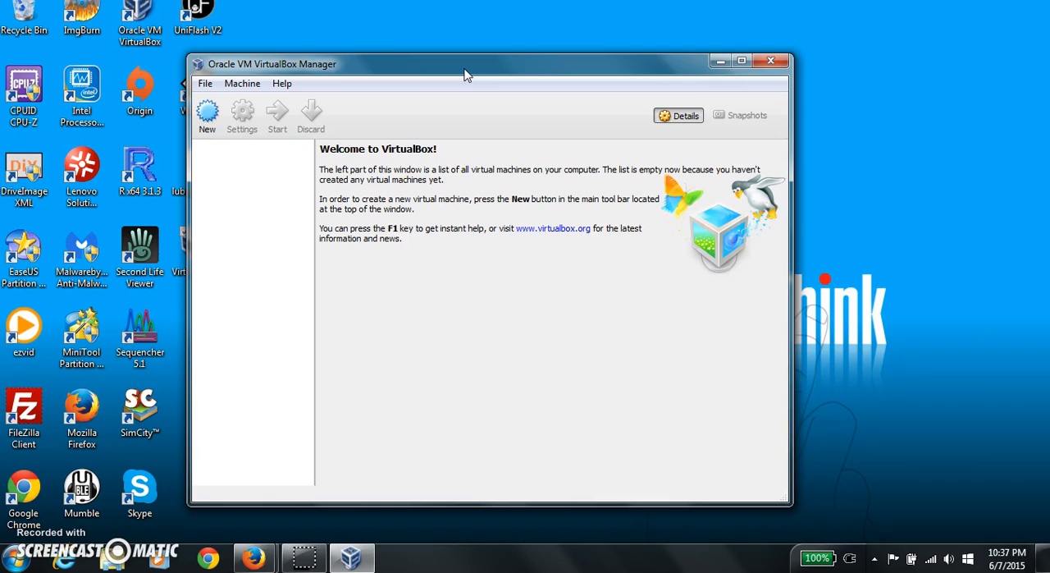
# Bring the Instructables guide forward and advance it to Step 2, Configuring a New Virtual Machine
pyautogui.click(252, 558)
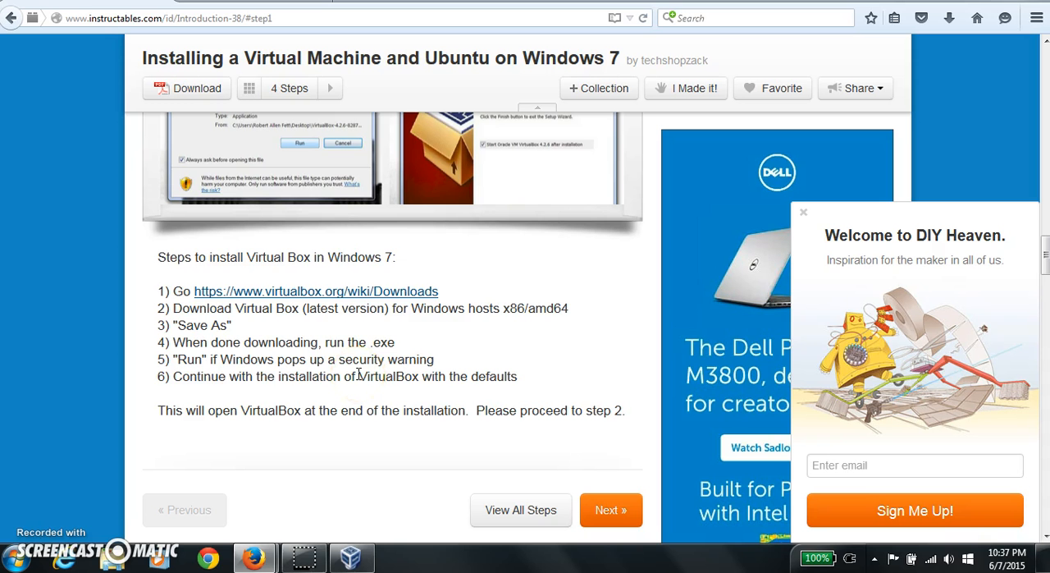
pyautogui.scroll(3)
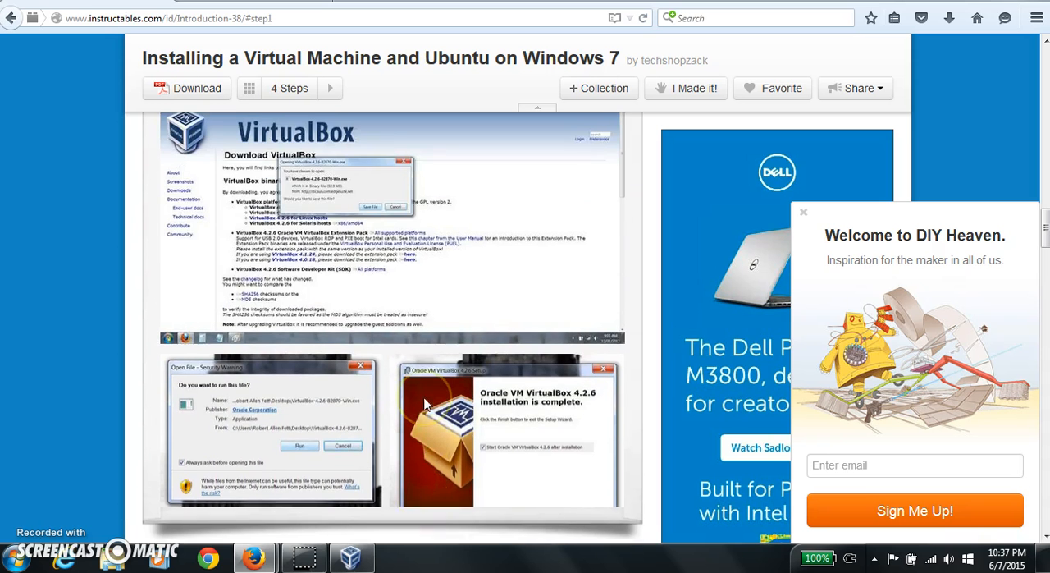
pyautogui.scroll(-3)
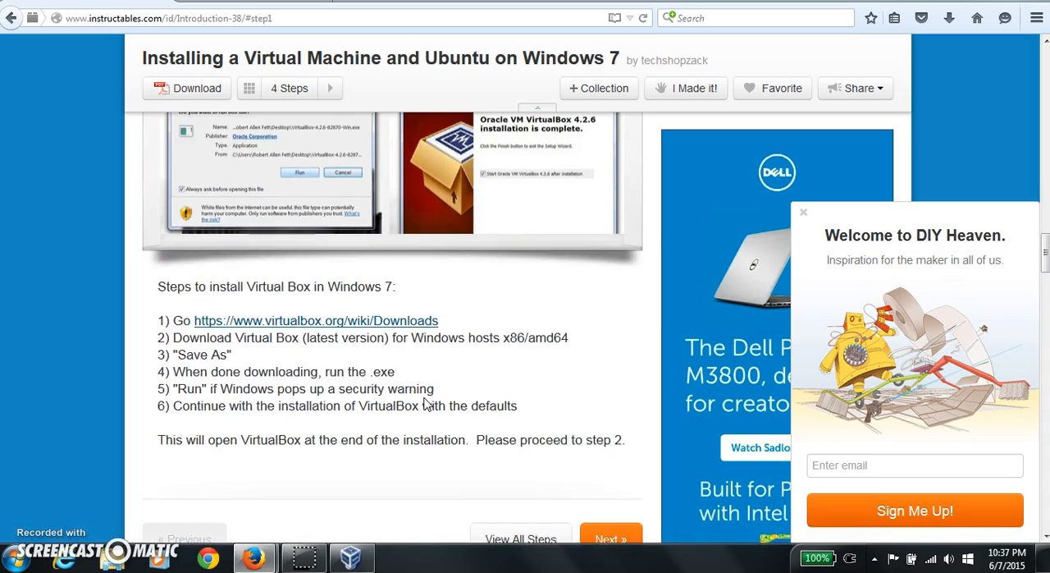
pyautogui.click(610, 495)
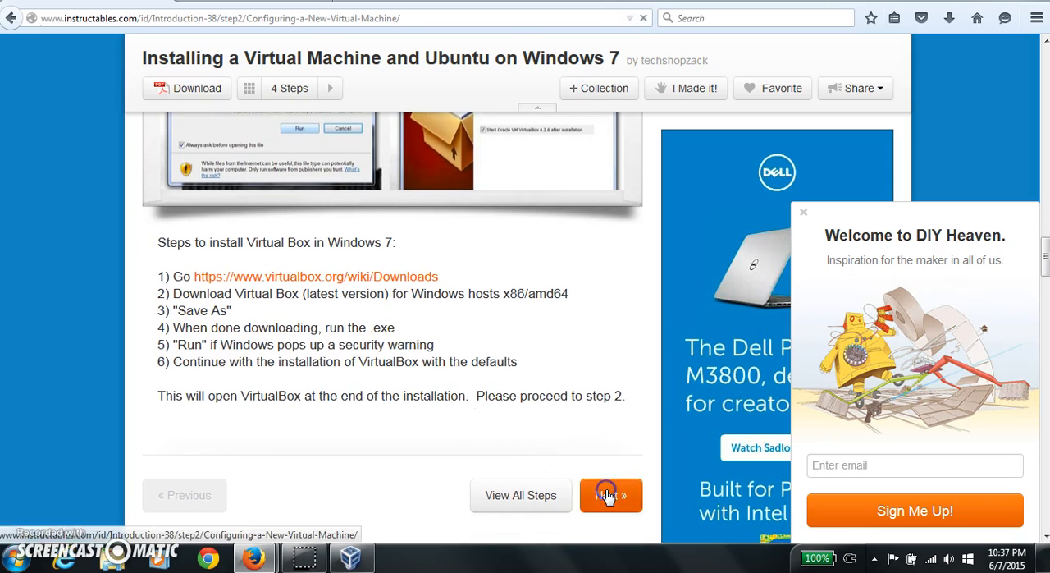
pyautogui.click(610, 495)
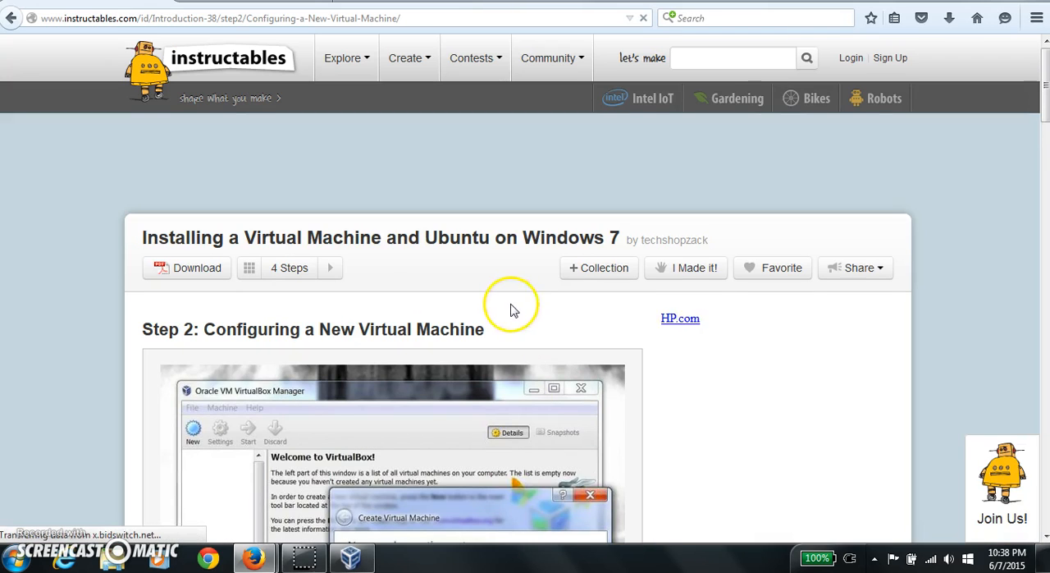
pyautogui.scroll(-3)
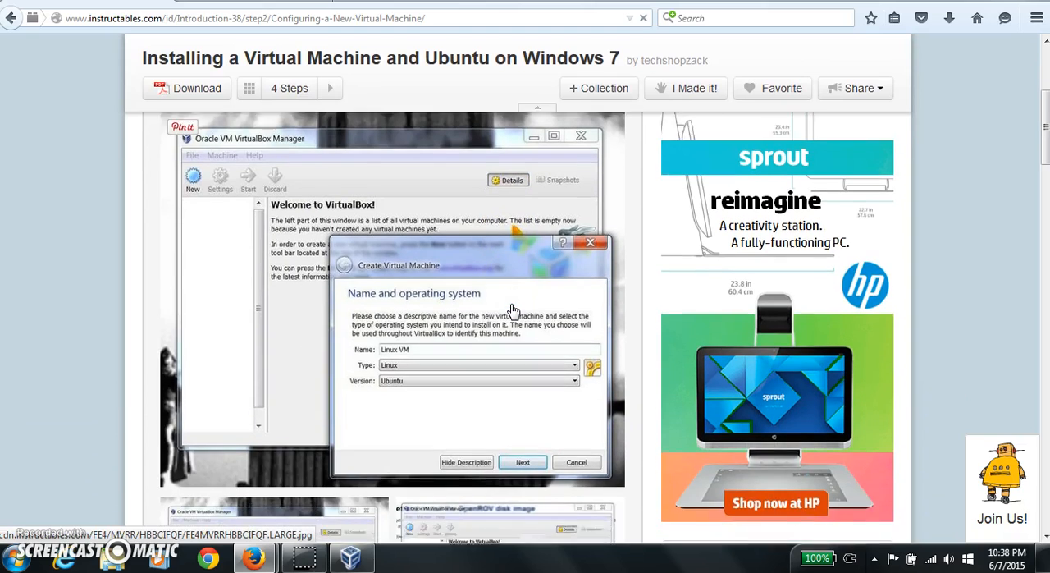
pyautogui.scroll(-3)
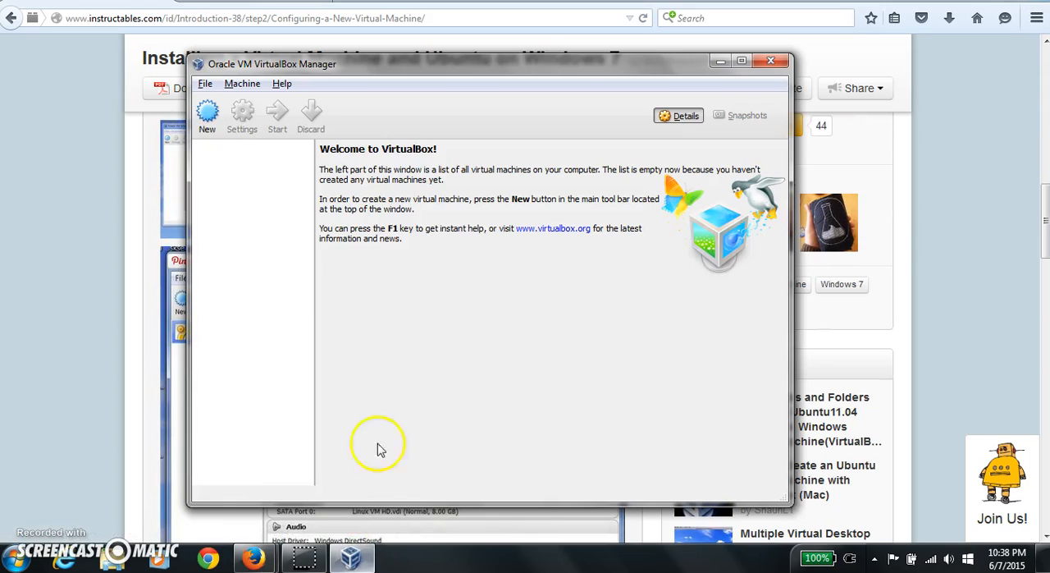
# Start a new virtual machine and name it LinuxMonero
pyautogui.click(207, 115)
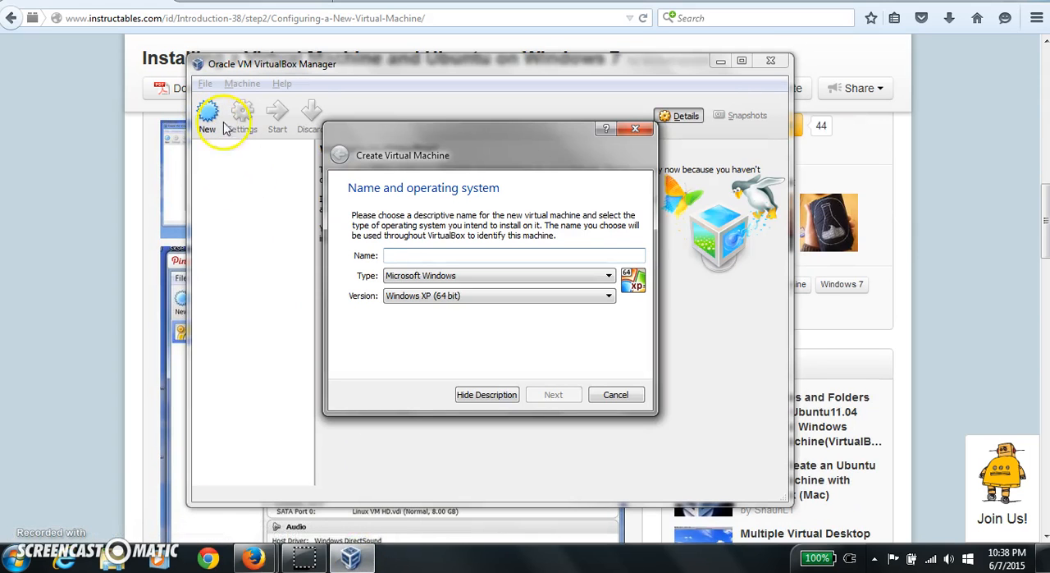
pyautogui.write('Linux')
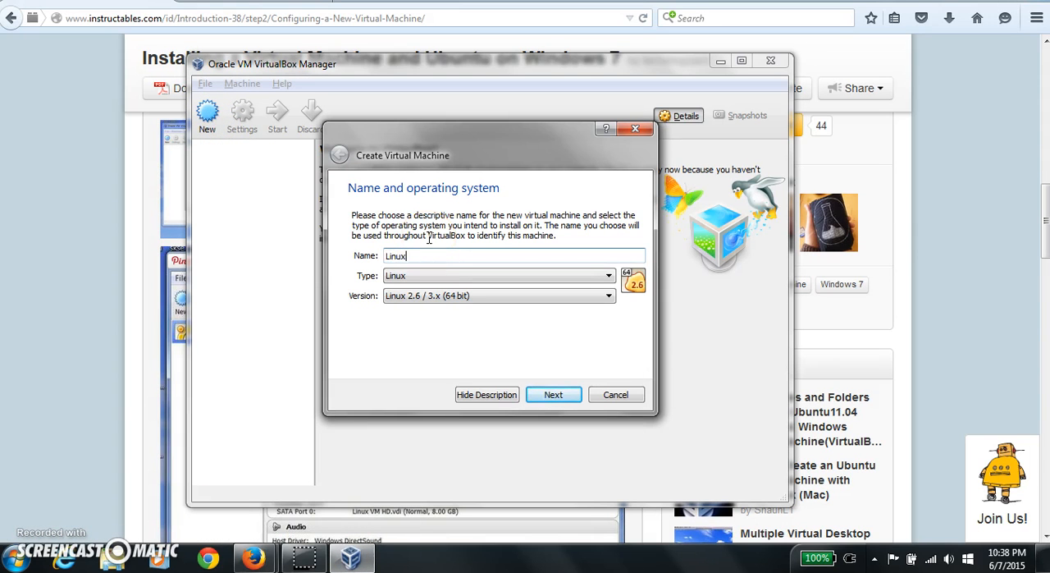
pyautogui.write('Monero')
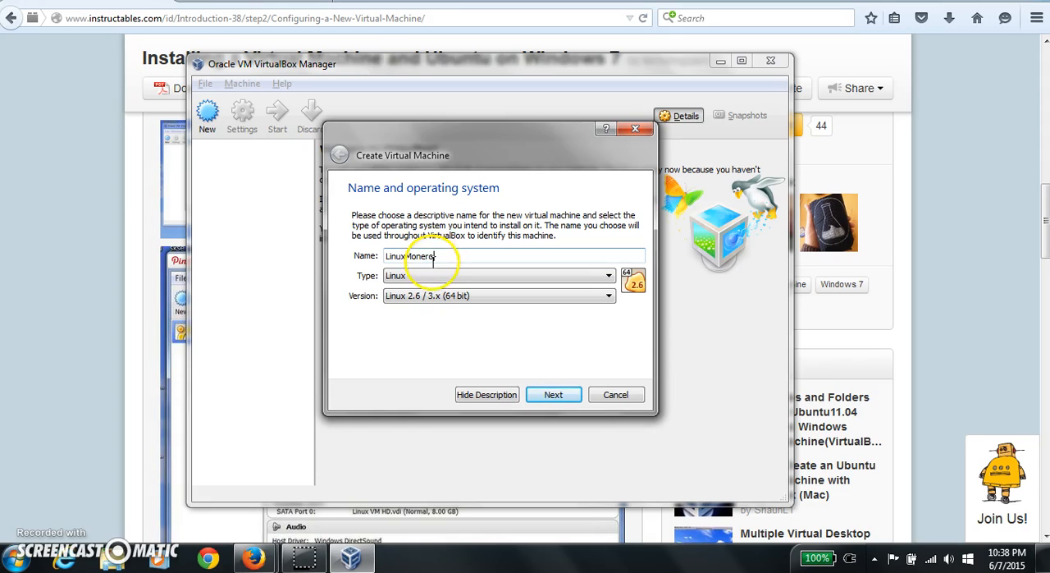
# Set the machine's version to Other Linux (64-bit)
pyautogui.click(607, 276)
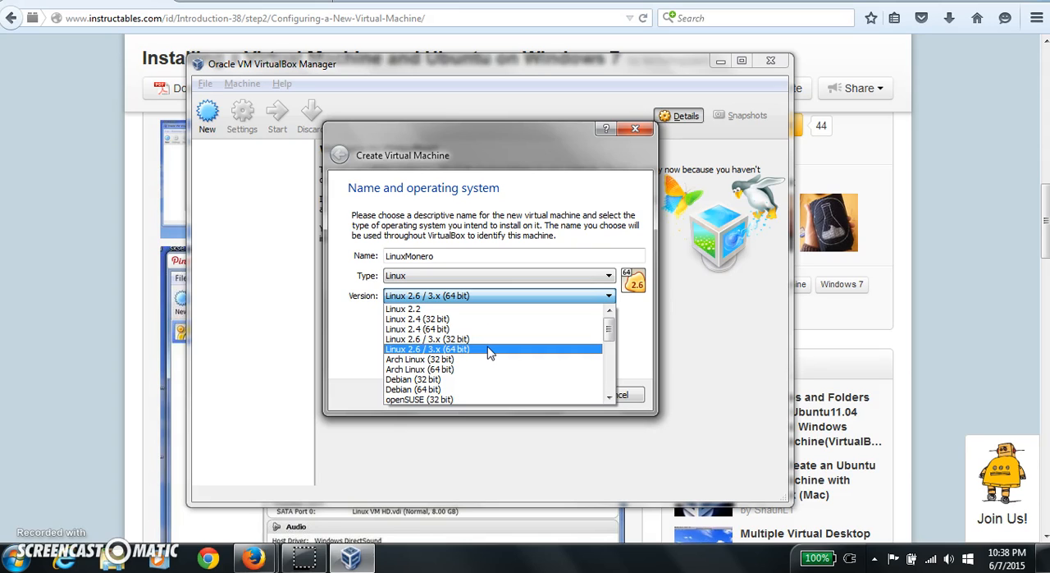
pyautogui.scroll(-3)
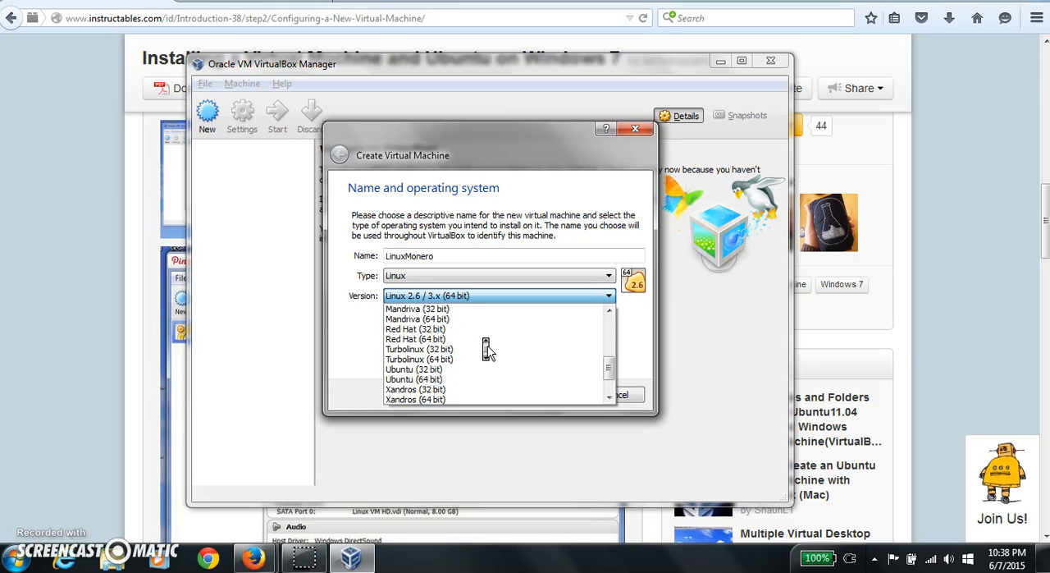
pyautogui.scroll(-3)
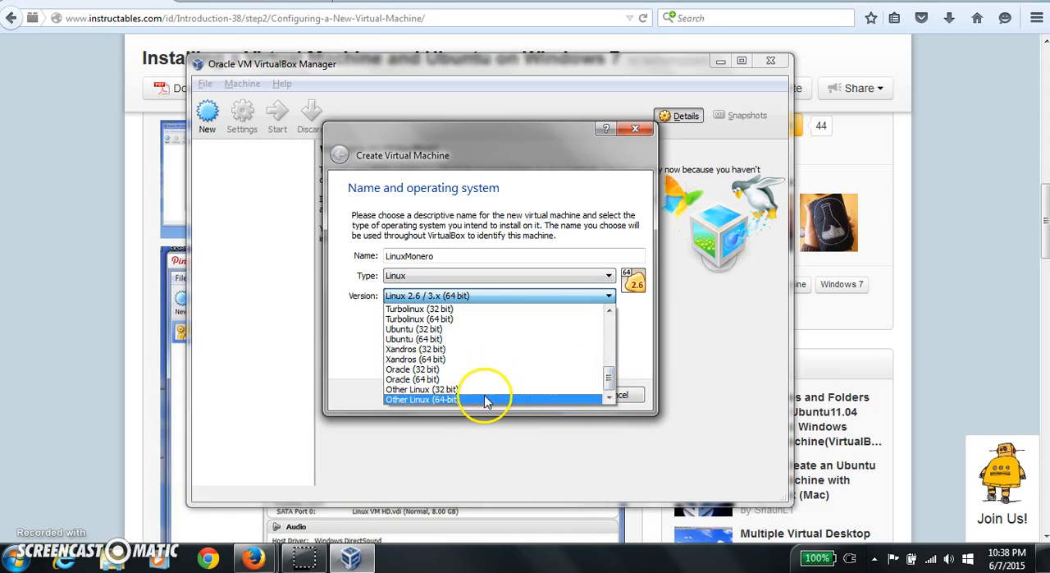
pyautogui.click(420, 401)
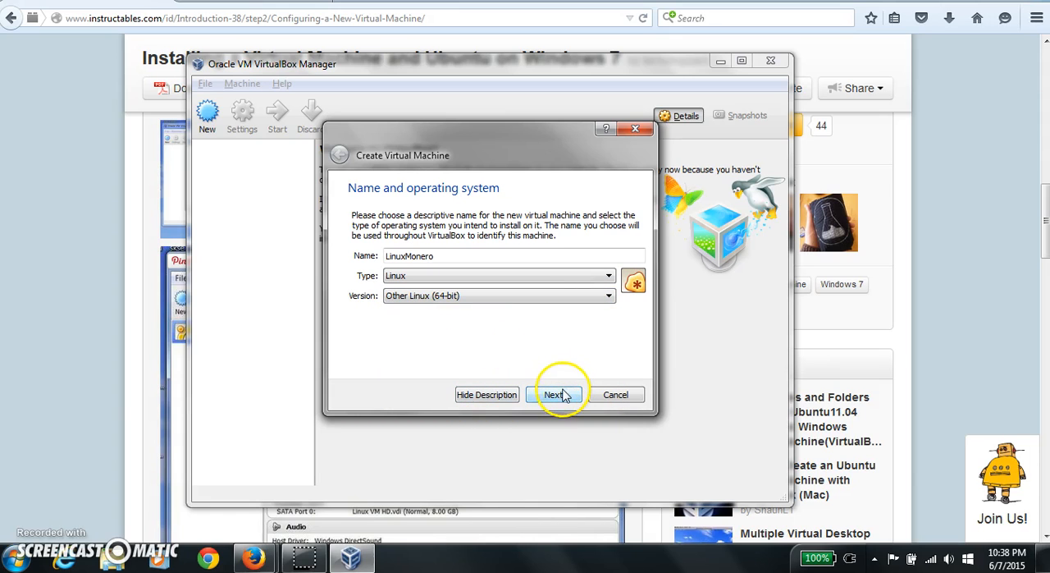
# Allocate 1000 MB of memory and continue to the hard drive page
pyautogui.click(553, 394)
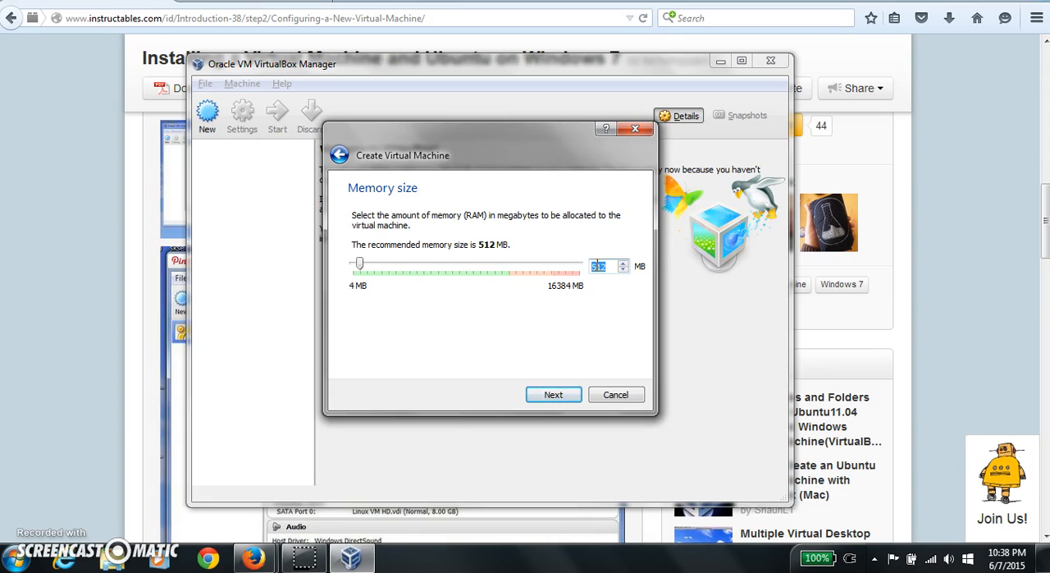
pyautogui.write('1000')
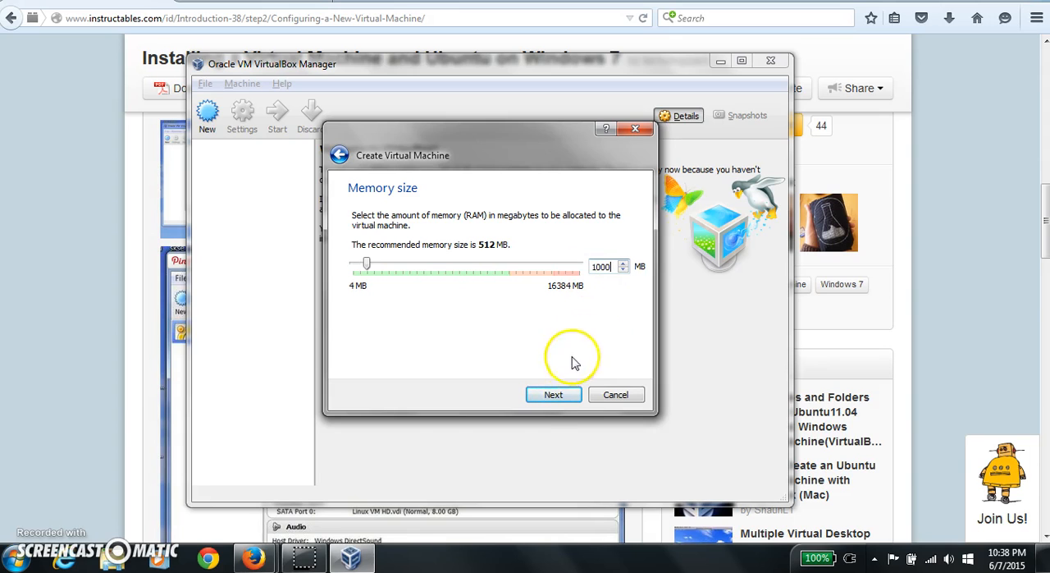
pyautogui.click(553, 394)
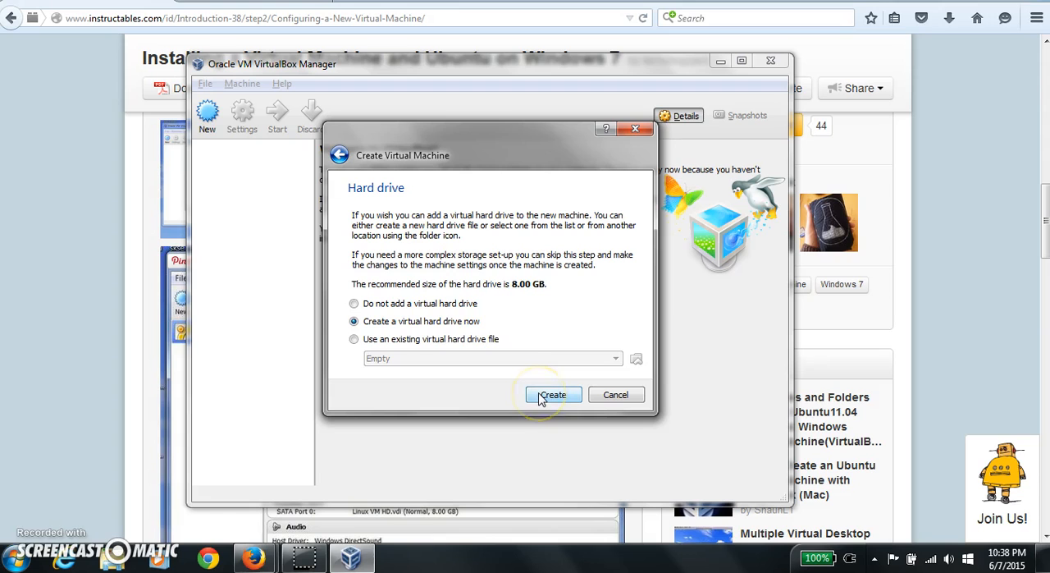
pyautogui.moveTo(558, 395)
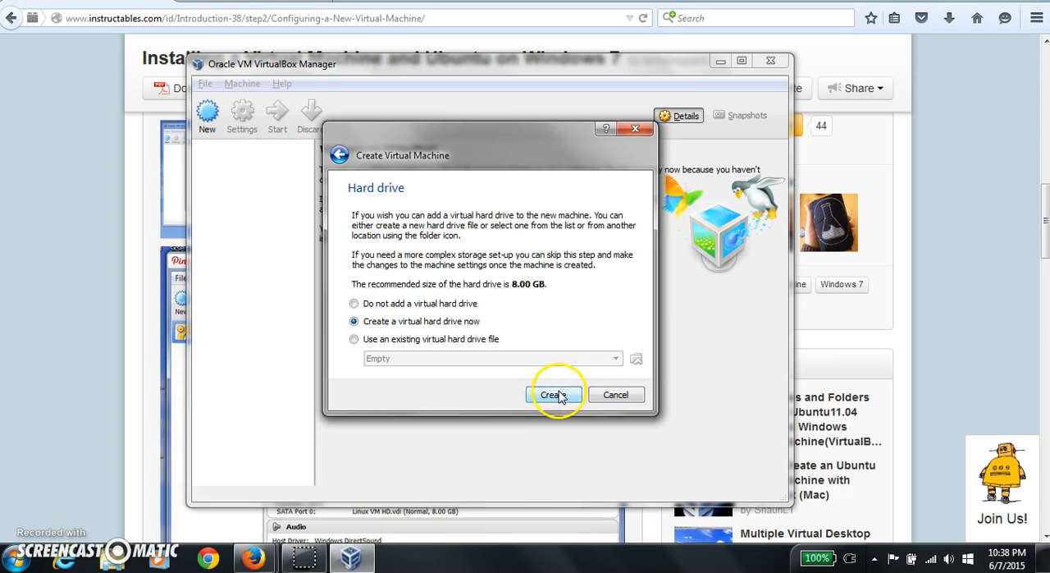
# Create a new virtual hard drive, keeping VDI type and dynamic allocation
pyautogui.click(554, 393)
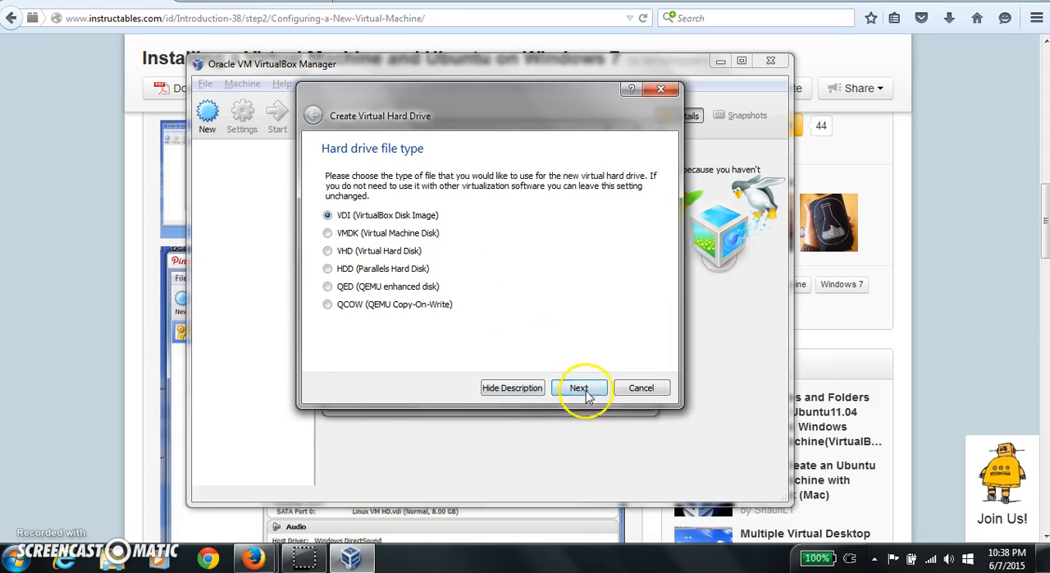
pyautogui.click(579, 388)
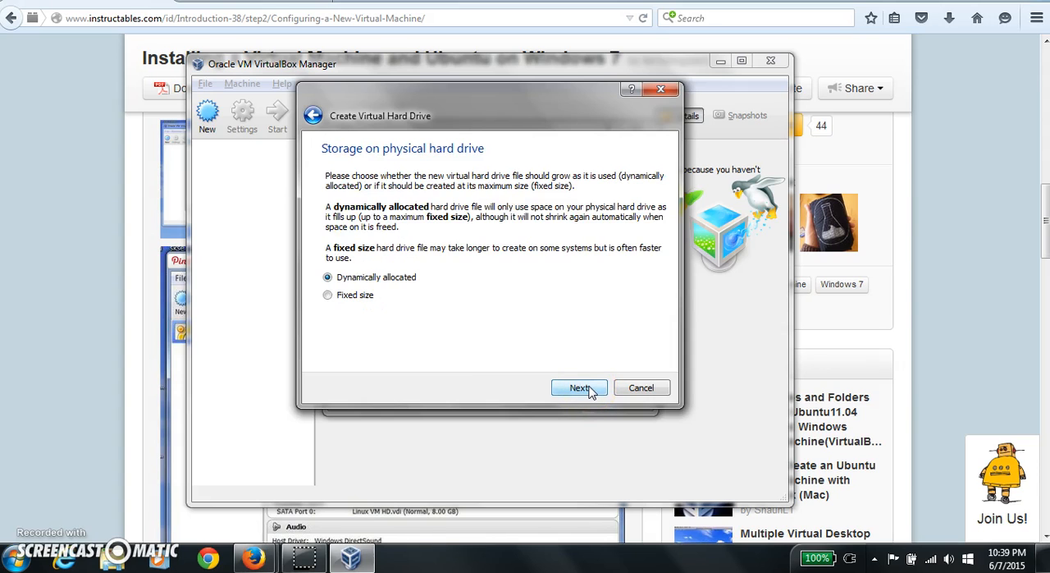
pyautogui.click(579, 388)
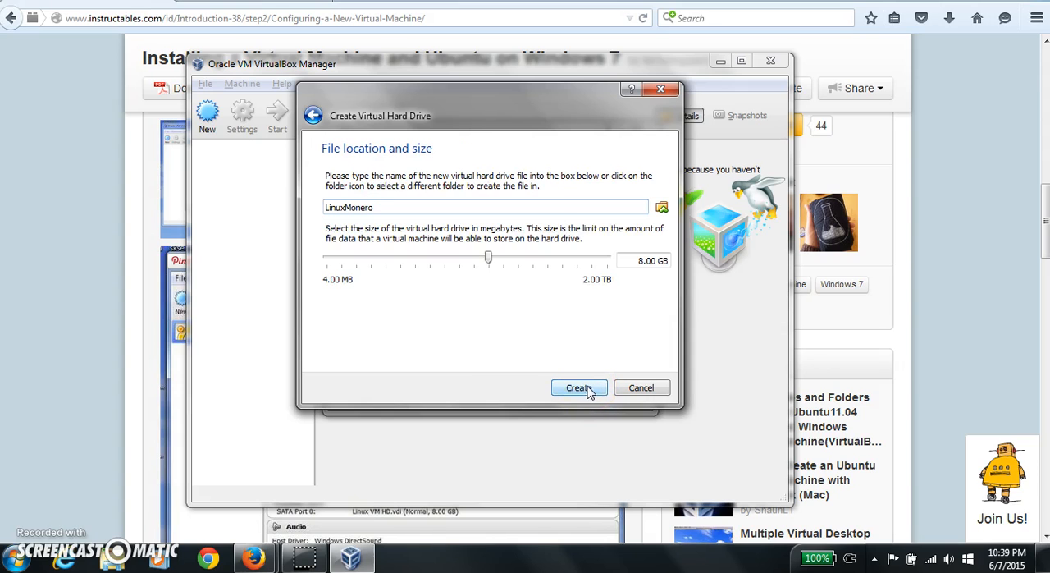
# Size the virtual disk to about 16.3 GB and create the LinuxMonero machine
pyautogui.moveTo(489, 260); pyautogui.dragTo(493, 260)
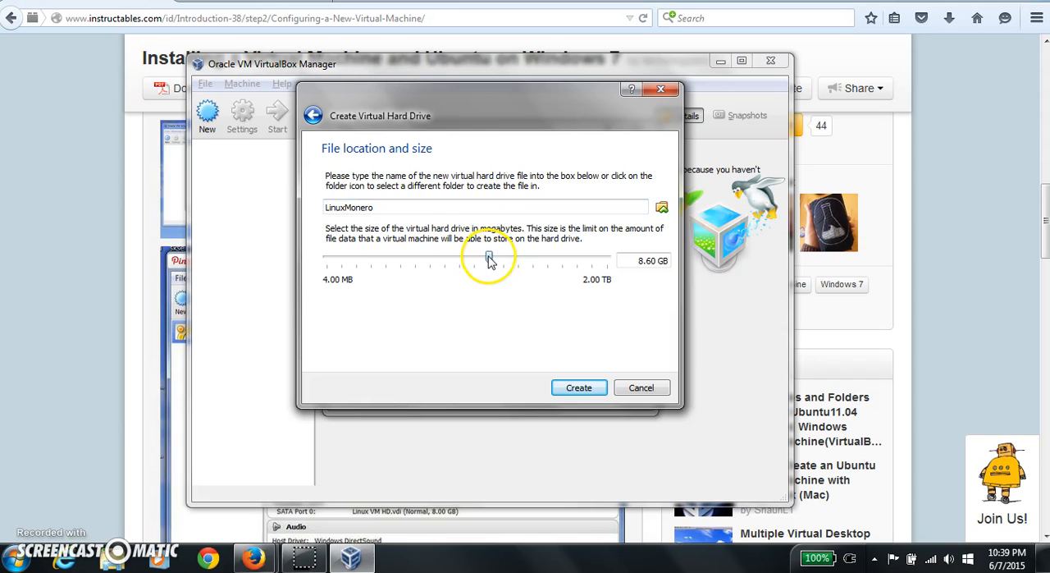
pyautogui.moveTo(489, 264); pyautogui.dragTo(496, 264)
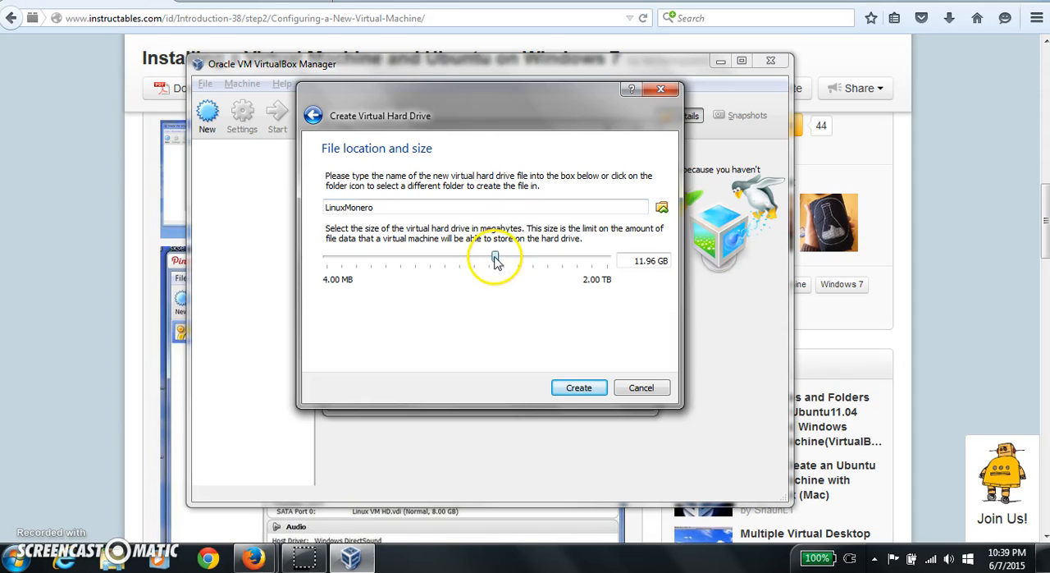
pyautogui.moveTo(495, 259); pyautogui.dragTo(504, 260)
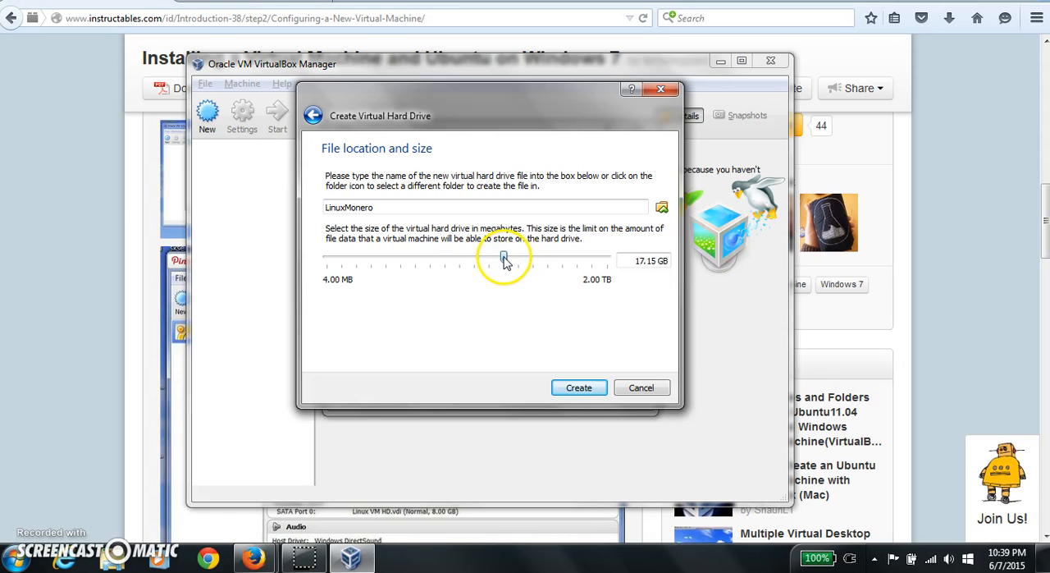
pyautogui.moveTo(504, 257); pyautogui.dragTo(503, 256)
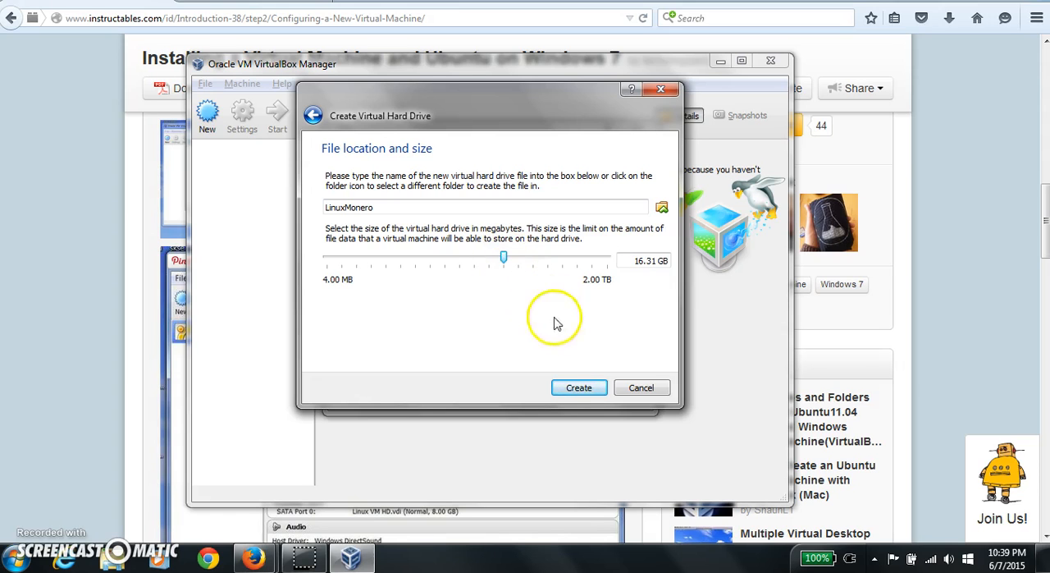
pyautogui.click(577, 387)
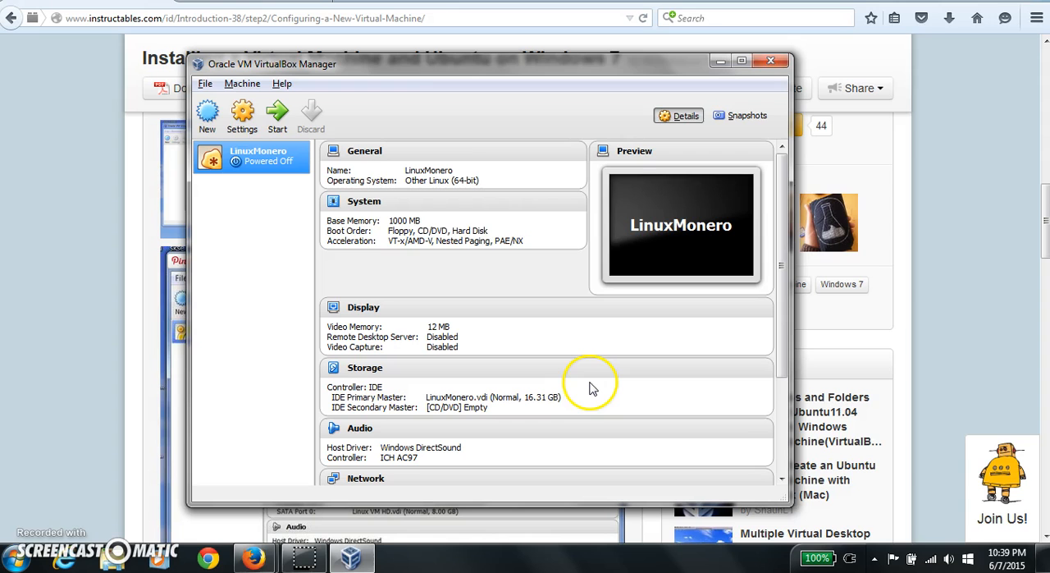
pyautogui.moveTo(435, 277)
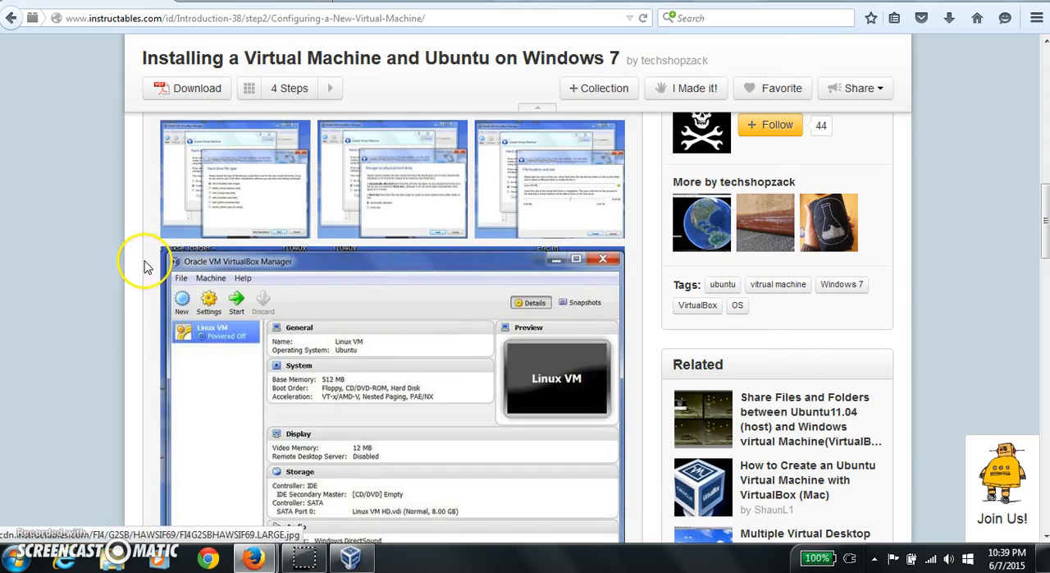
# Read through step 2 and move on to Step 3, Installing Ubuntu on the Virtual Machine
pyautogui.scroll(-3)
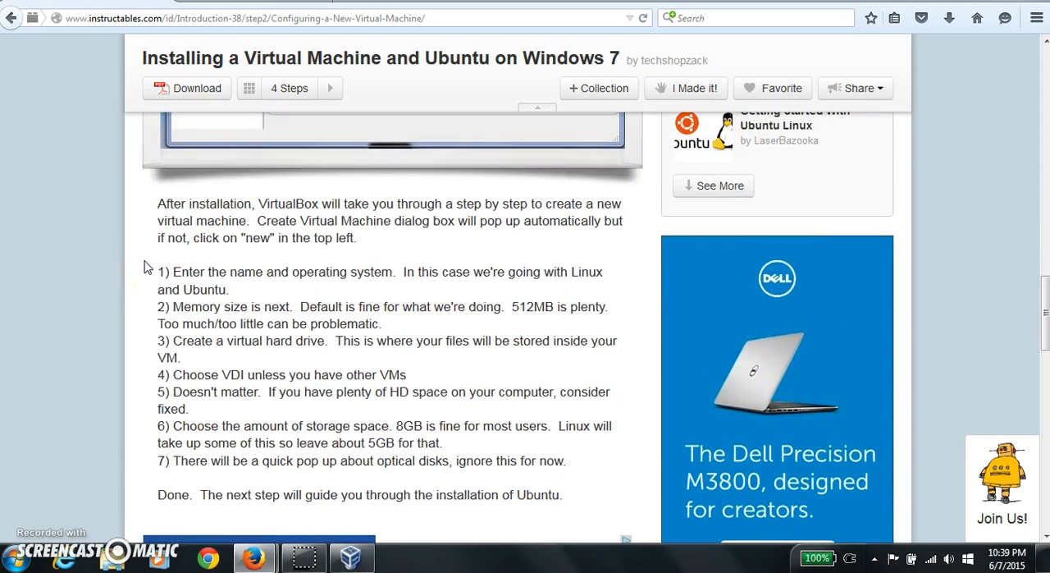
pyautogui.scroll(-3)
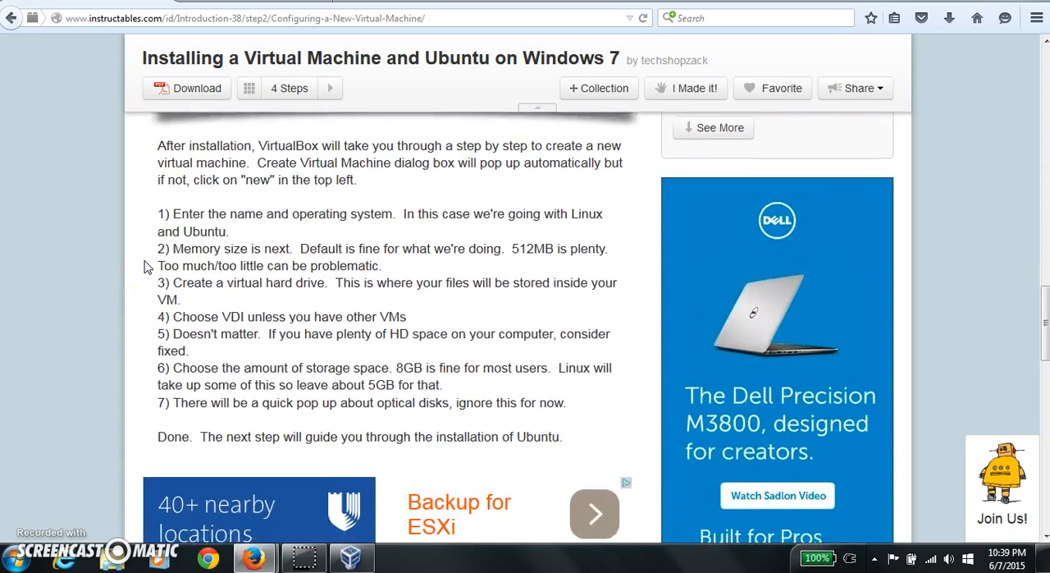
pyautogui.scroll(-3)
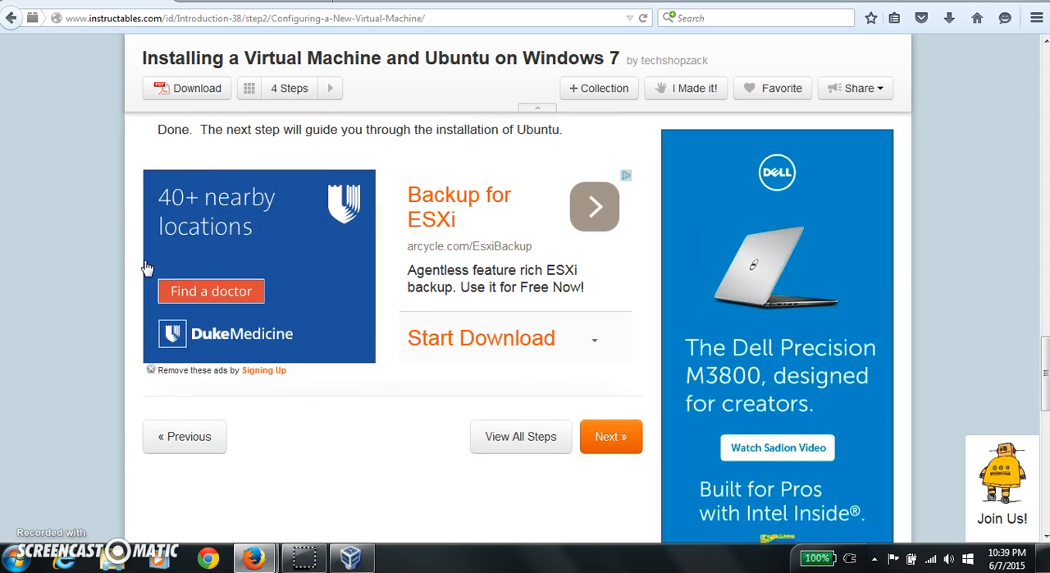
pyautogui.click(611, 436)
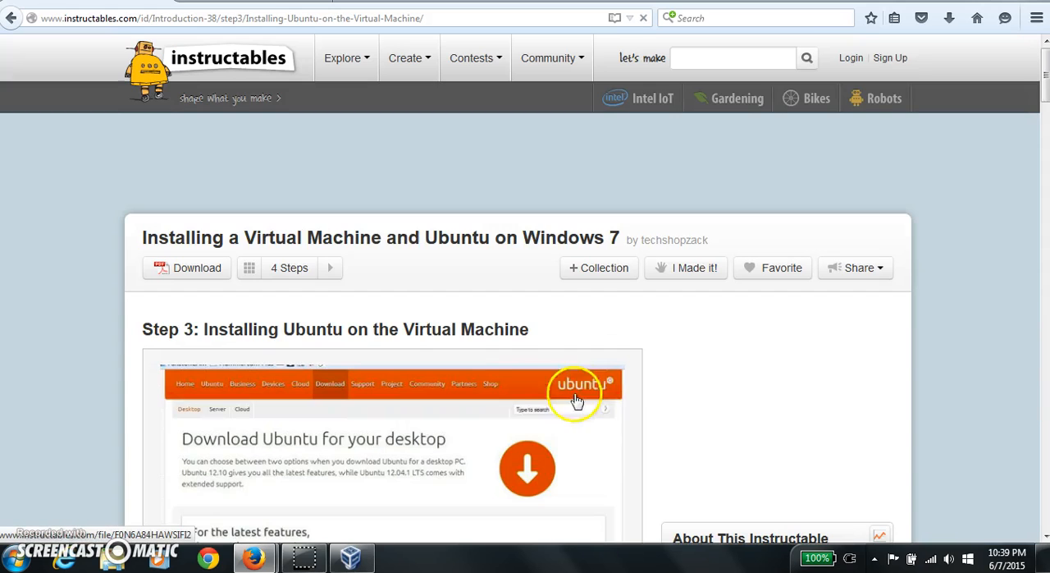
pyautogui.scroll(-3)
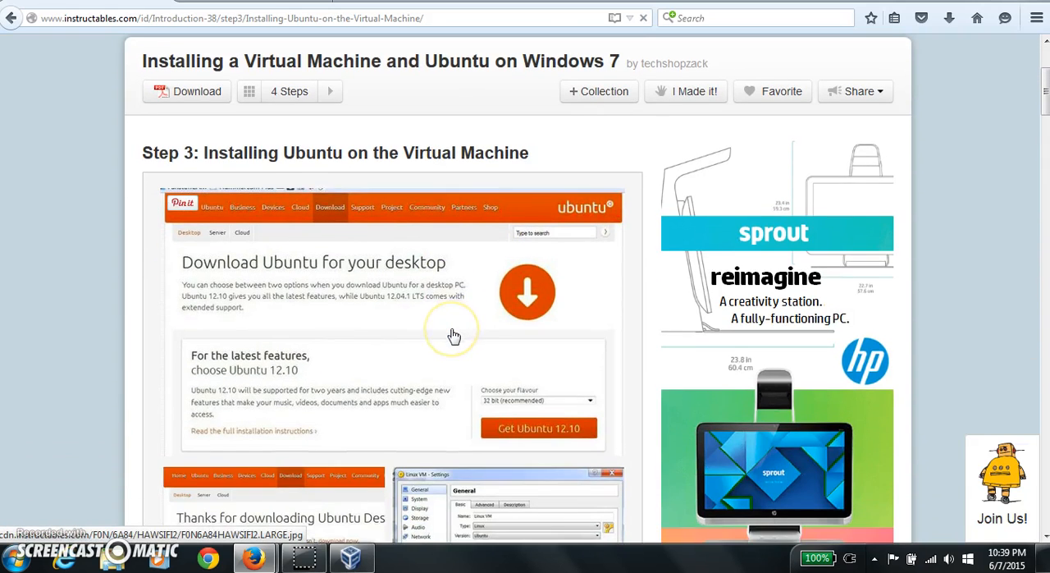
pyautogui.scroll(-3)
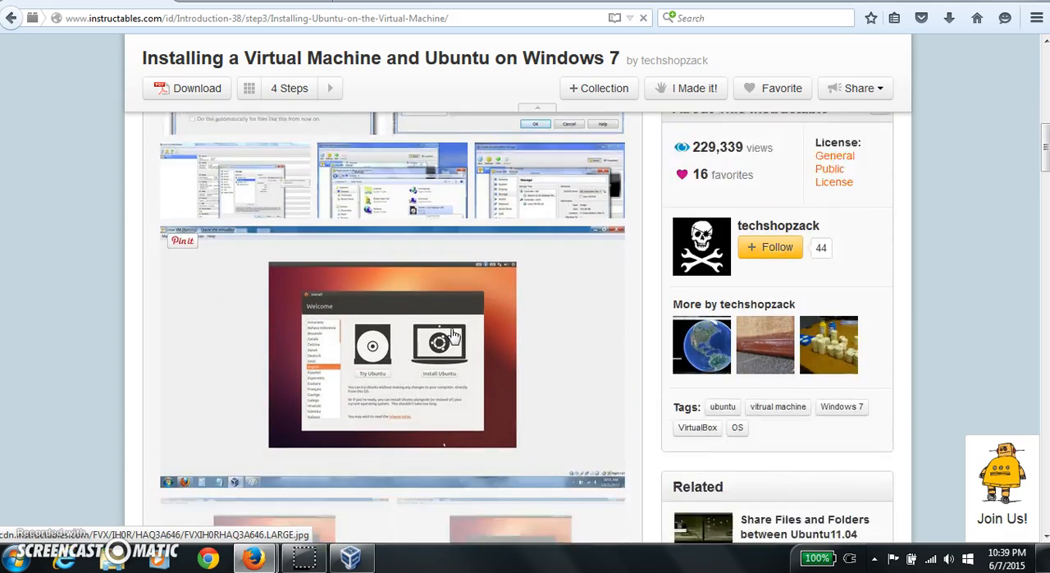
pyautogui.scroll(-3)
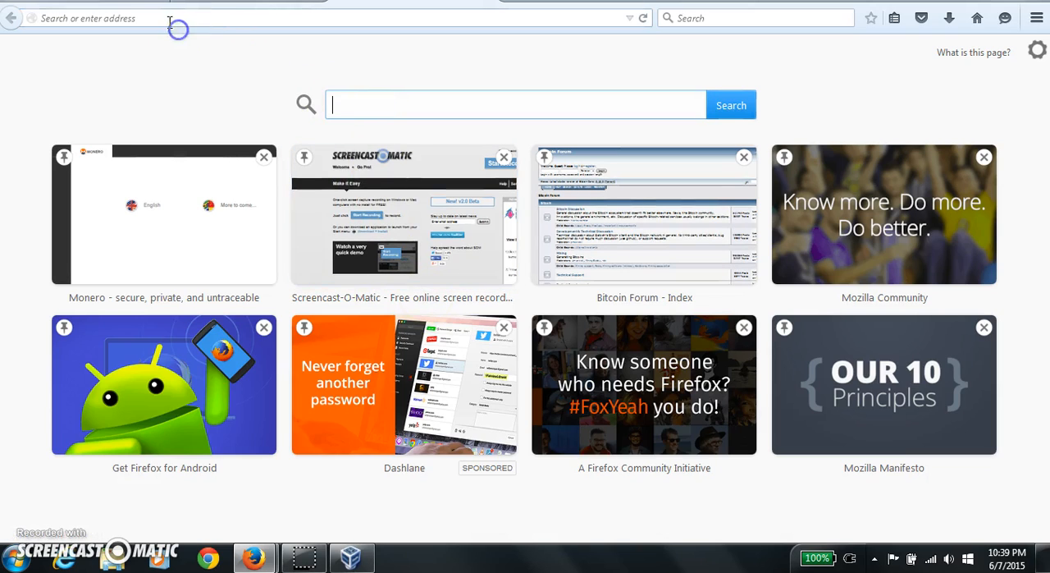
# Search Google for 'lubuntu download' and reach the GetLubuntu page's Standard PC 32bit/64bit downloads
pyautogui.write('google.com/?gws_rd=ssl#q=lubuntu+download')
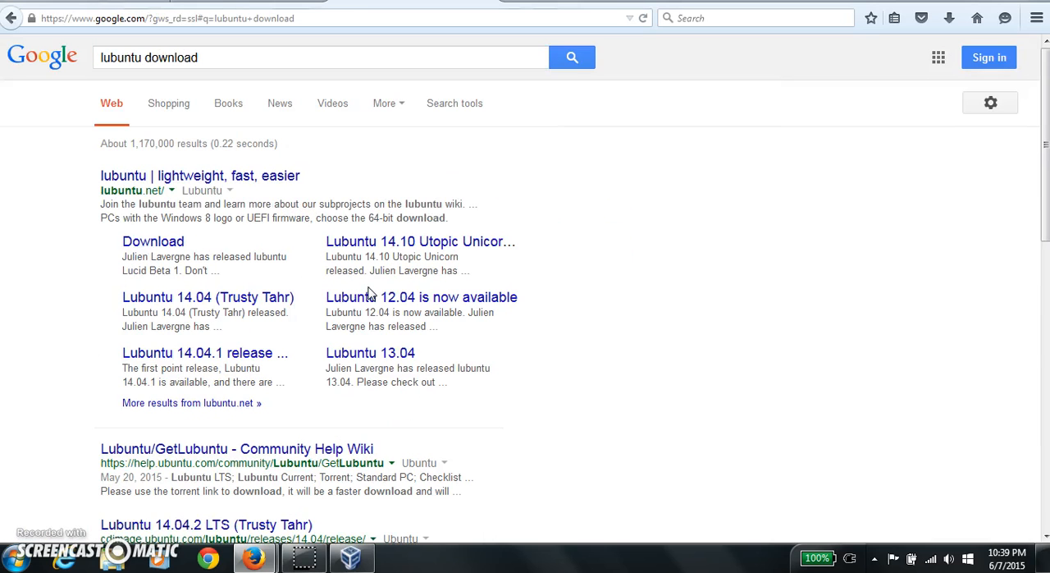
pyautogui.click(200, 173)
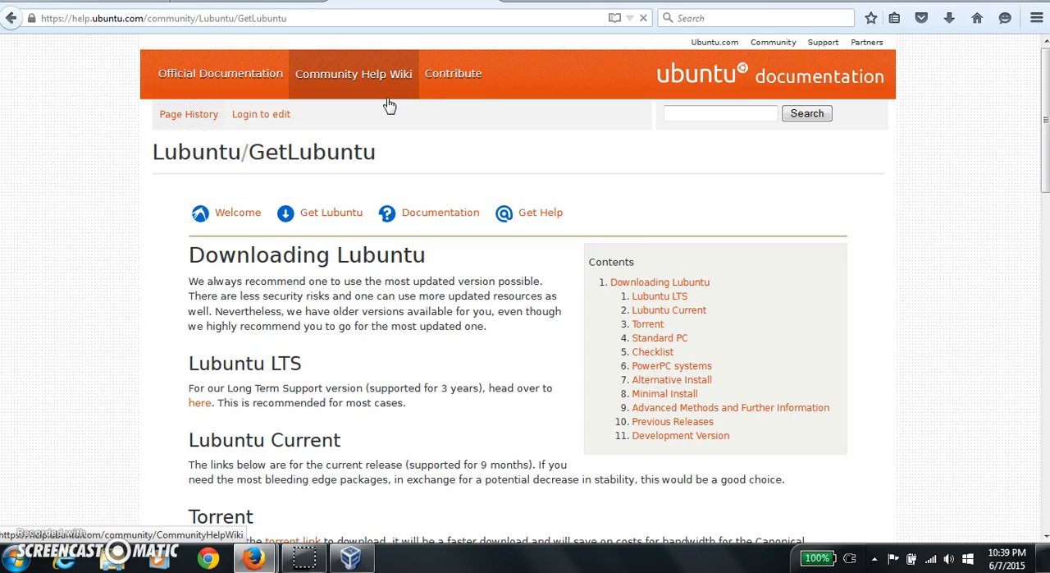
pyautogui.scroll(-3)
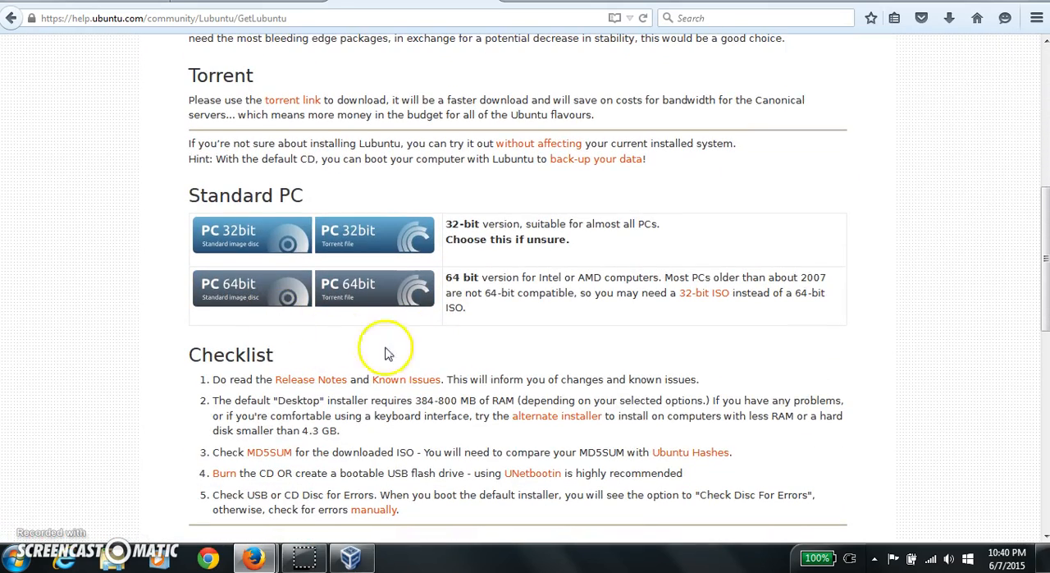
pyautogui.moveTo(253, 289)
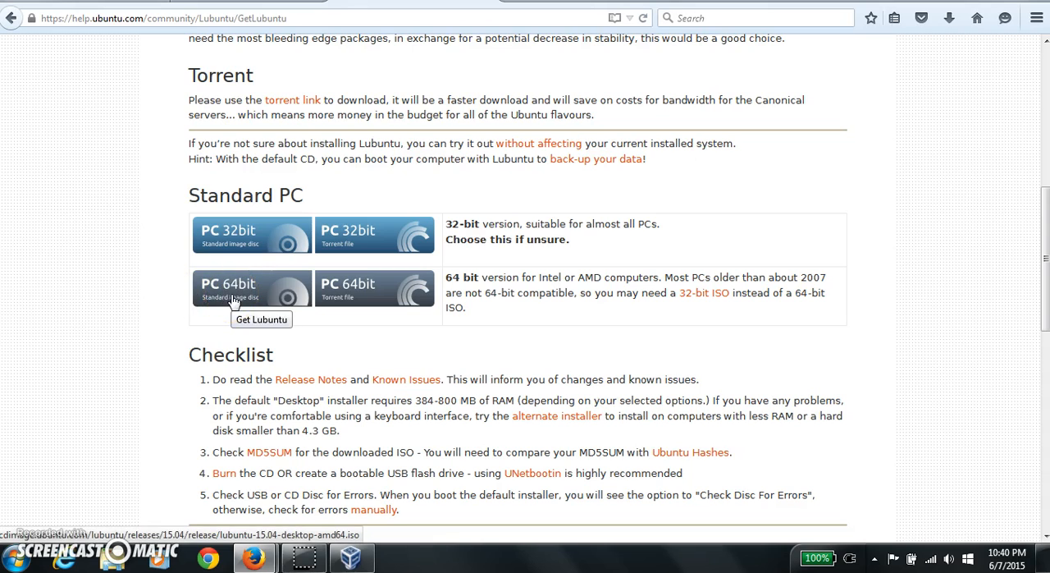
pyautogui.moveTo(193, 295)
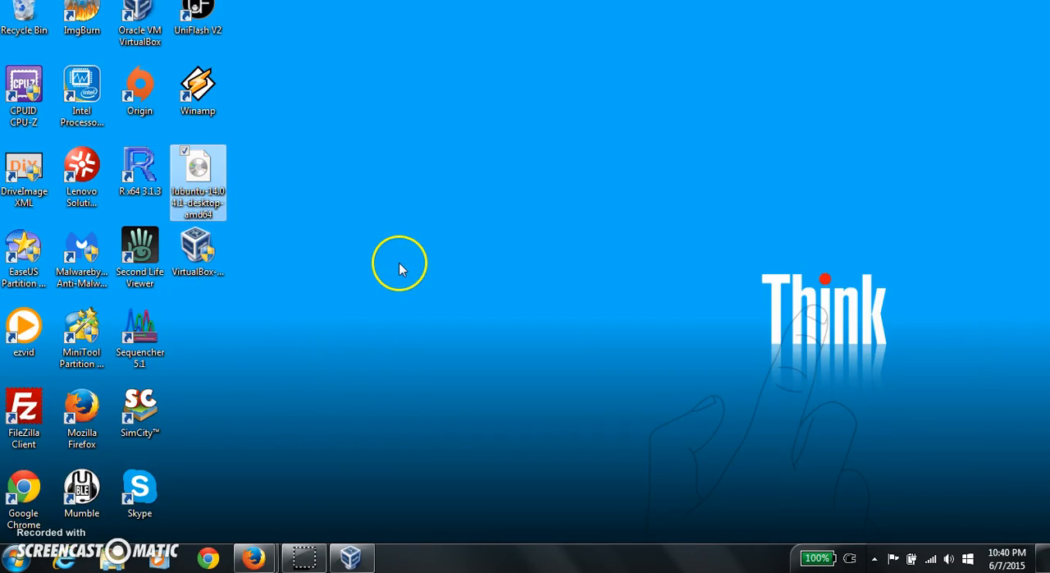
# Restore VirtualBox Manager and bring up the LinuxMonero machine's settings
pyautogui.click(351, 558)
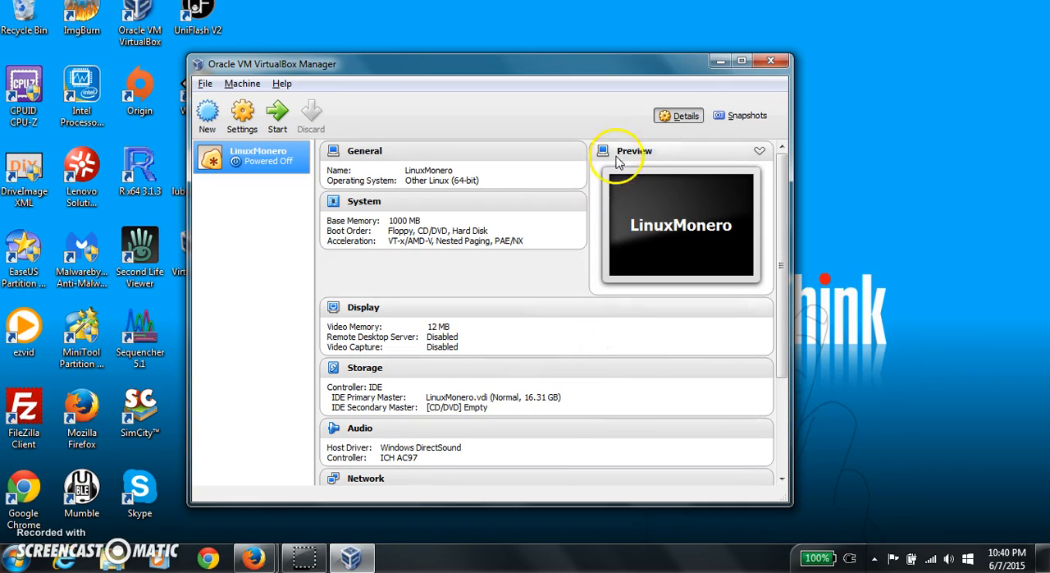
pyautogui.moveTo(297, 230)
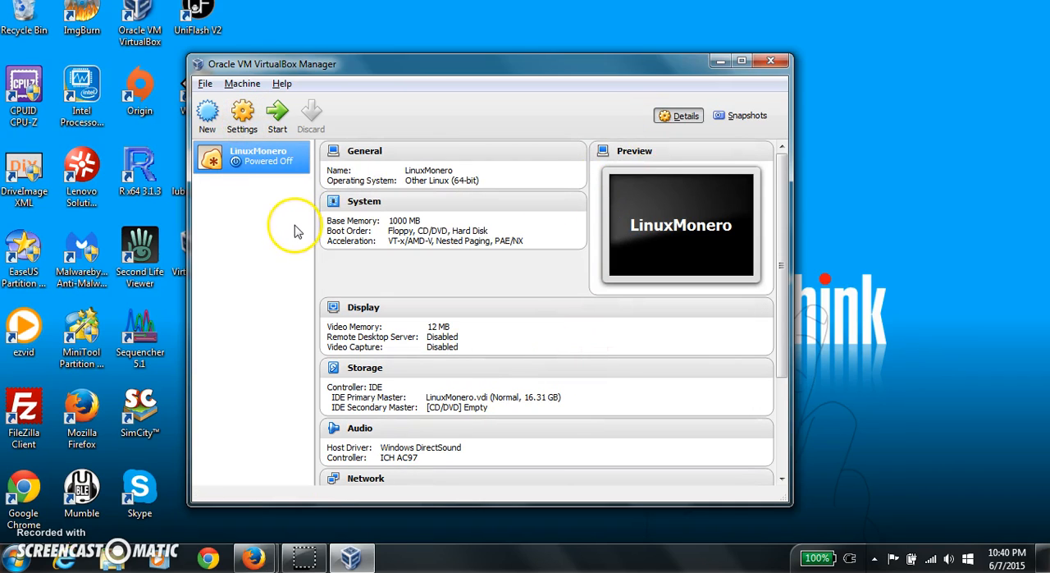
pyautogui.moveTo(243, 115)
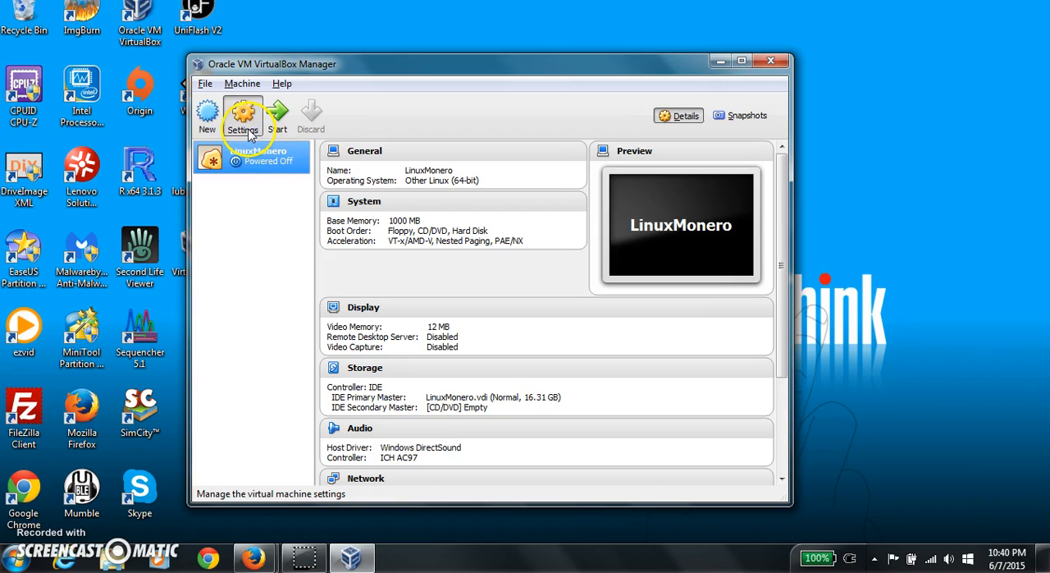
pyautogui.click(243, 114)
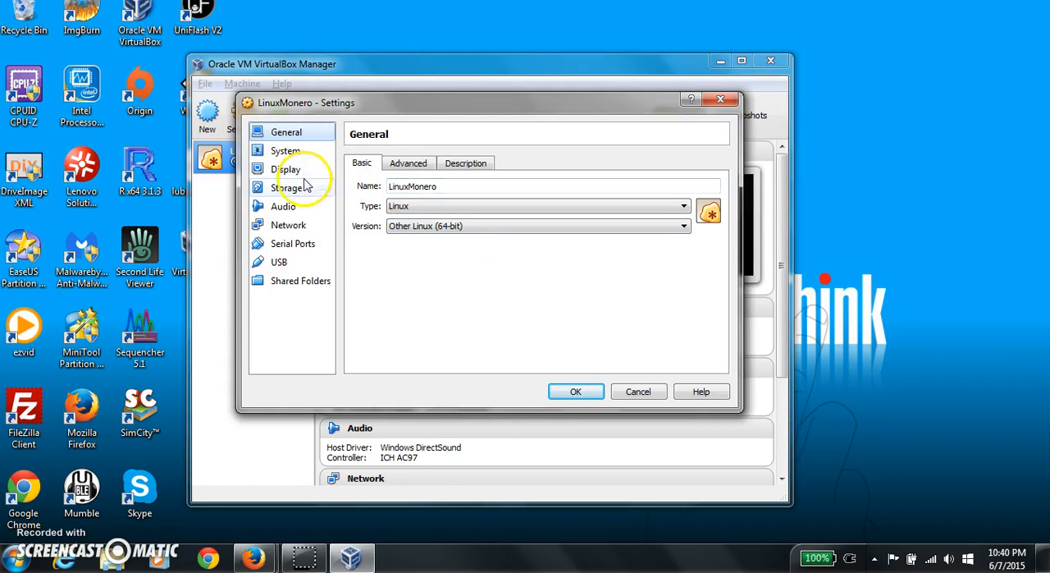
# In Storage, load lubuntu-14.04.1-desktop-amd64.iso into the empty optical drive and confirm
pyautogui.click(289, 188)
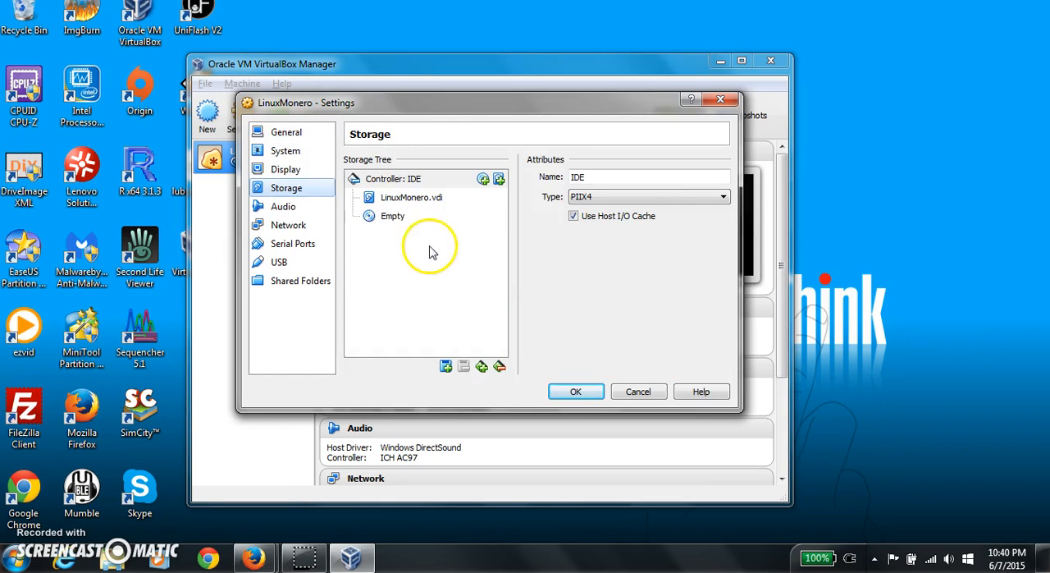
pyautogui.click(392, 216)
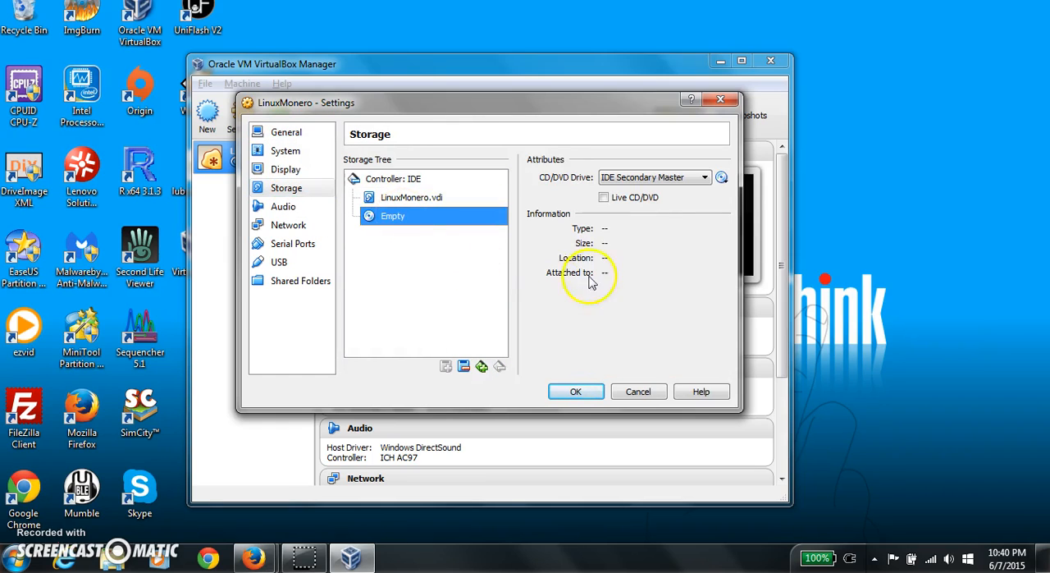
pyautogui.click(722, 178)
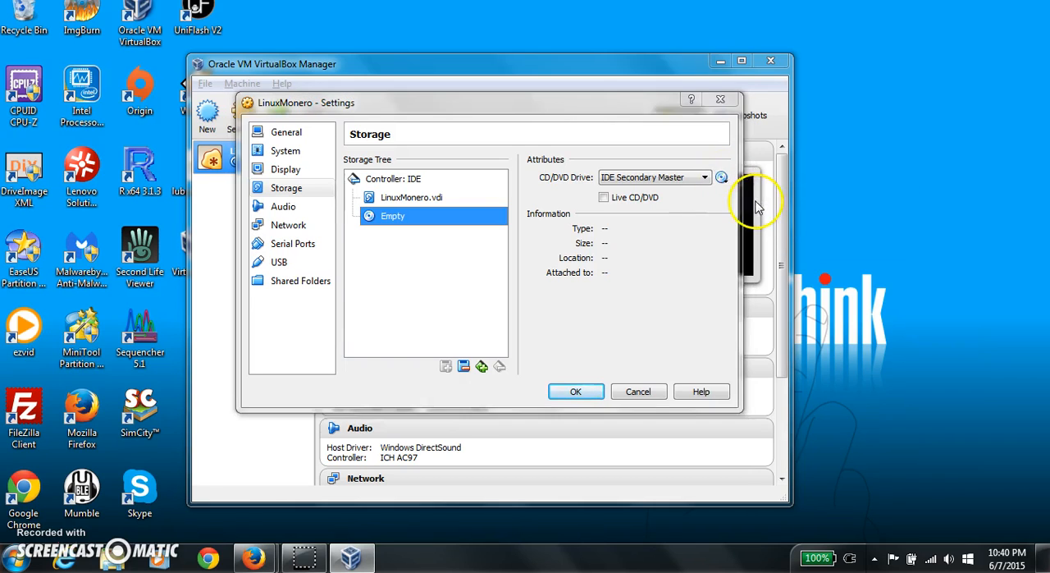
pyautogui.click(723, 178)
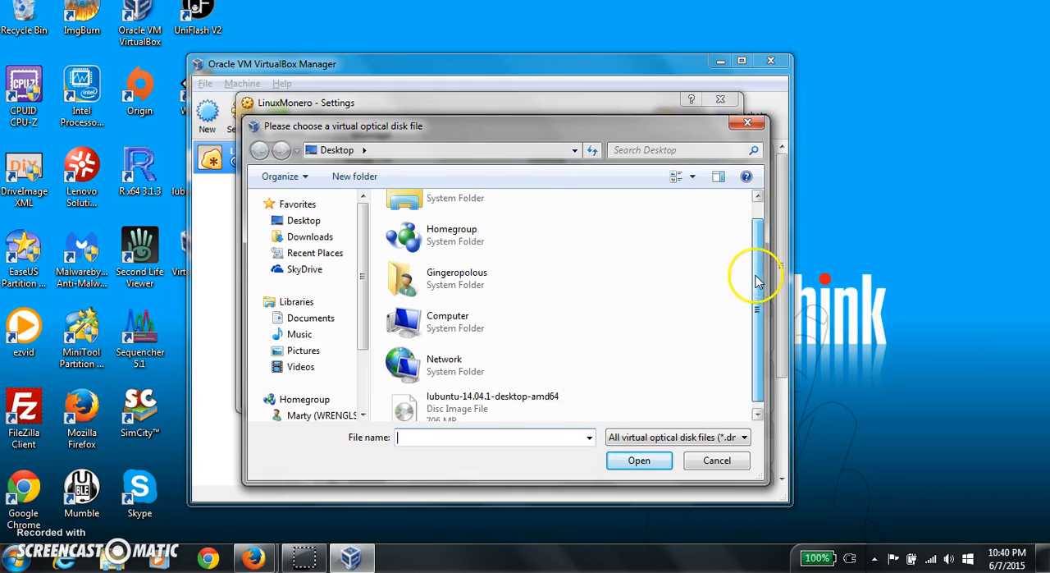
pyautogui.click(716, 460)
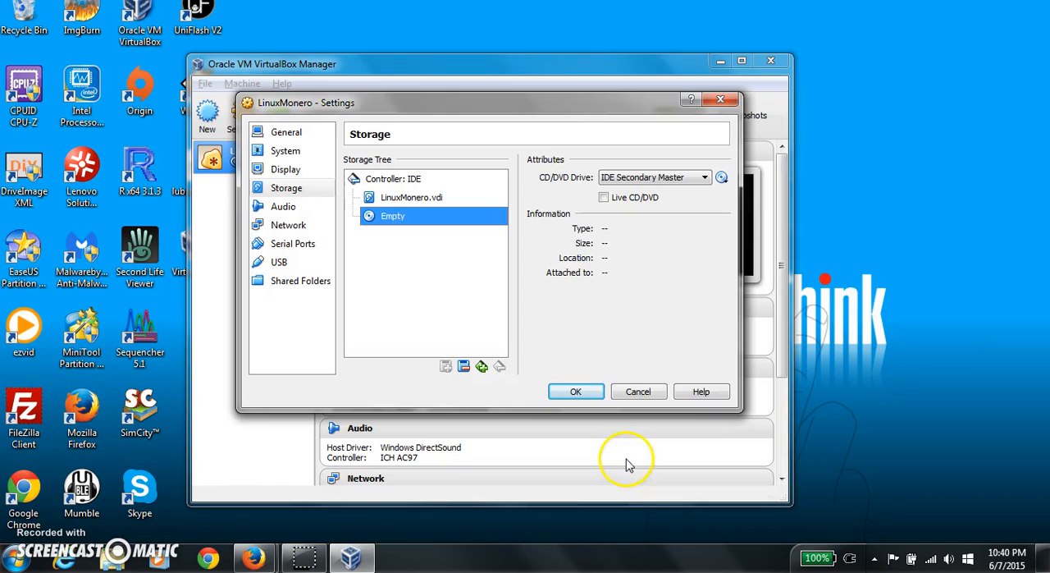
pyautogui.click(575, 391)
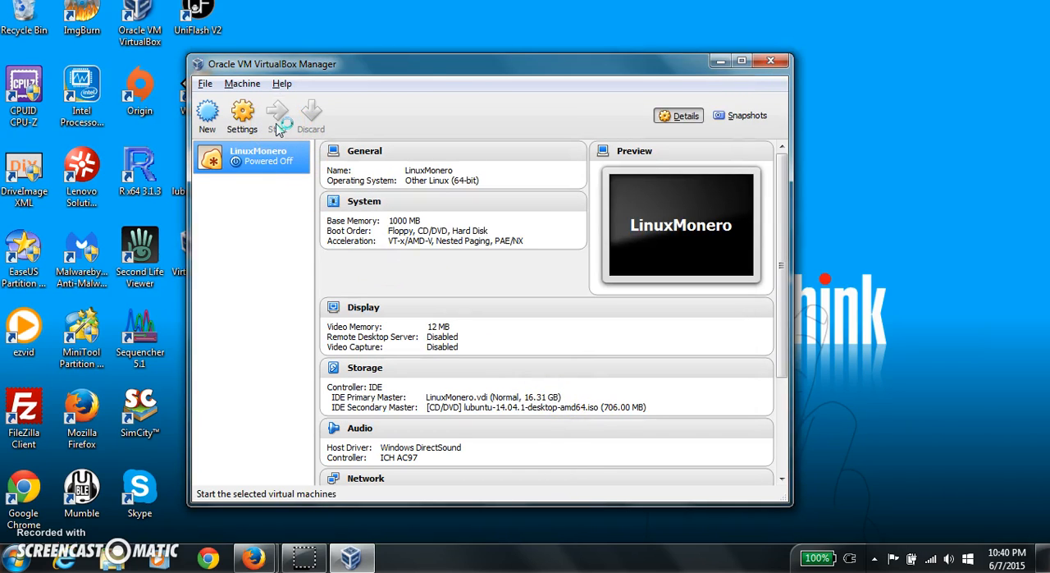
# Start LinuxMonero from the ISO, dismiss the capture notices, and reach the Lubuntu live desktop
pyautogui.click(279, 114)
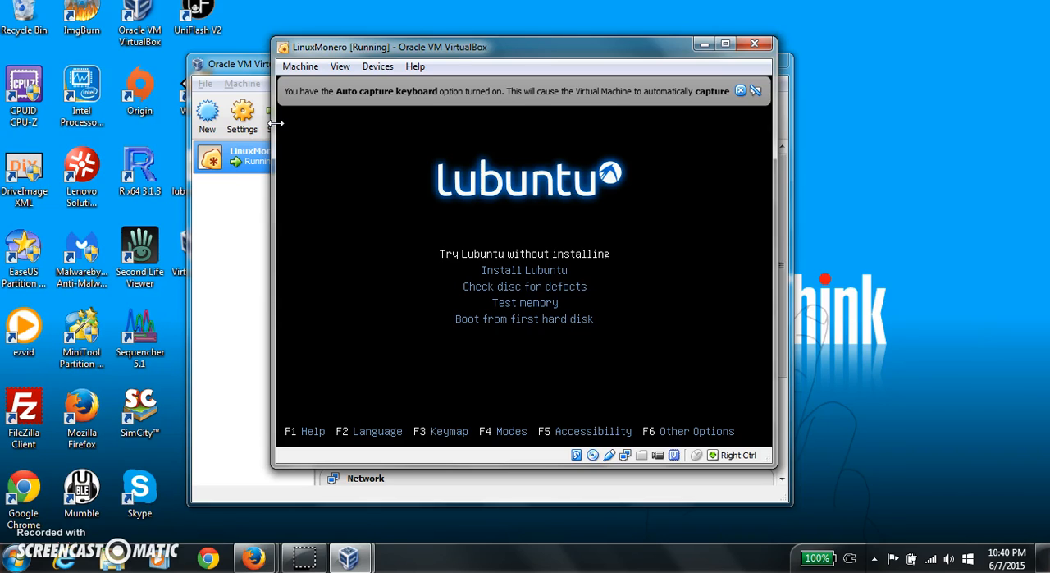
pyautogui.press('down')
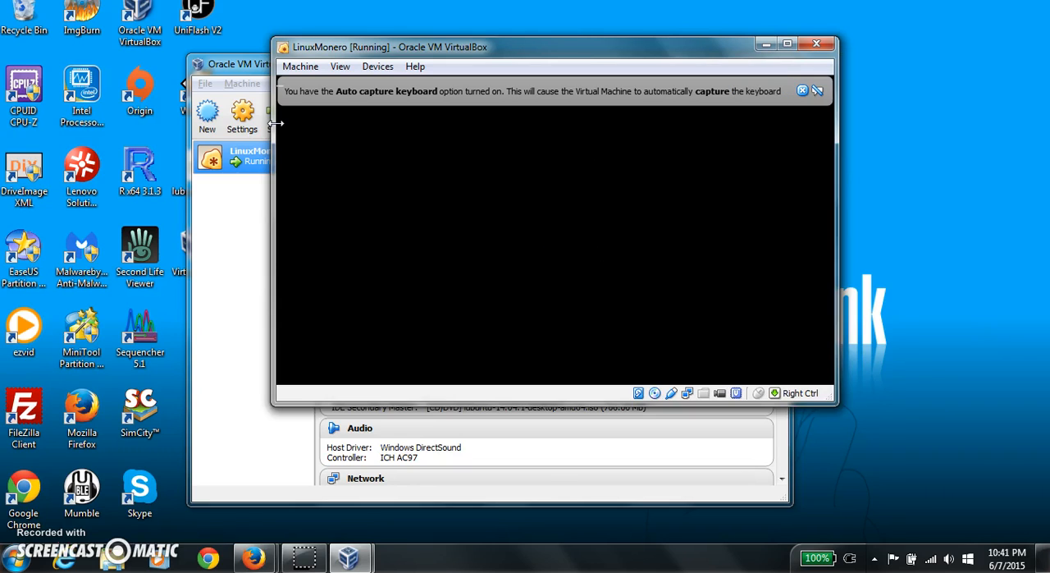
pyautogui.moveTo(343, 166)
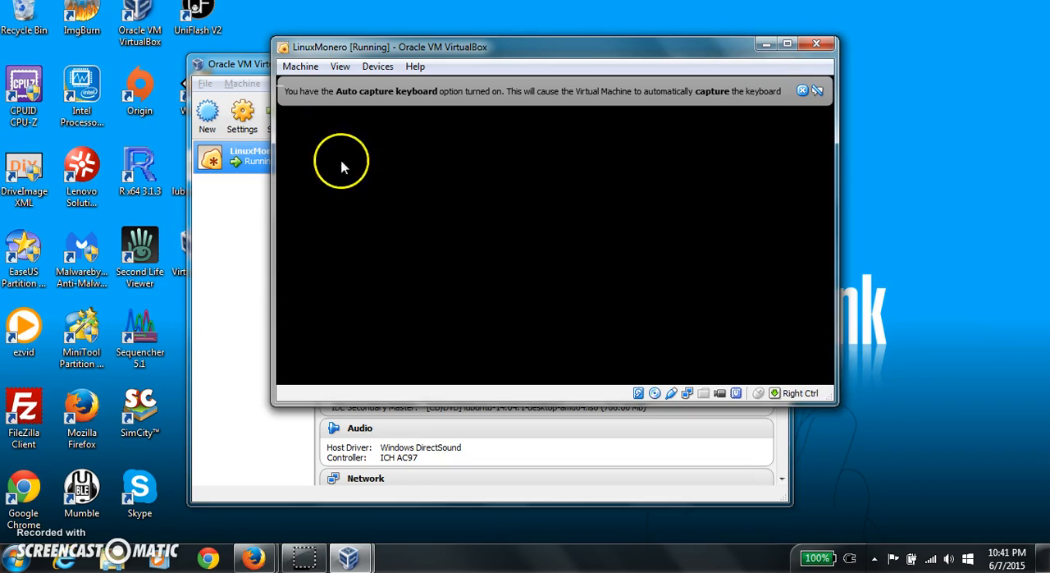
pyautogui.moveTo(729, 99)
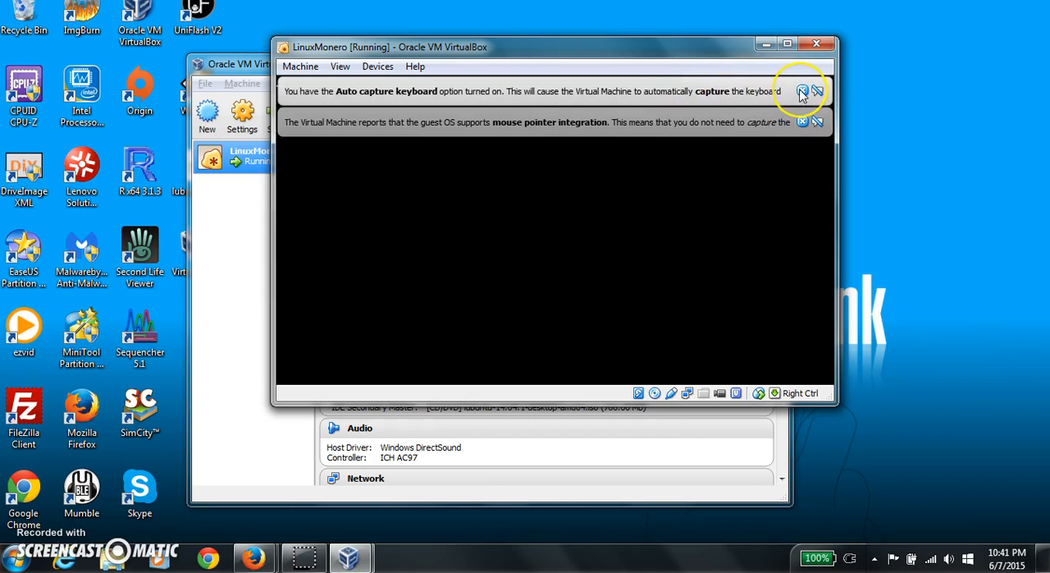
pyautogui.click(802, 90)
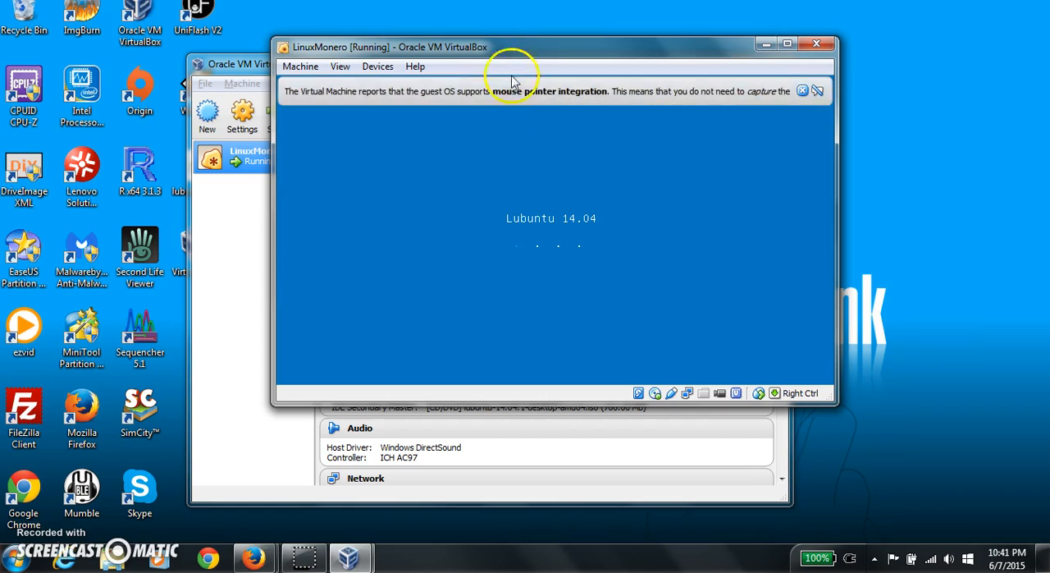
pyautogui.moveTo(597, 121)
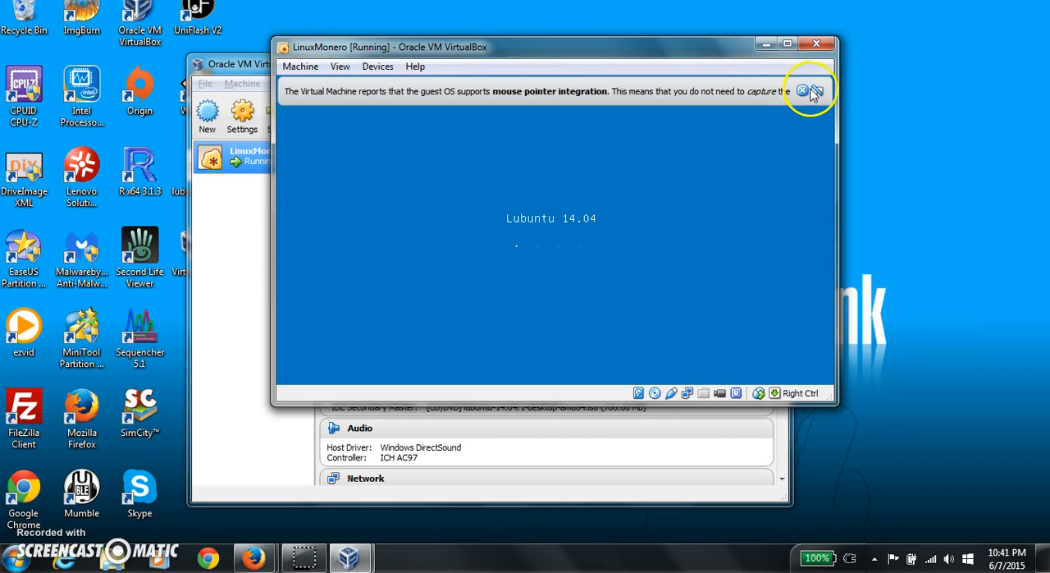
pyautogui.click(803, 90)
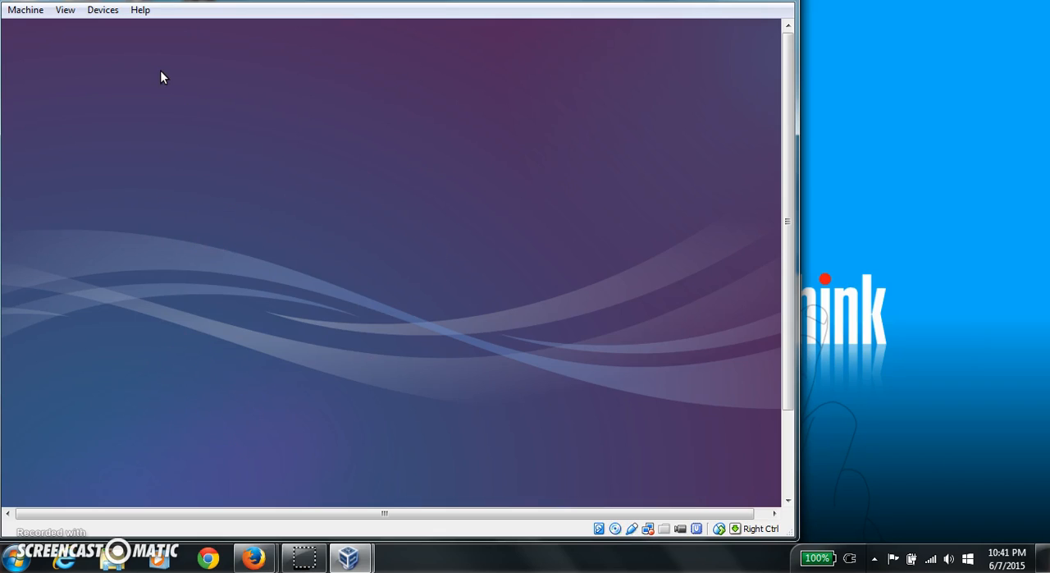
pyautogui.click(286, 239)
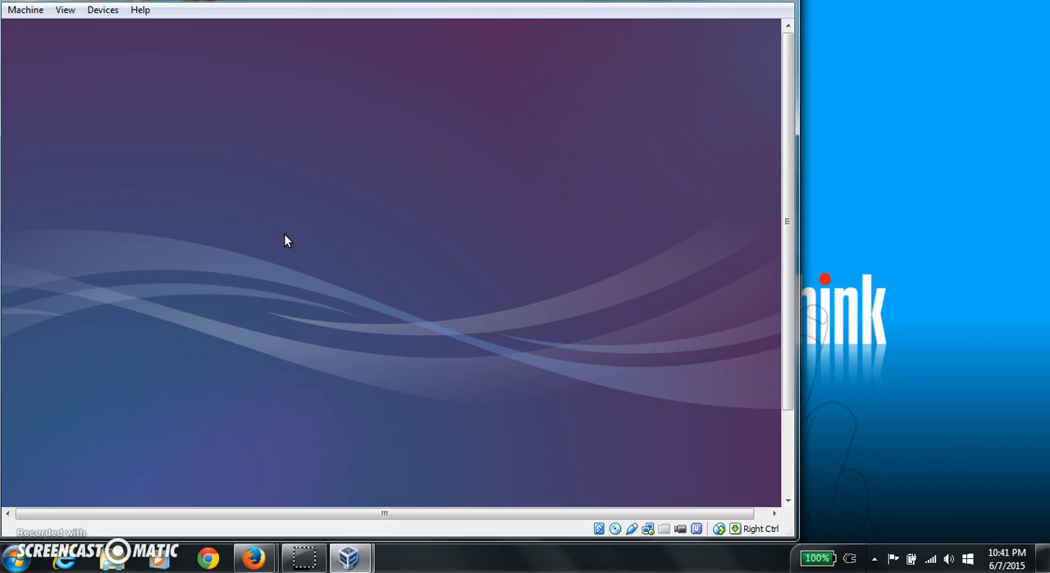
pyautogui.click(299, 271)
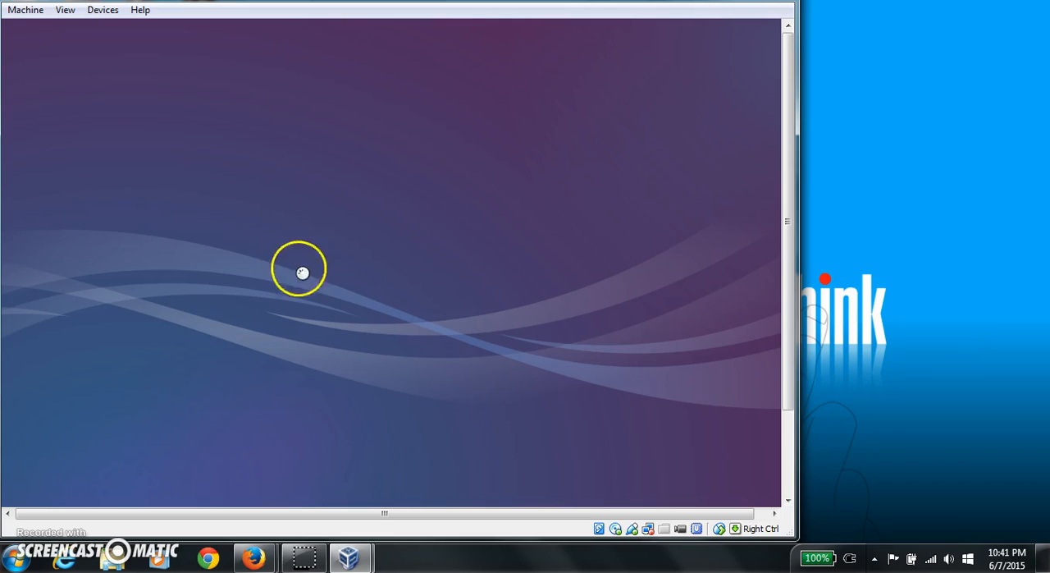
pyautogui.moveTo(335, 319)
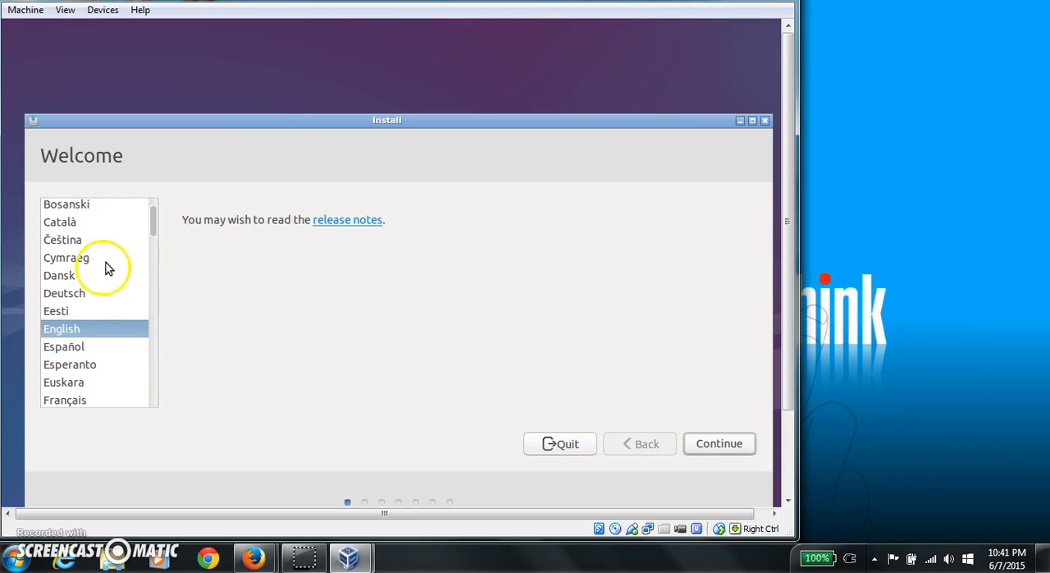
pyautogui.moveTo(719, 443)
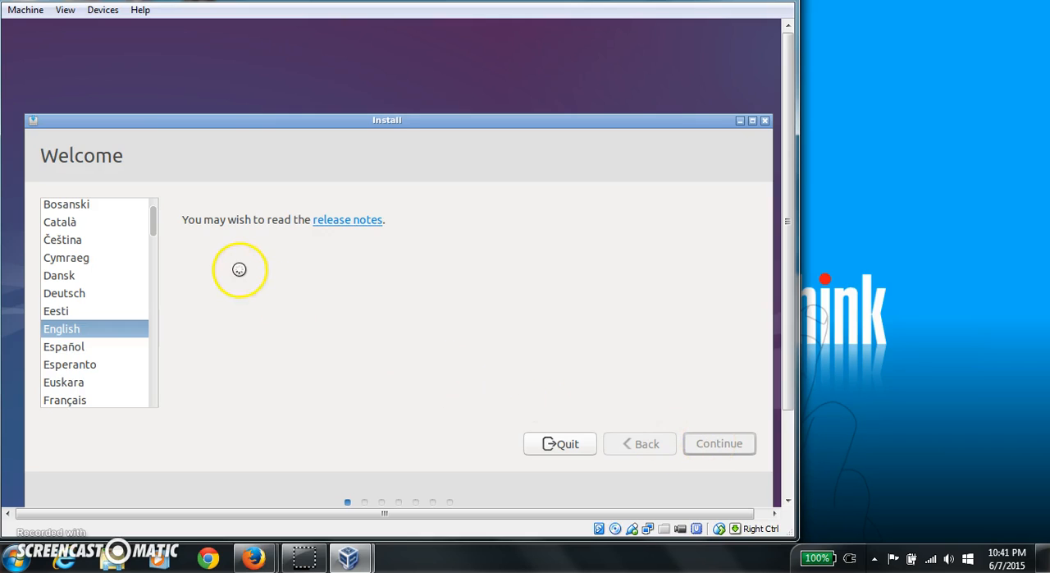
# Keep English on Welcome and pass the preparation checks to the installation type choice
pyautogui.click(719, 443)
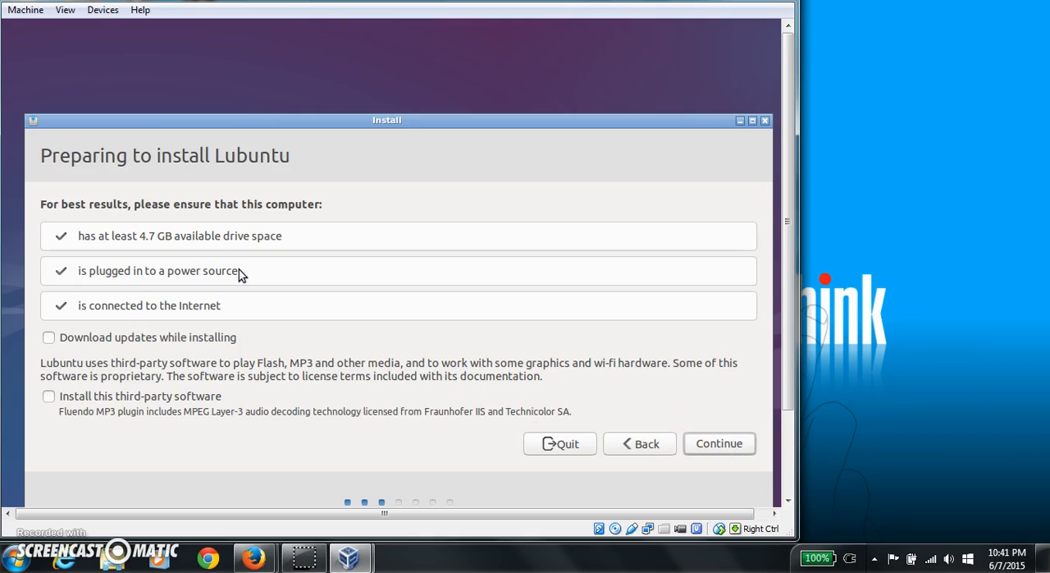
pyautogui.moveTo(82, 343)
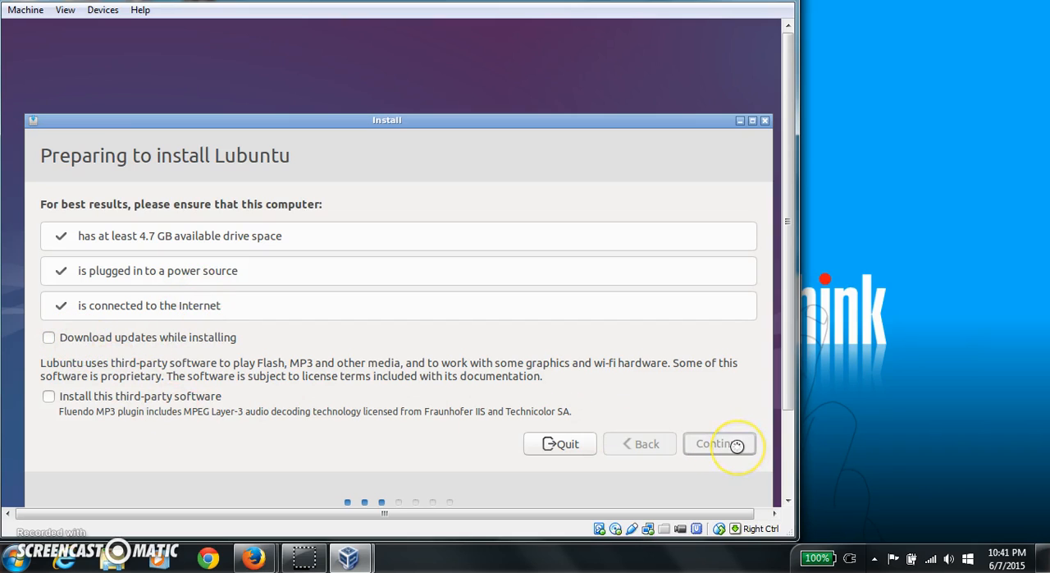
pyautogui.click(719, 443)
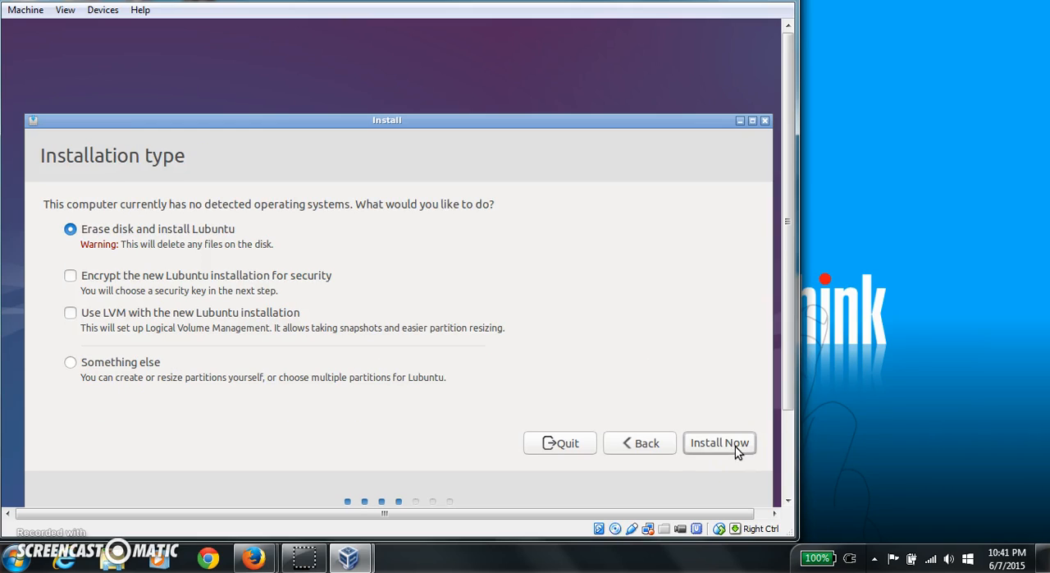
pyautogui.moveTo(332, 294)
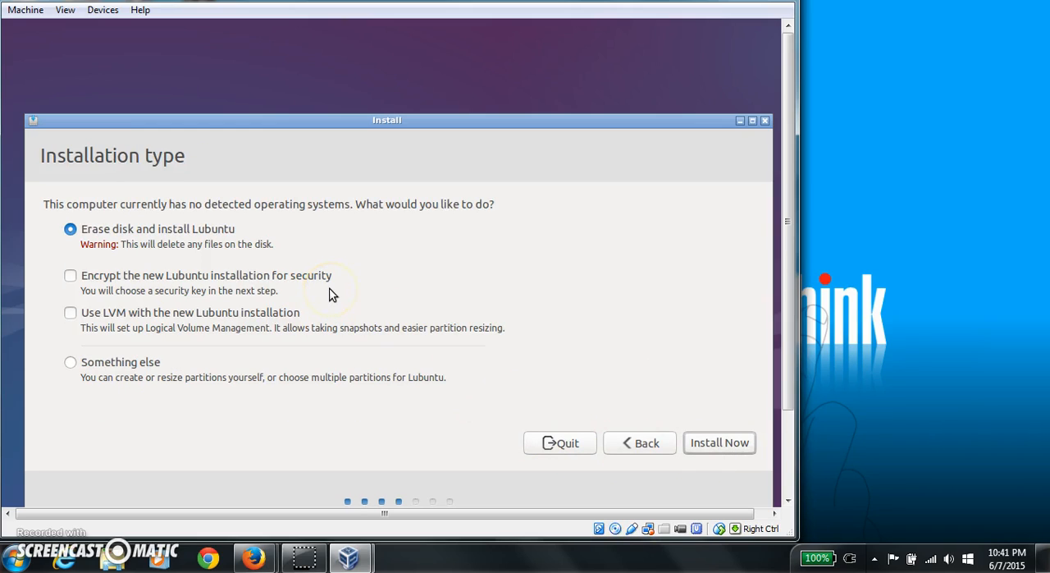
pyautogui.moveTo(249, 286)
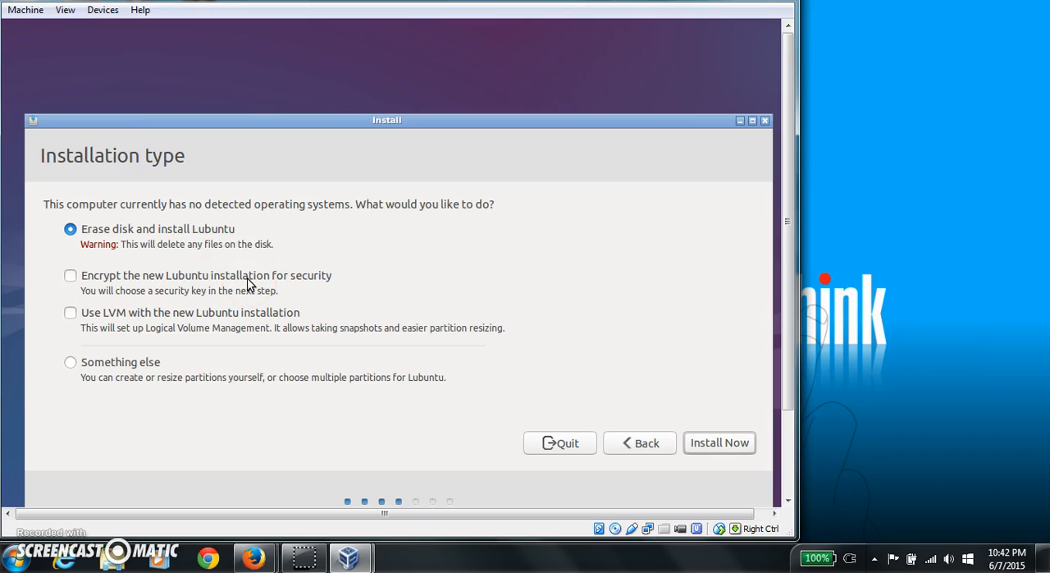
pyautogui.moveTo(160, 359)
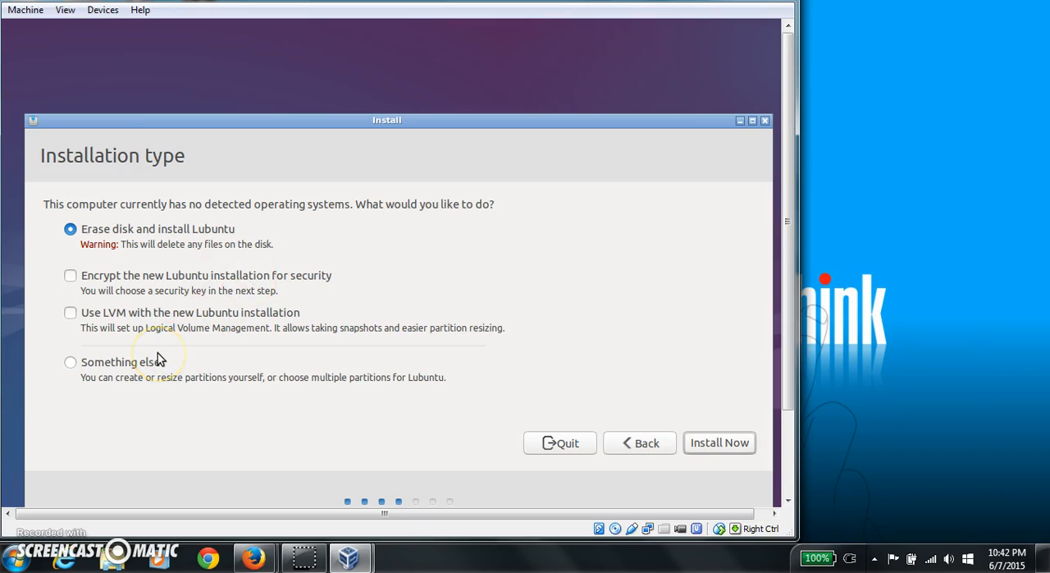
pyautogui.moveTo(302, 259)
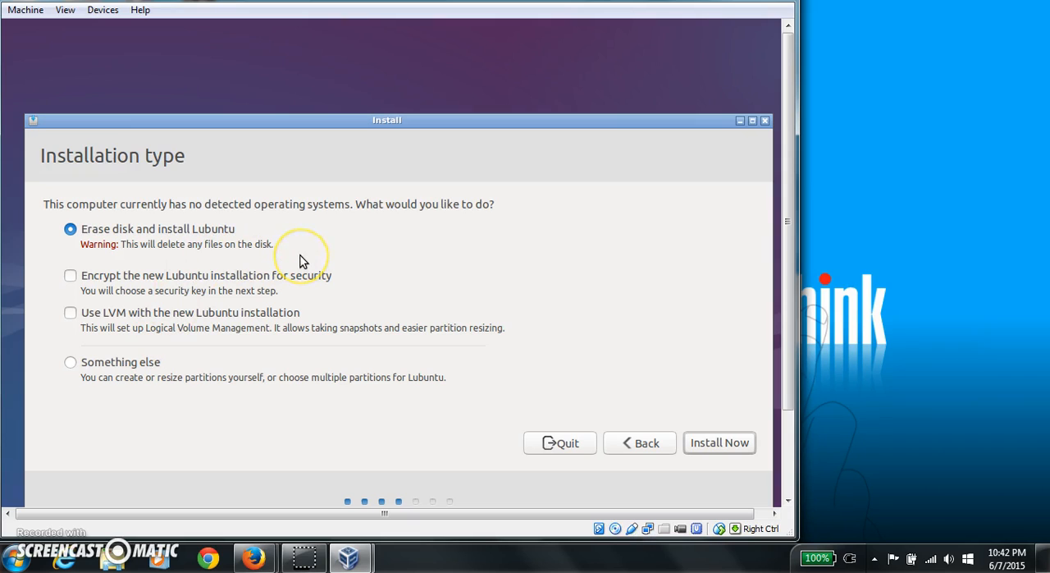
pyautogui.moveTo(763, 472)
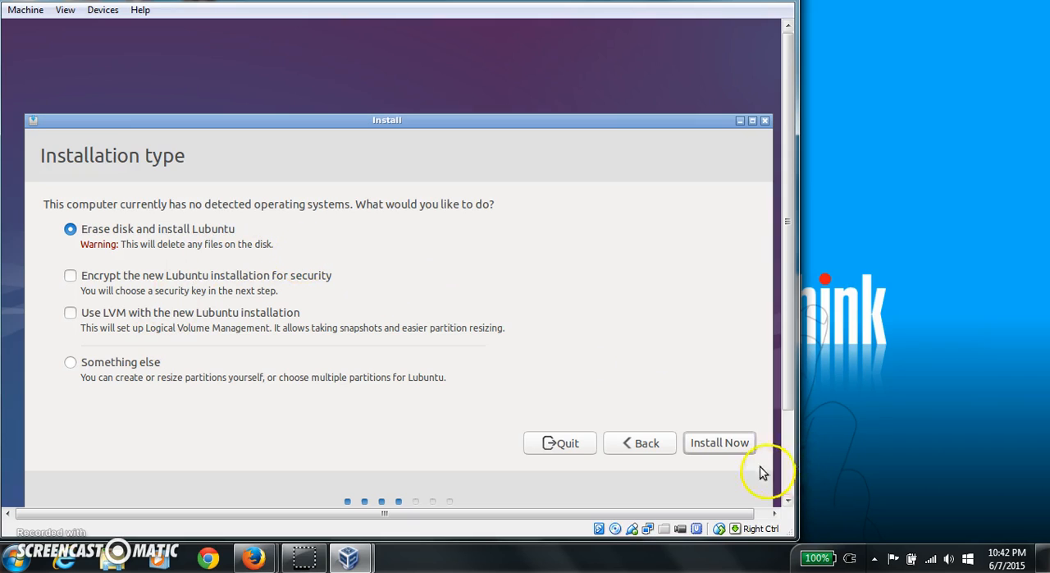
pyautogui.moveTo(718, 443)
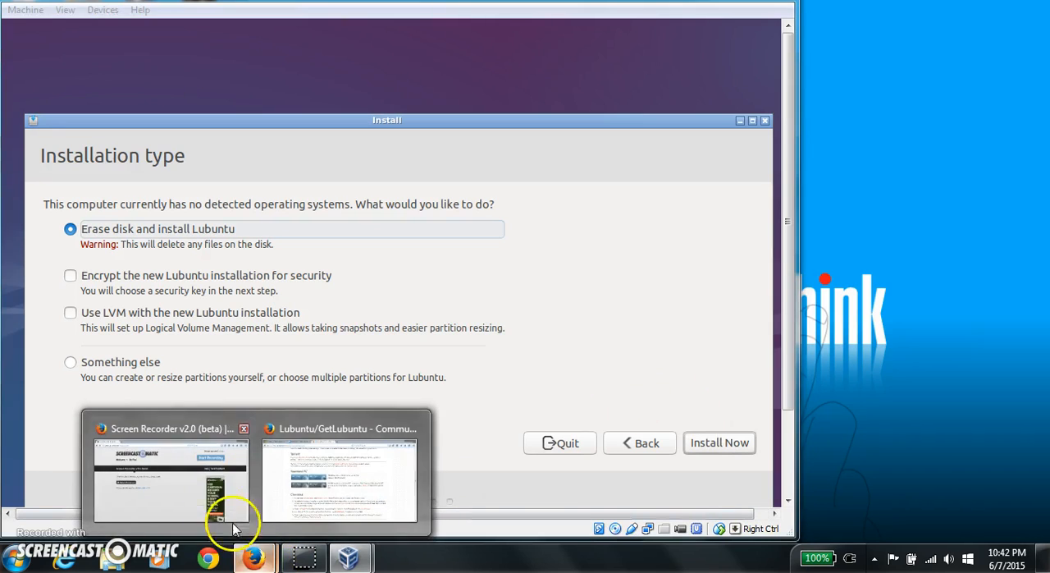
# Advance the Instructables guide past step 3 to Step 4: Outtro, then return to the installer
pyautogui.click(171, 482)
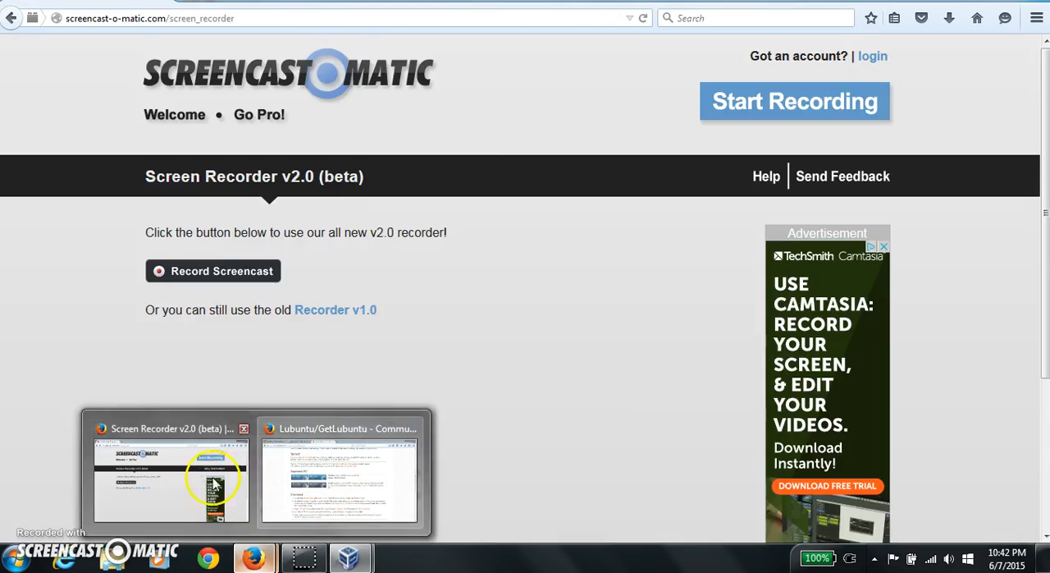
pyautogui.click(338, 476)
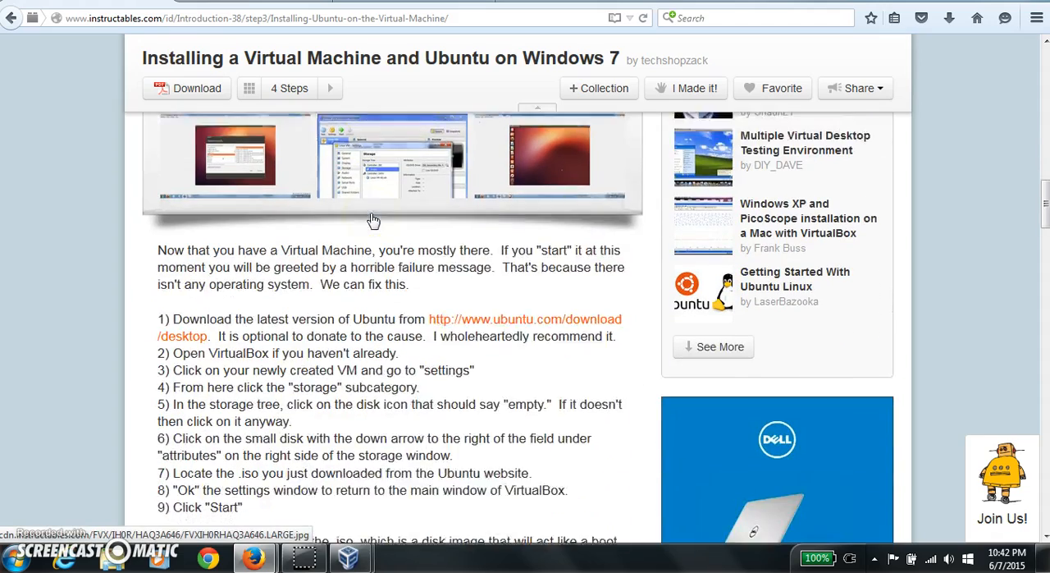
pyautogui.scroll(-3)
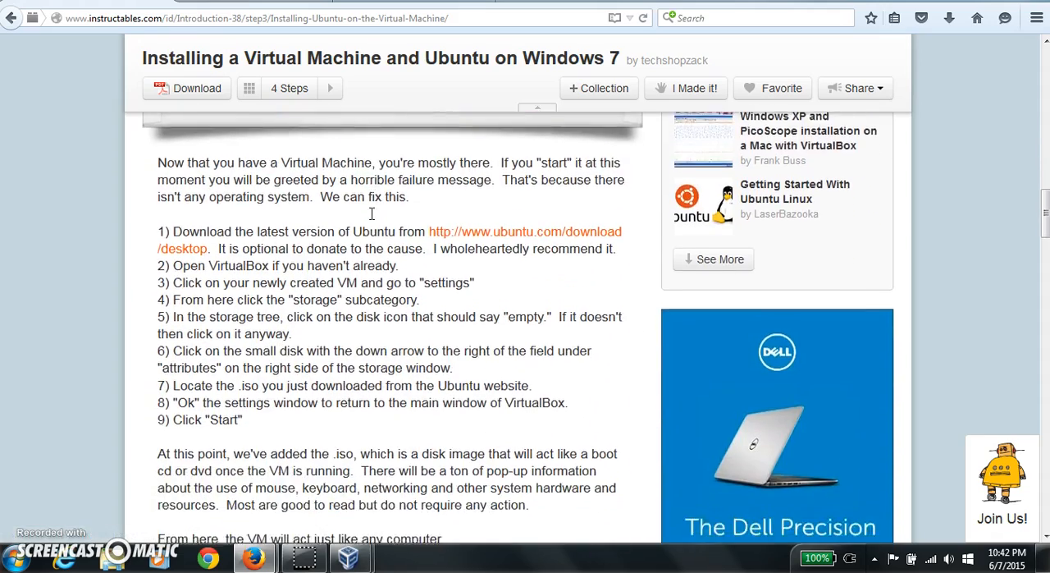
pyautogui.scroll(-3)
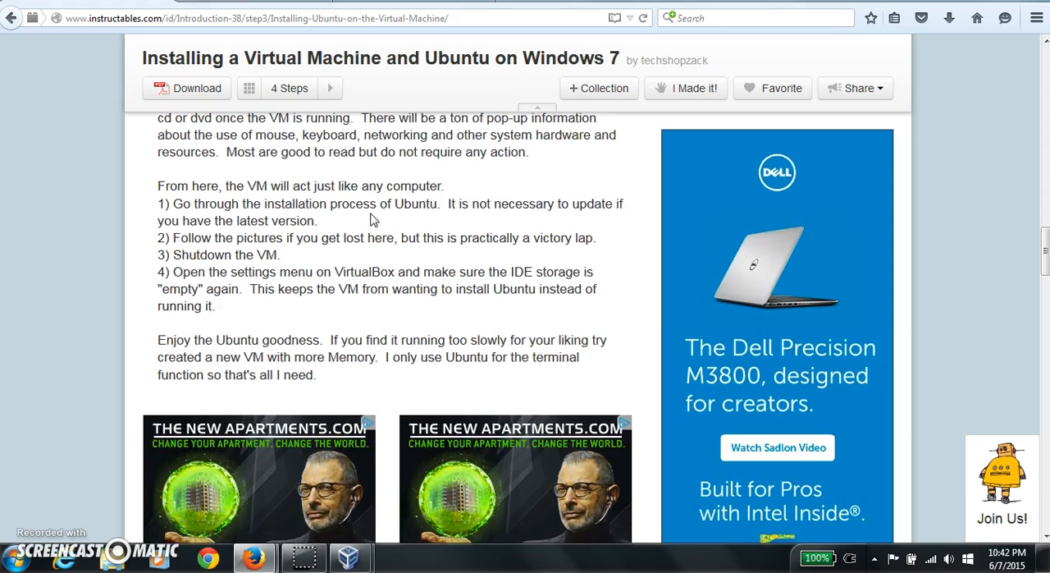
pyautogui.scroll(-3)
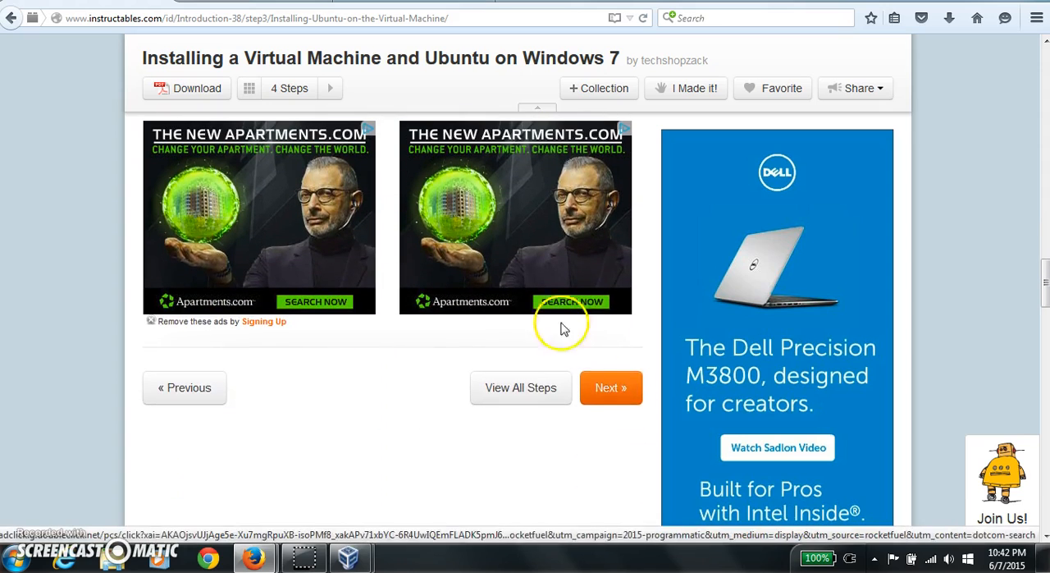
pyautogui.click(611, 388)
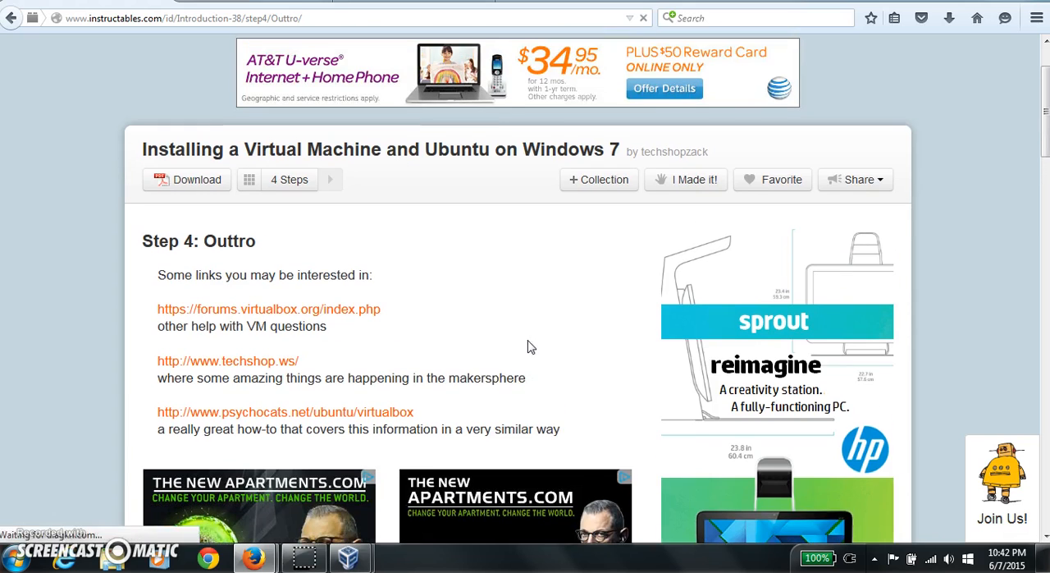
pyautogui.click(351, 558)
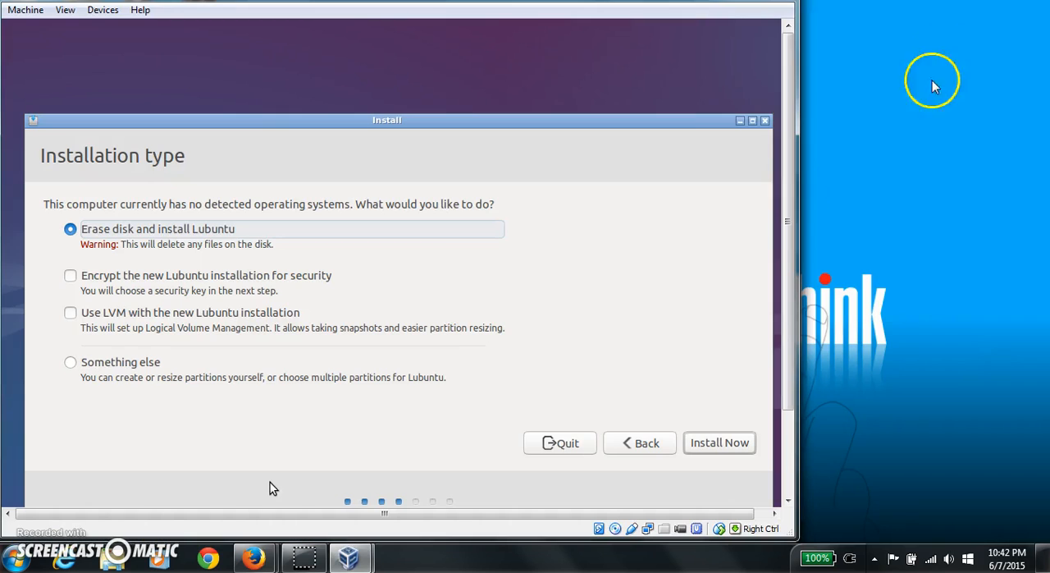
# Install Now with Erase disk kept and confirm the disk changes, reaching the New York location step
pyautogui.click(718, 443)
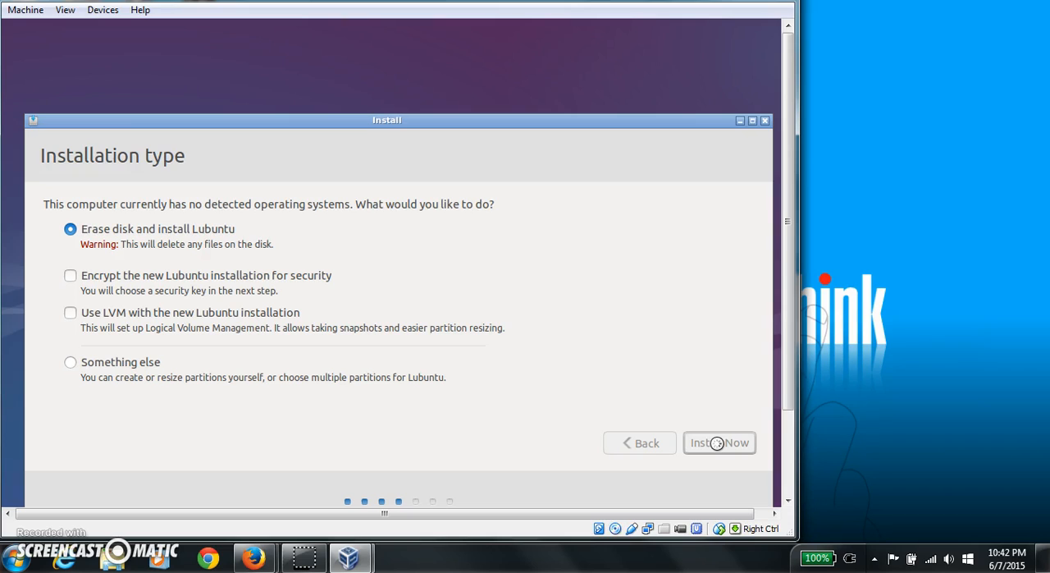
pyautogui.moveTo(187, 297)
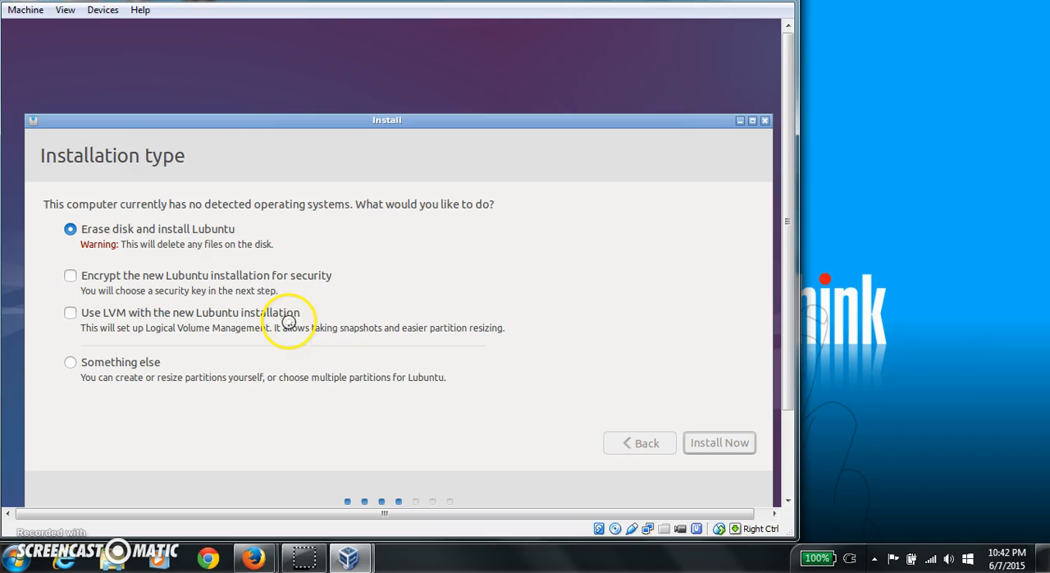
pyautogui.moveTo(233, 278)
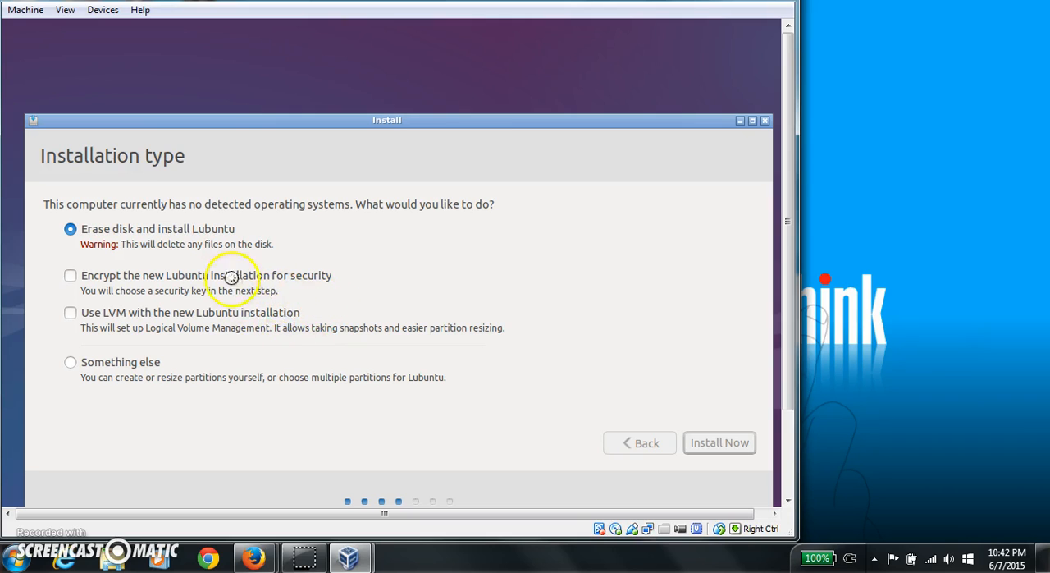
pyautogui.click(718, 443)
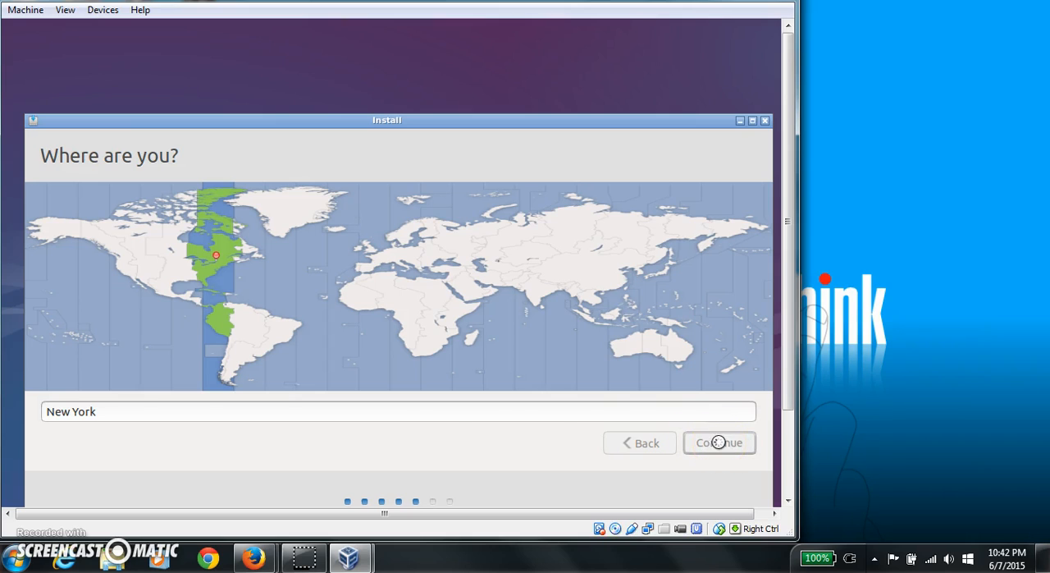
# Accept New York, test the English (US) layout with 'am i working', and continue to the account step
pyautogui.click(718, 443)
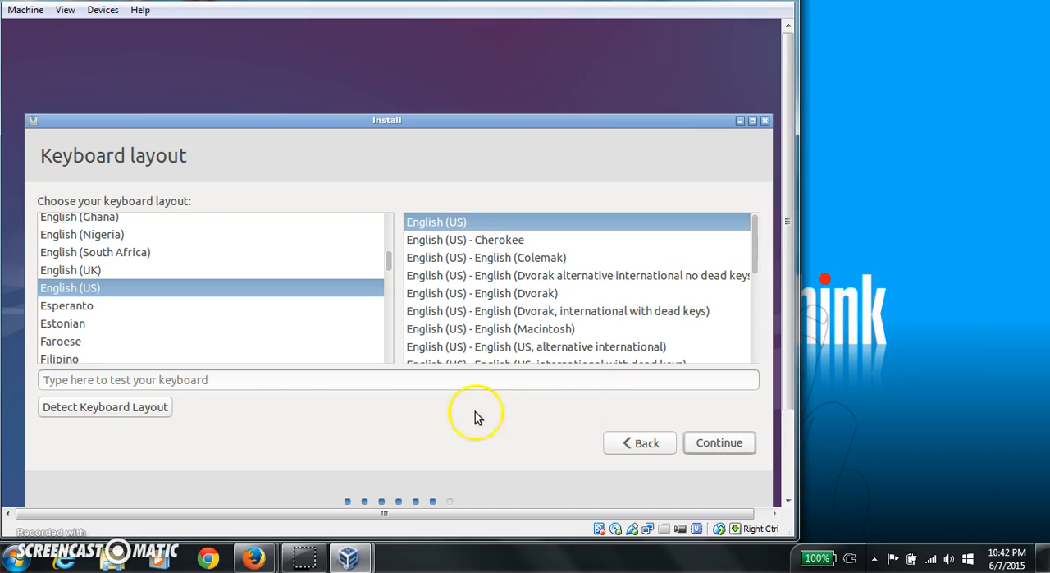
pyautogui.write('a')
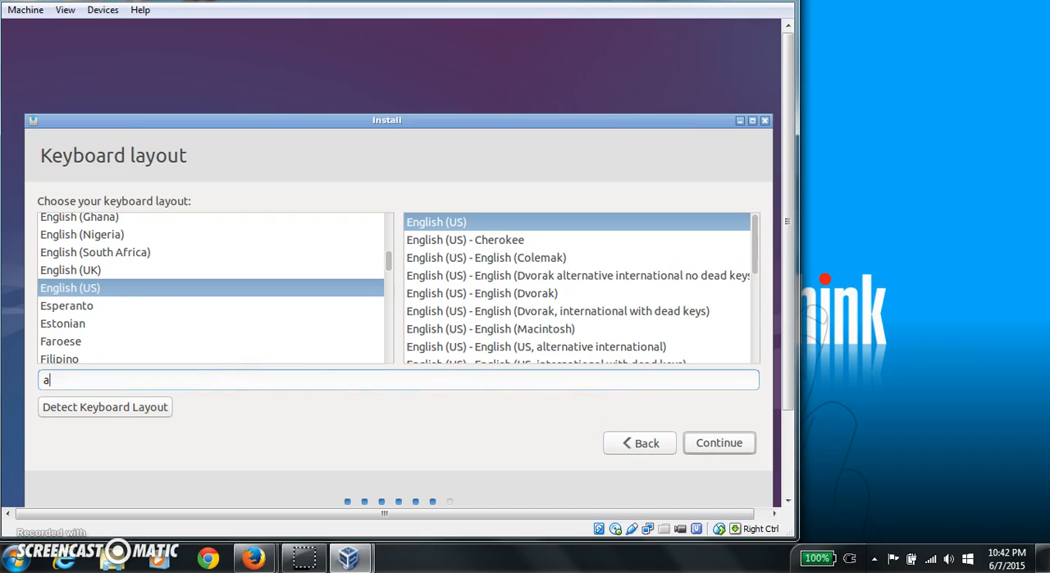
pyautogui.write('m i working')
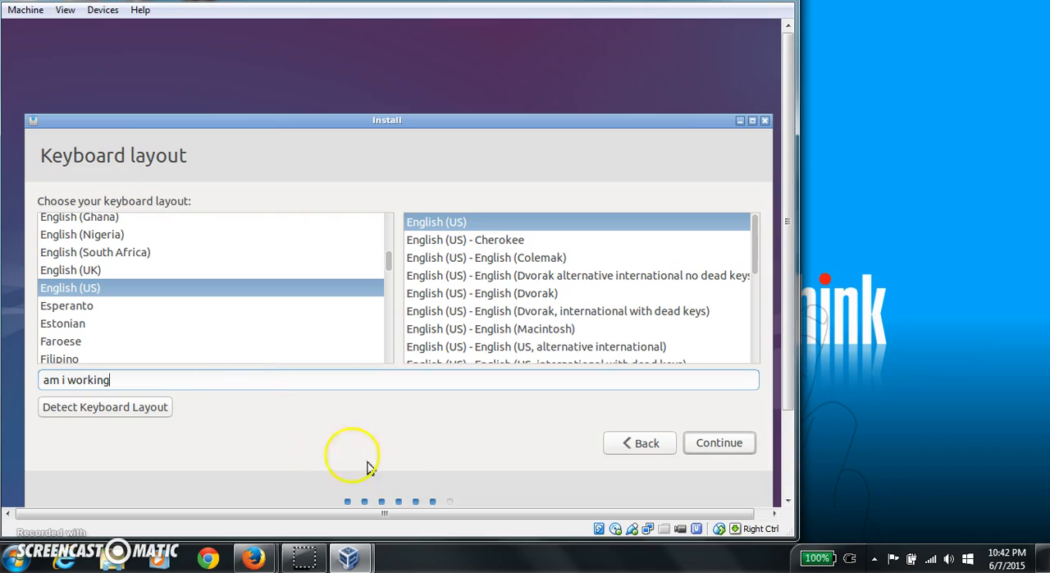
pyautogui.click(719, 443)
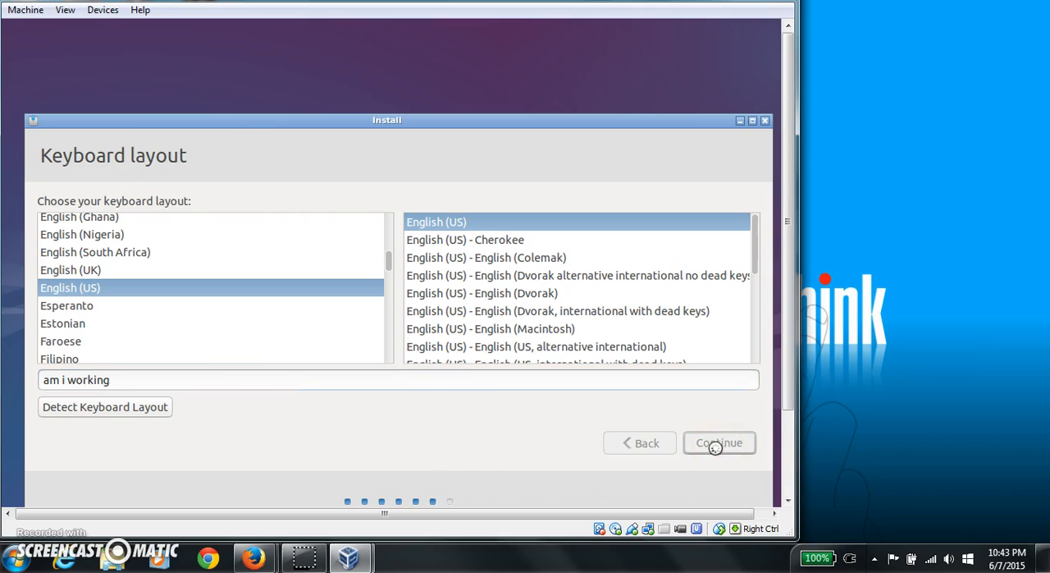
pyautogui.click(719, 443)
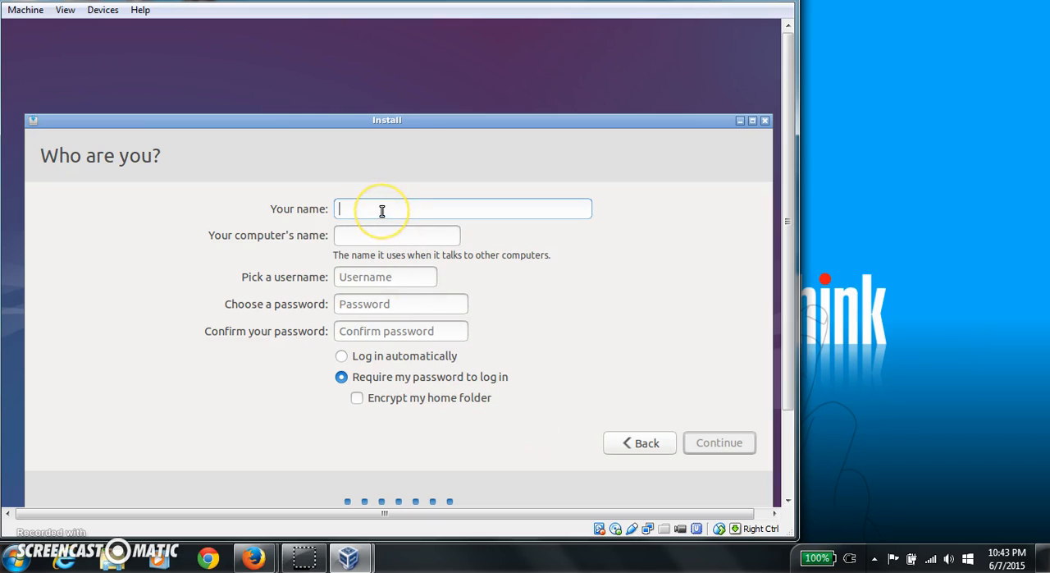
# Fill the account as 'gingeropolous' with a password, enable home folder encryption, and continue installing
pyautogui.write('gingeropolous')
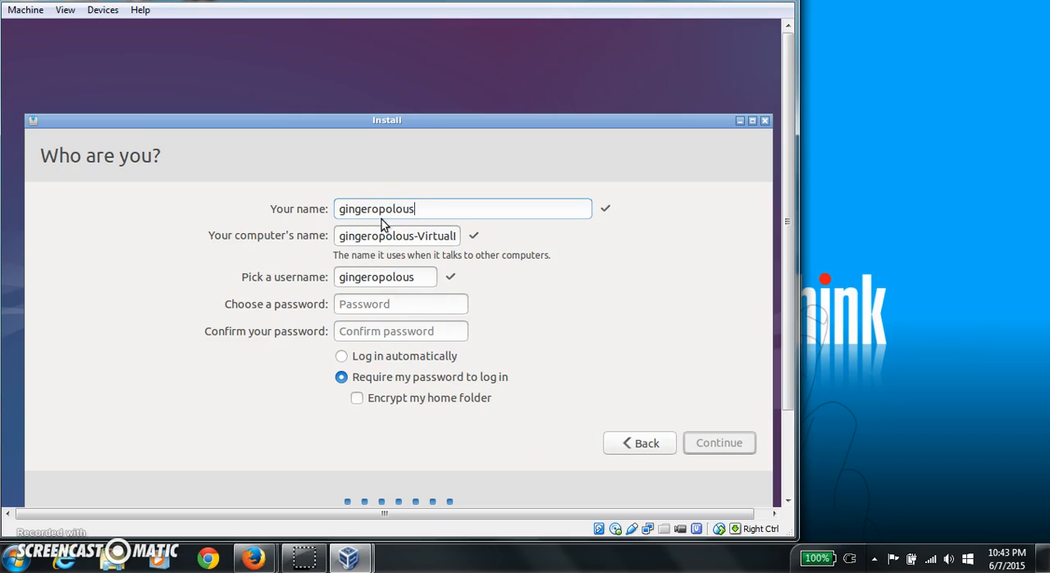
pyautogui.click(400, 303)
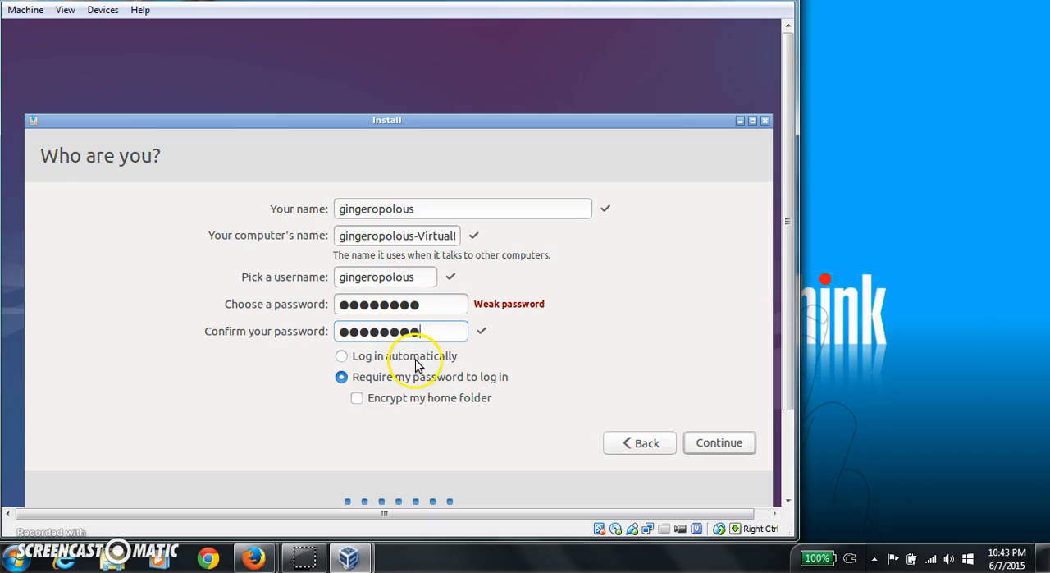
pyautogui.moveTo(627, 408)
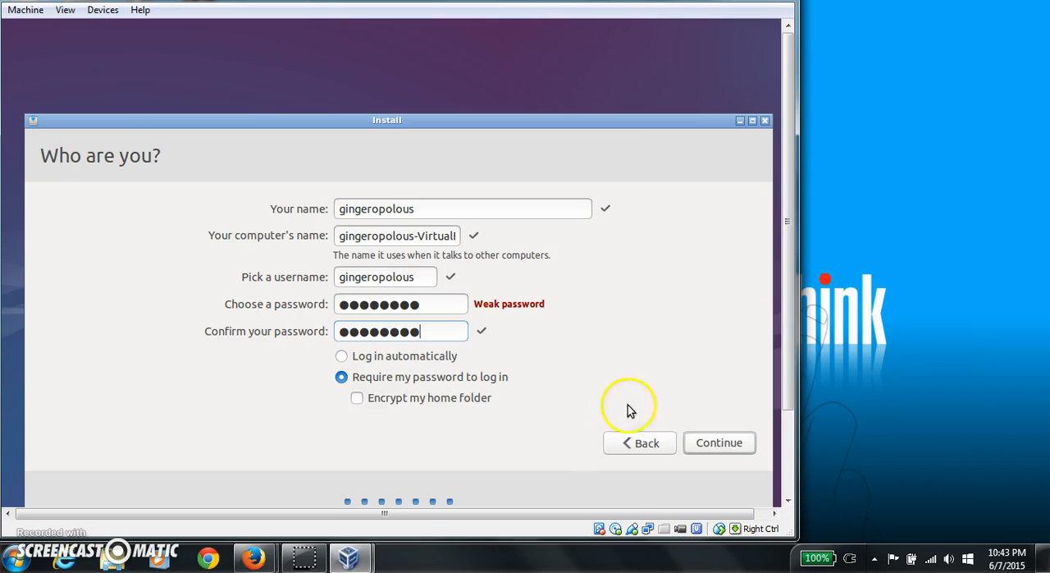
pyautogui.click(358, 397)
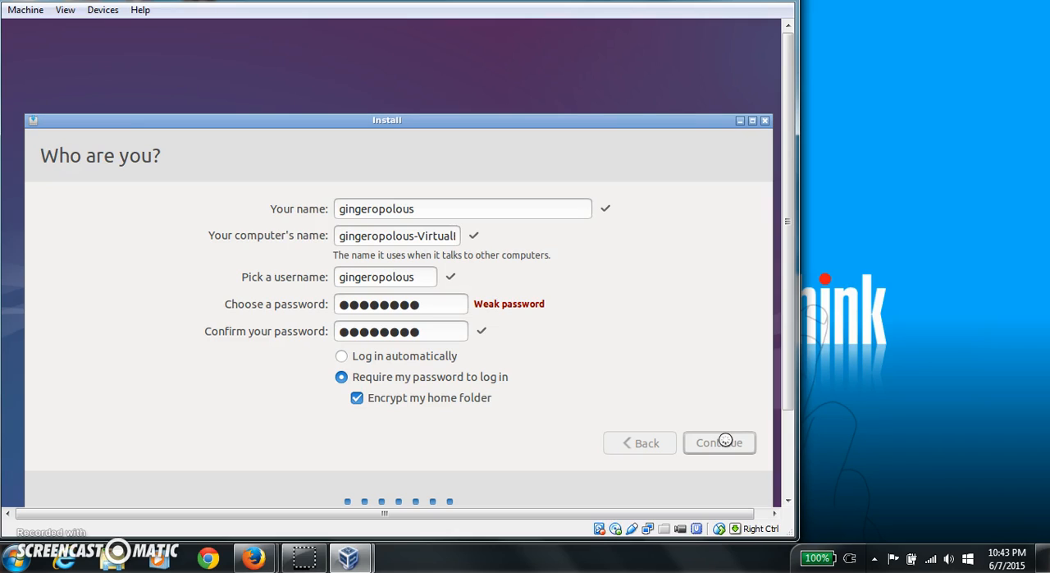
pyautogui.click(719, 444)
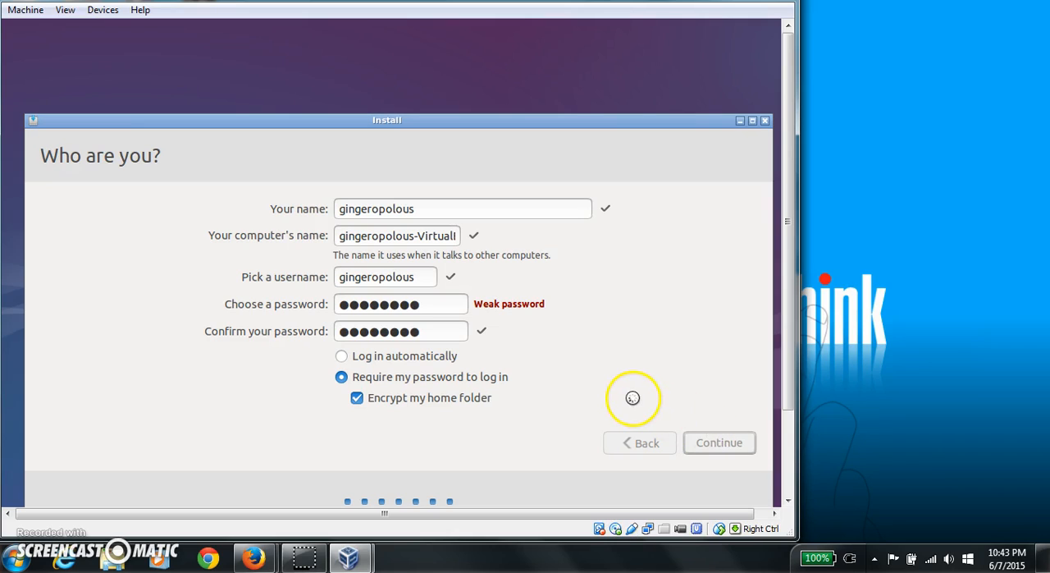
pyautogui.moveTo(555, 457)
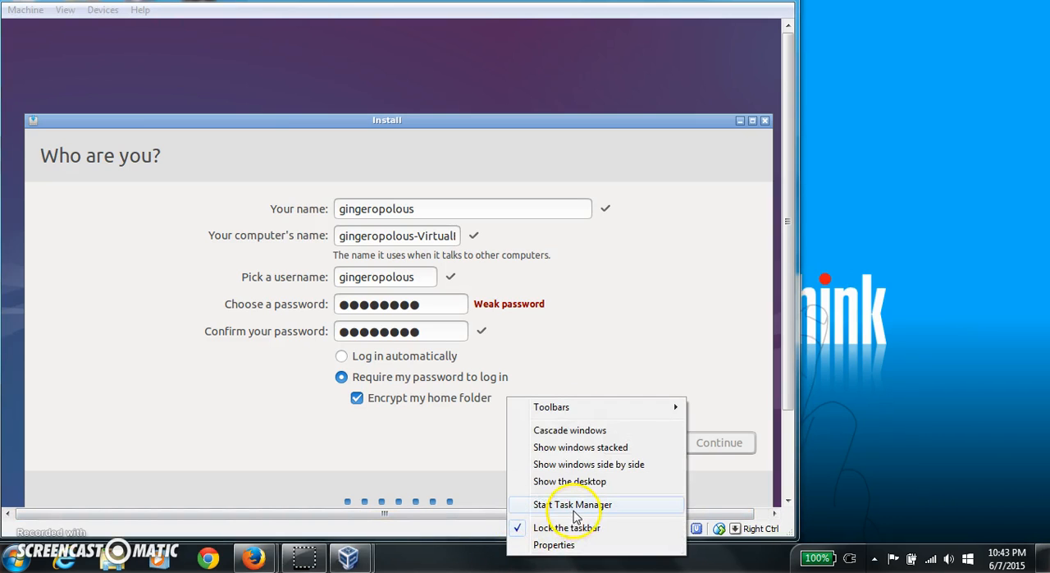
# Start Windows Task Manager and view its Processes list
pyautogui.click(571, 504)
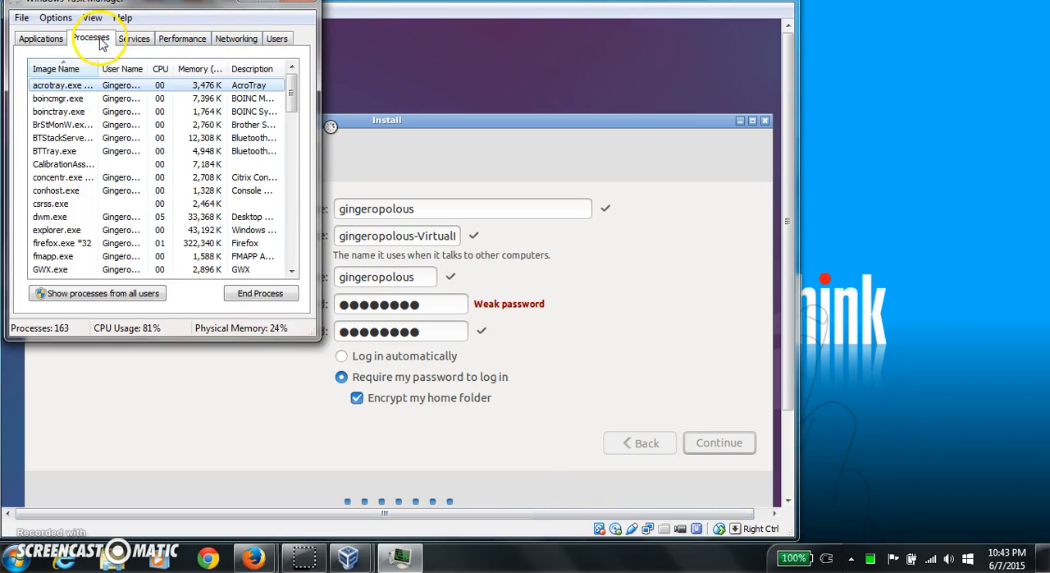
pyautogui.click(161, 69)
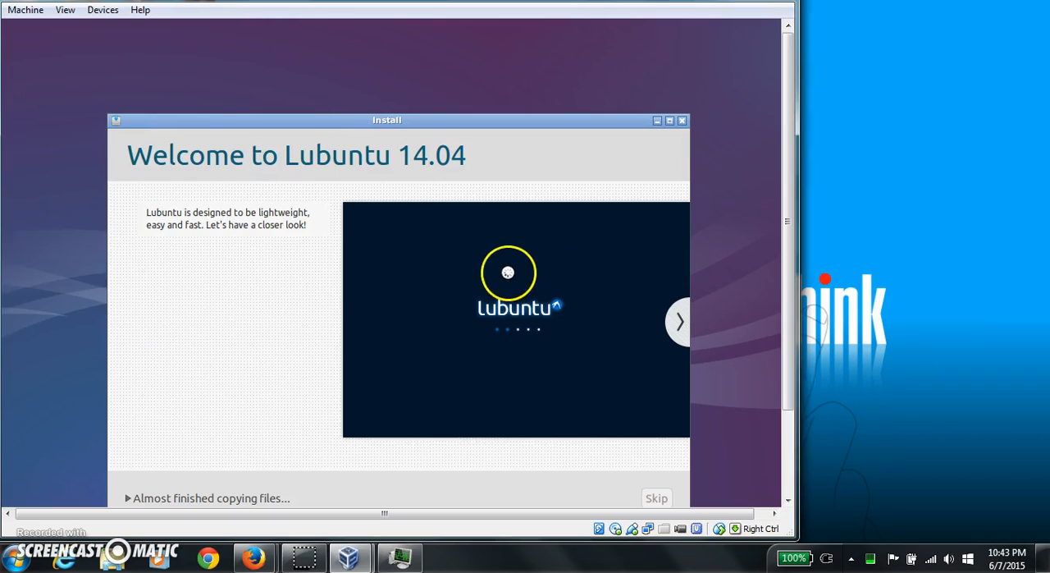
# Choose Restart Now in the Installation Complete dialog to reboot the Lubuntu guest
pyautogui.scroll(3)
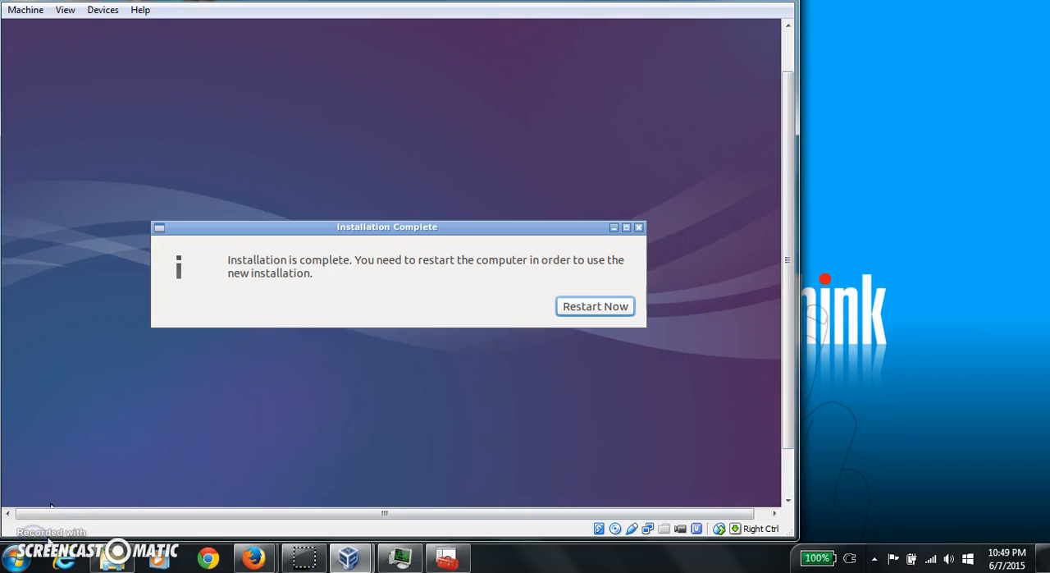
pyautogui.moveTo(594, 315)
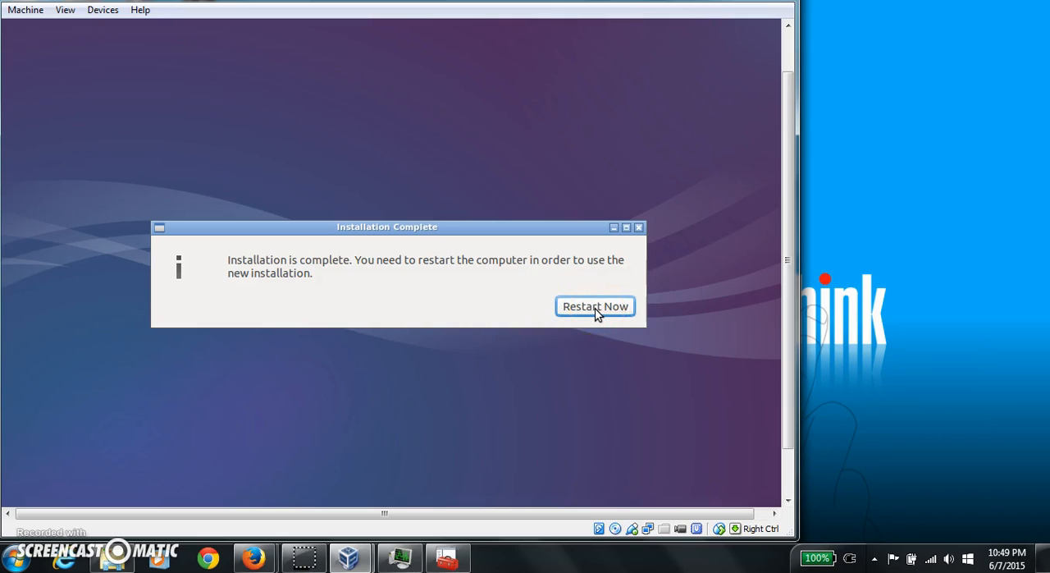
pyautogui.click(594, 307)
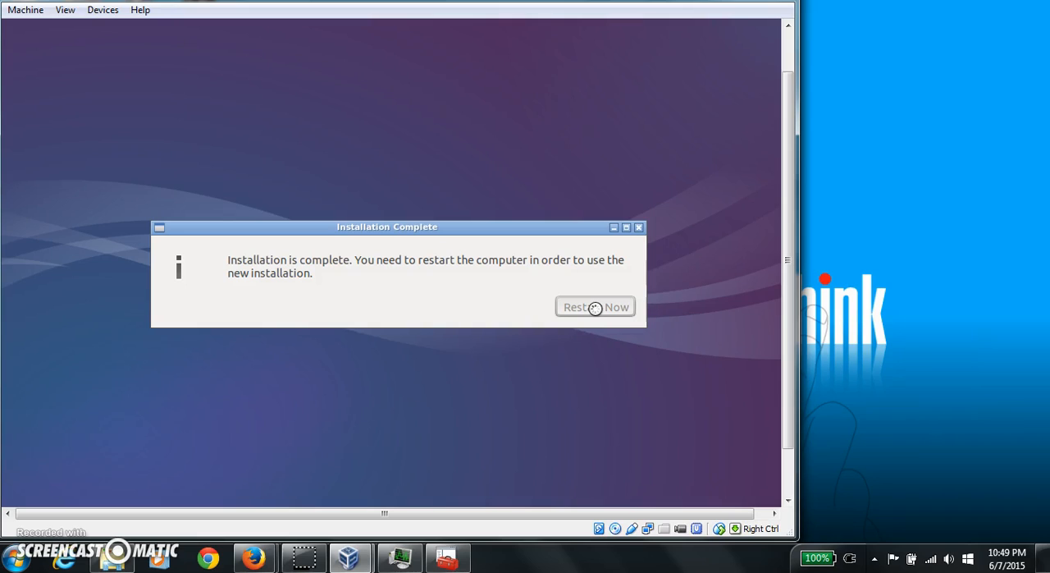
pyautogui.click(594, 307)
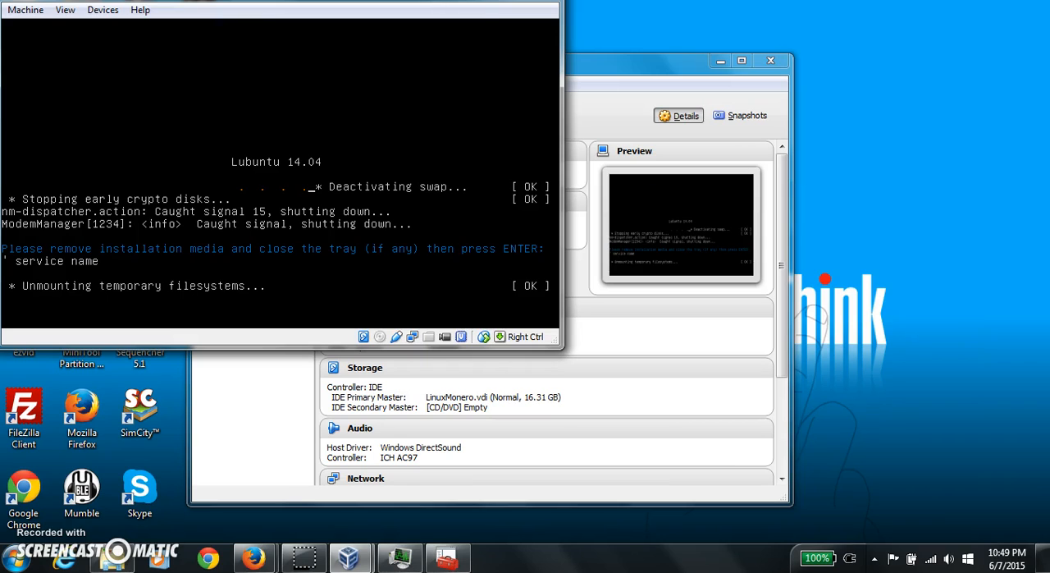
pyautogui.moveTo(26, 10)
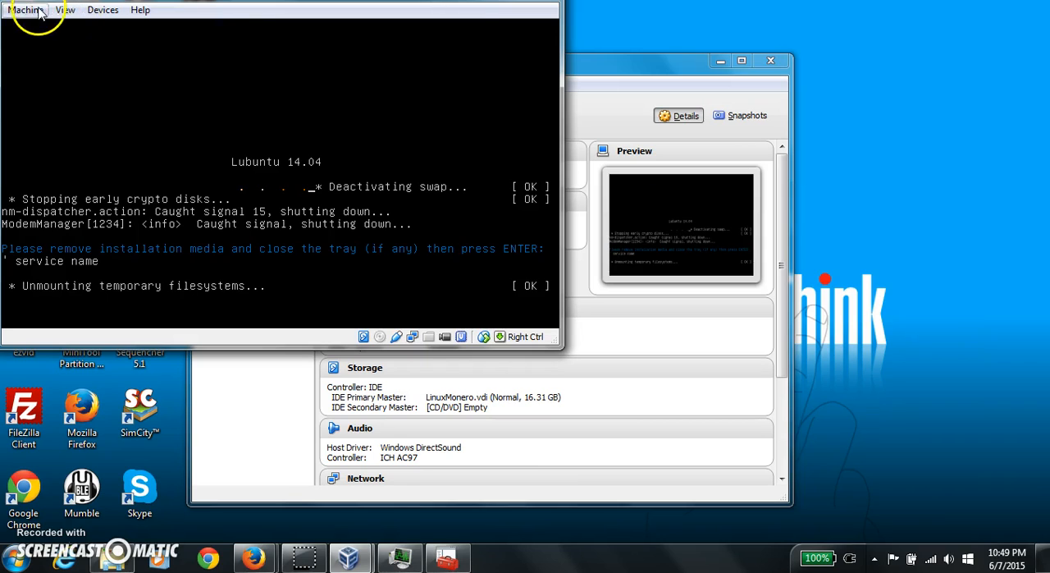
pyautogui.click(27, 10)
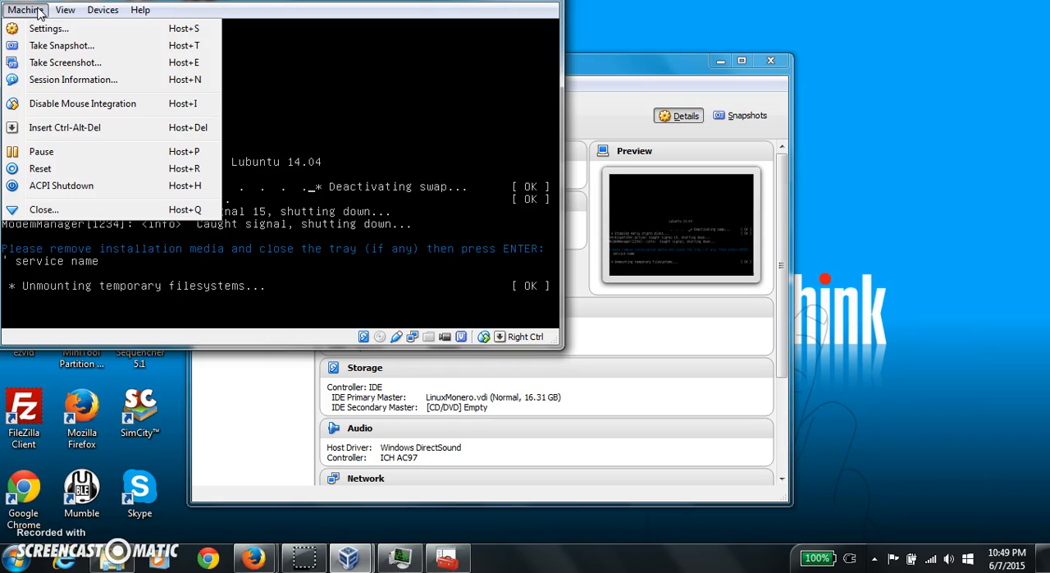
pyautogui.click(66, 10)
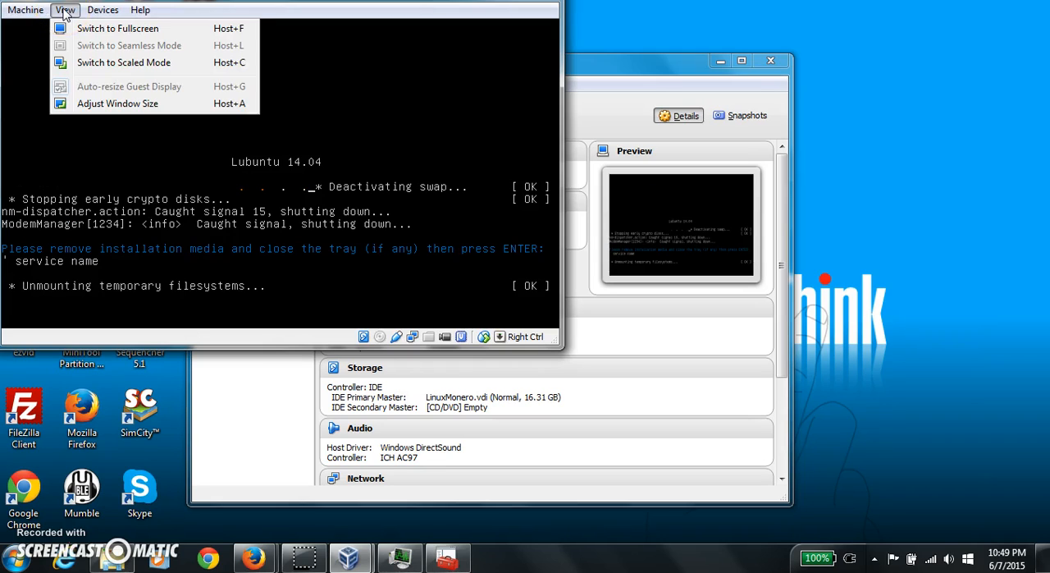
pyautogui.click(101, 10)
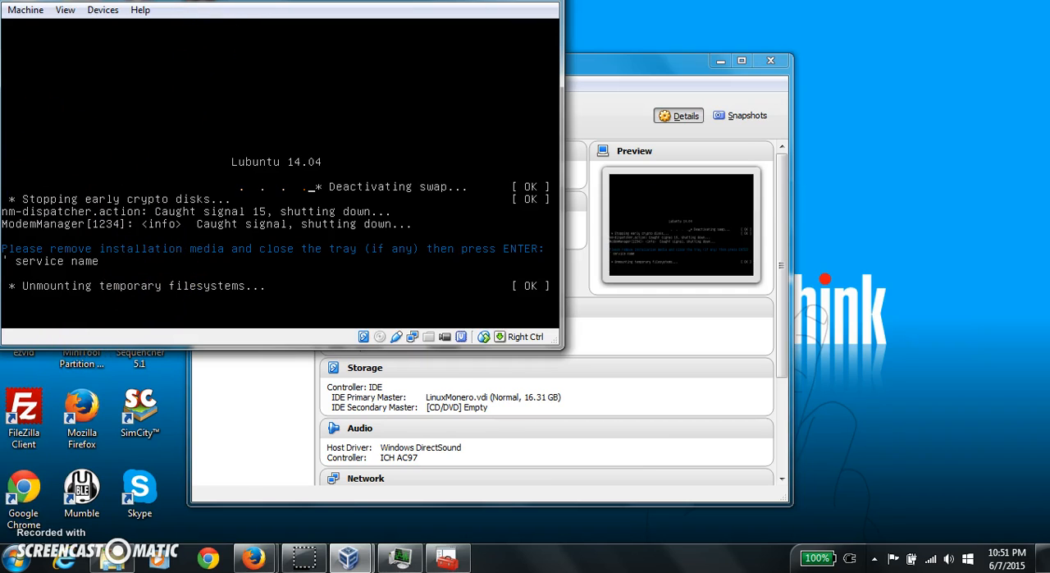
# Reset the LinuxMonero machine via Machine > Reset and confirm the reset
pyautogui.click(26, 10)
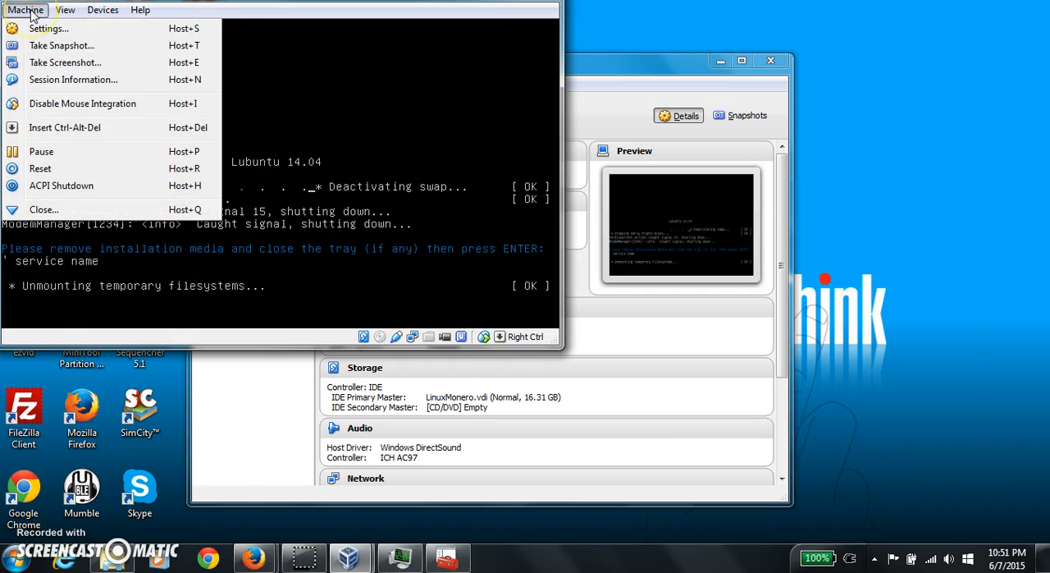
pyautogui.moveTo(41, 151)
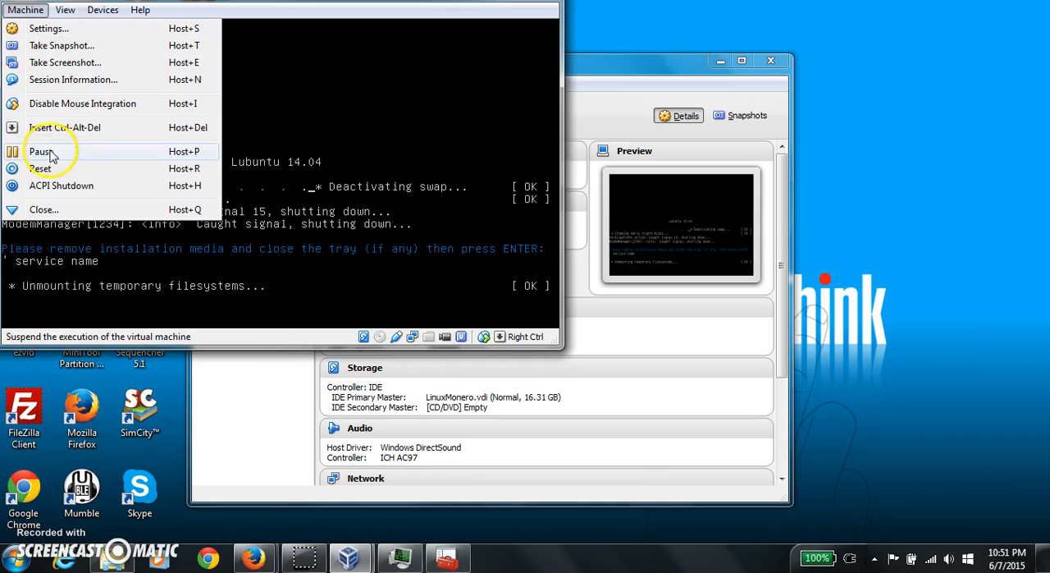
pyautogui.moveTo(41, 169)
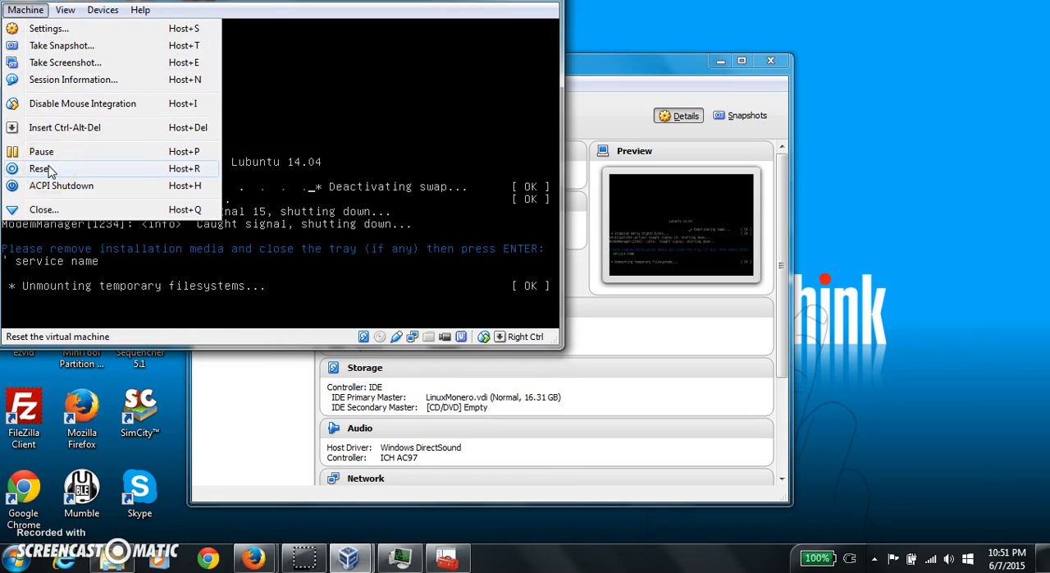
pyautogui.click(39, 169)
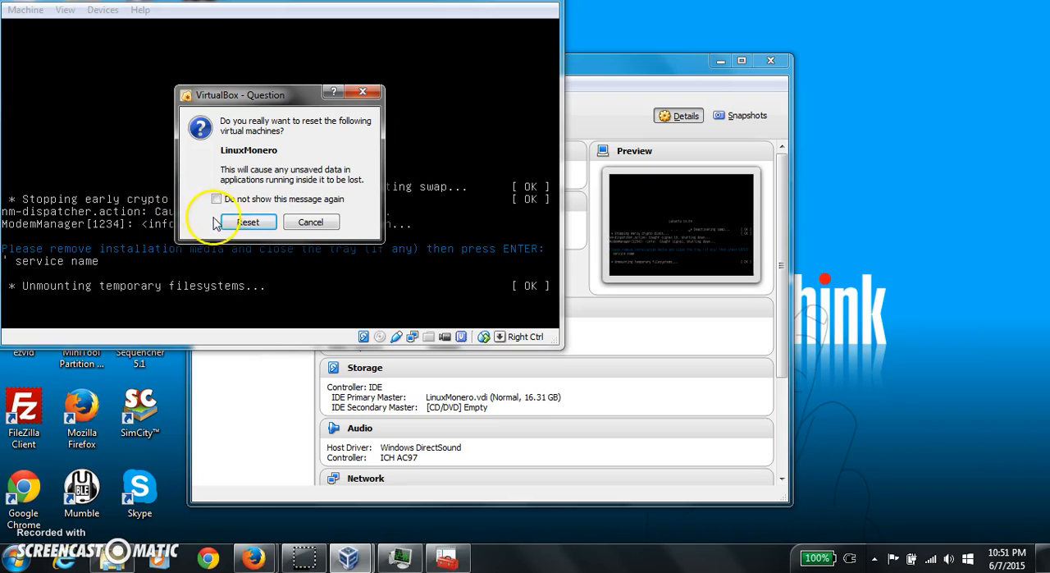
pyautogui.click(250, 222)
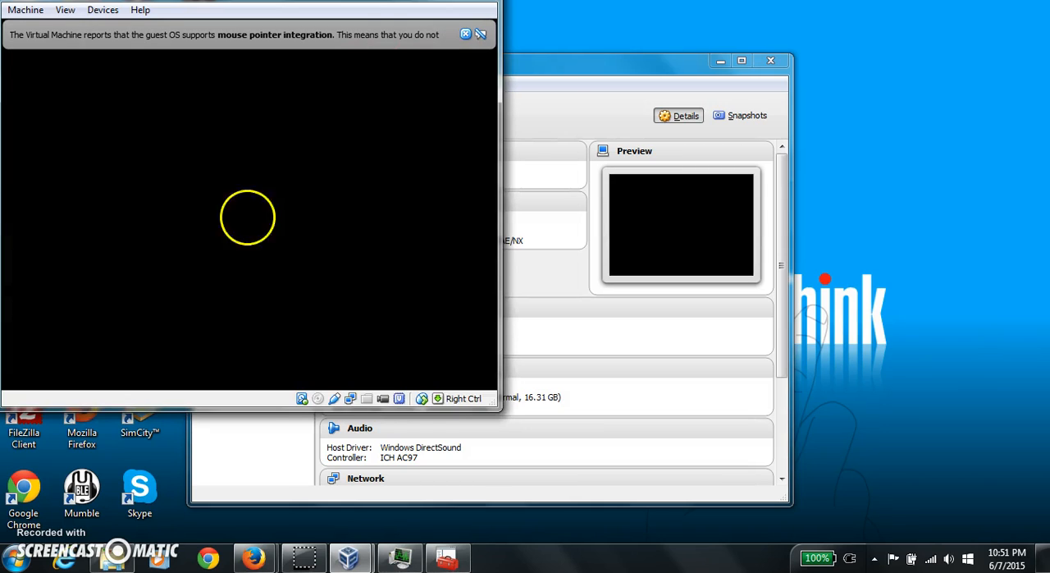
pyautogui.moveTo(467, 35)
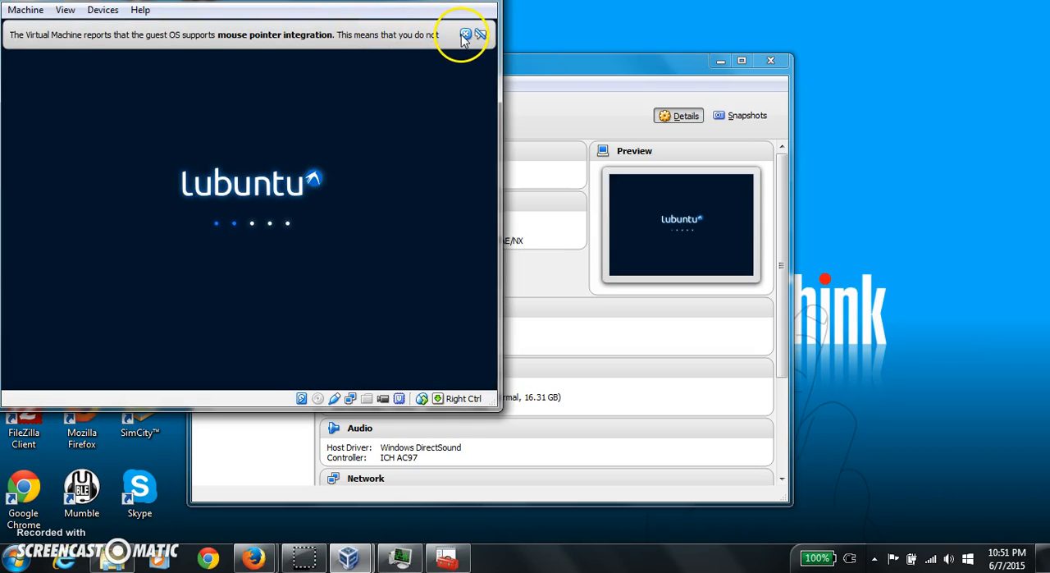
# Dismiss the mouse pointer integration notice at the top of the VM window
pyautogui.click(466, 35)
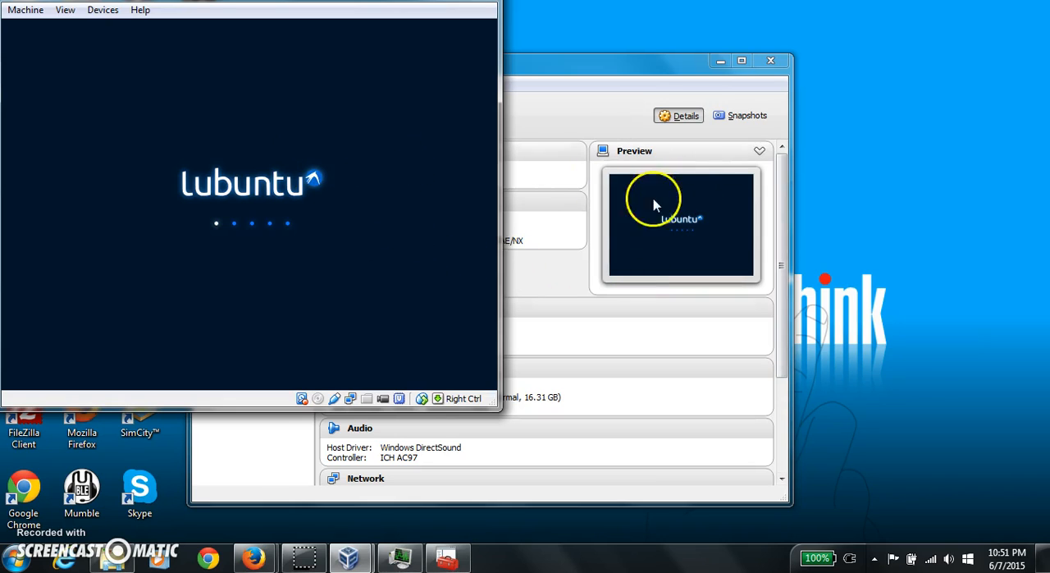
pyautogui.moveTo(336, 230)
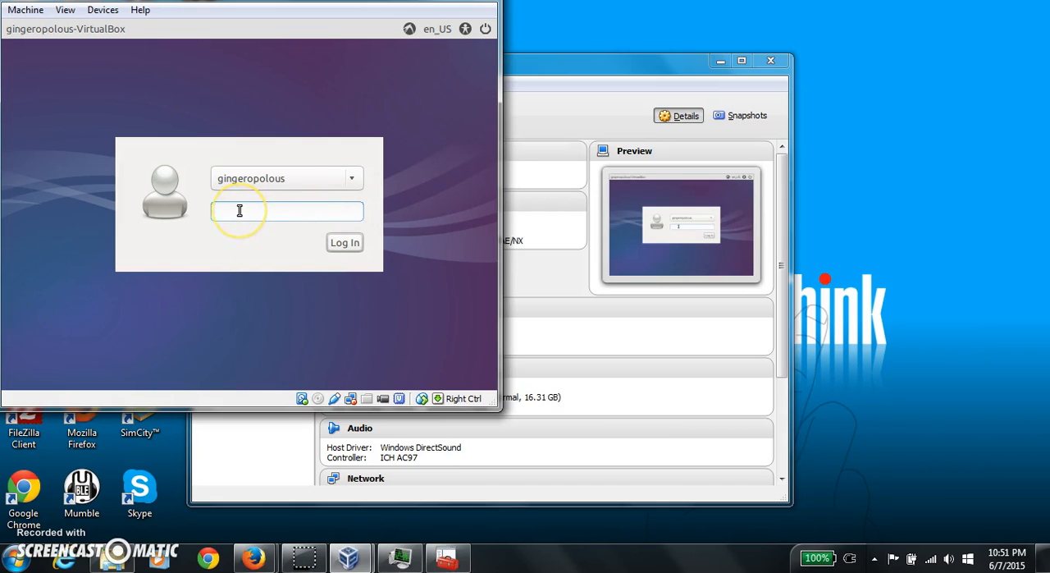
# Enter the password at the Lubuntu login screen and log in to the desktop
pyautogui.write('password')
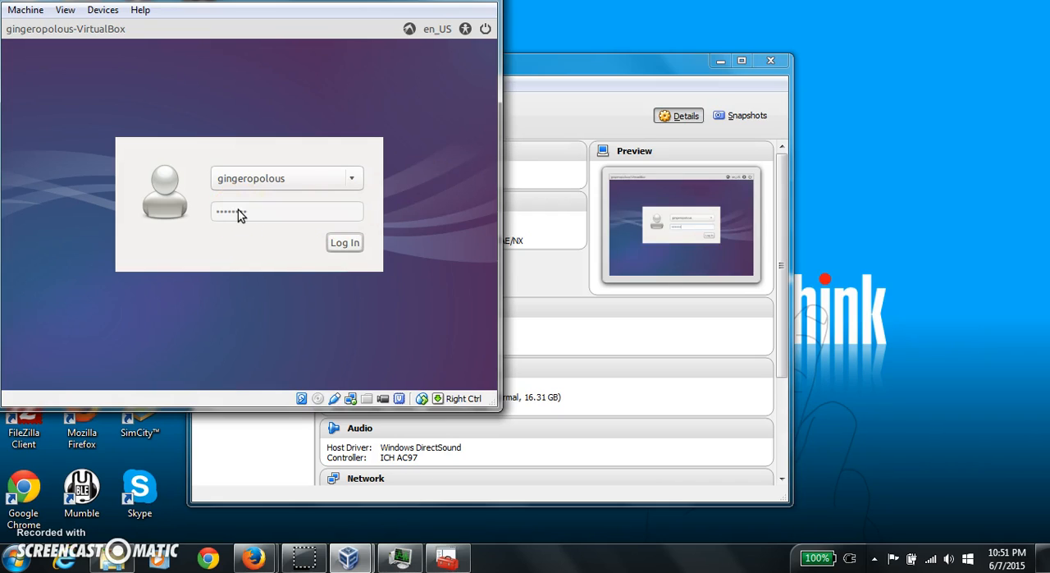
pyautogui.click(345, 243)
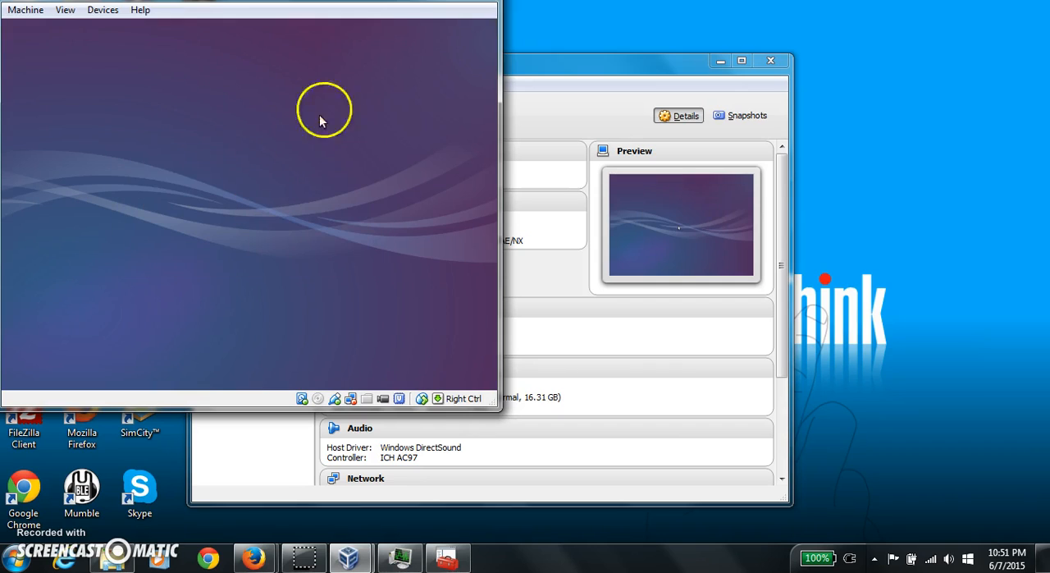
pyautogui.moveTo(414, 29)
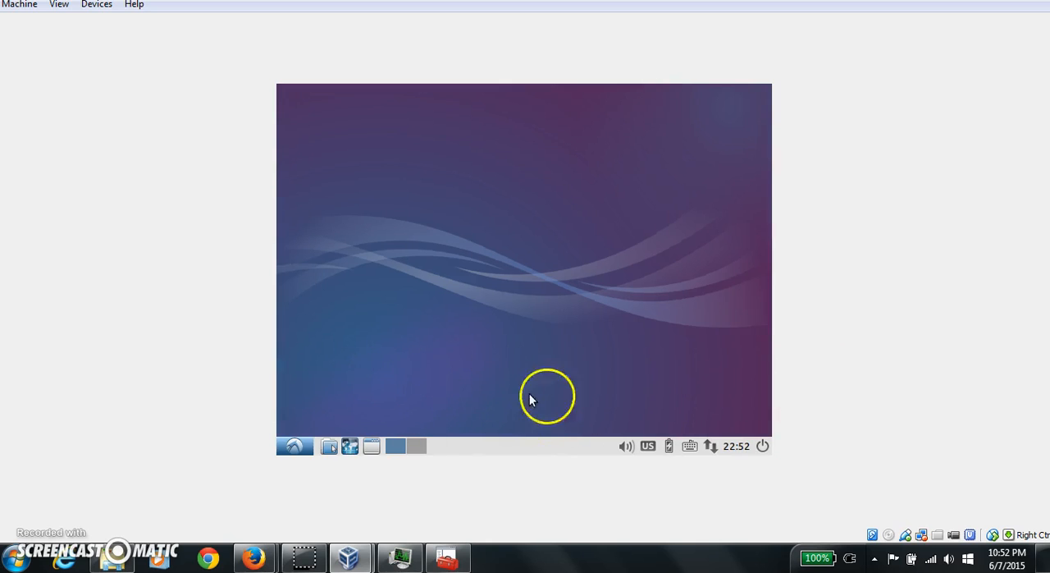
# Switch the guest display to Scaled Mode and confirm the switch
pyautogui.click(59, 4)
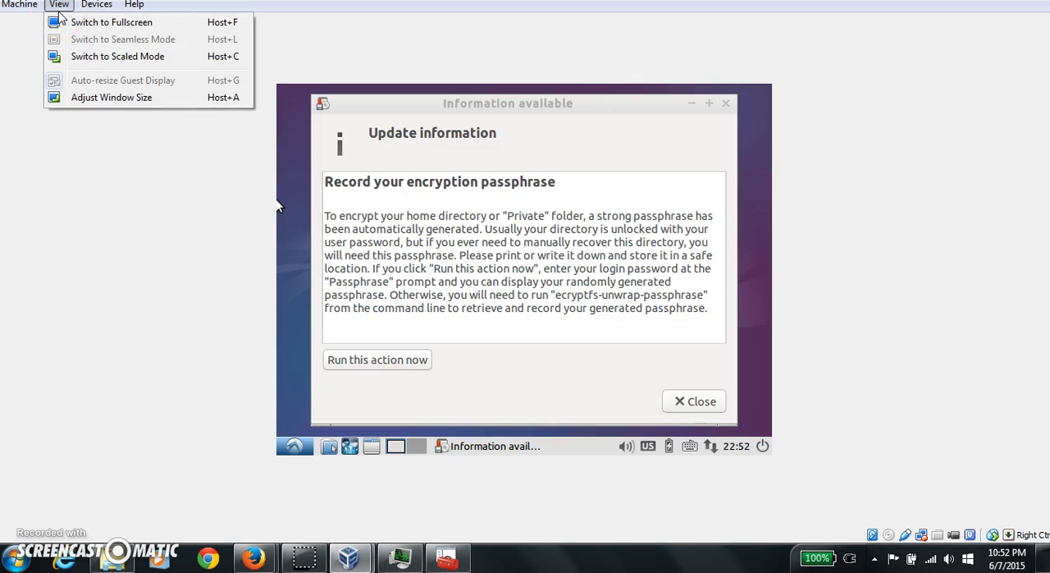
pyautogui.click(118, 55)
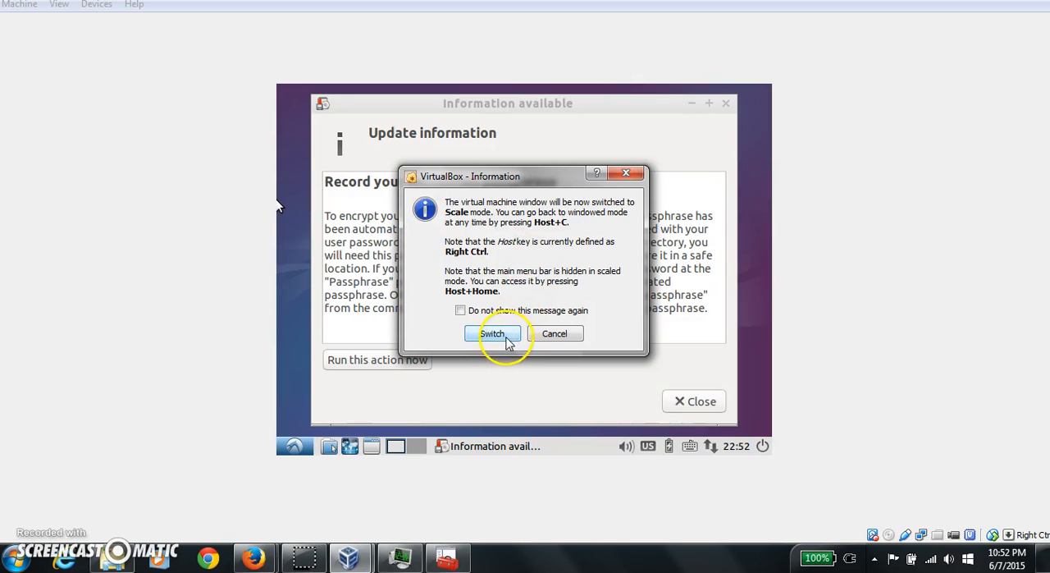
pyautogui.click(492, 333)
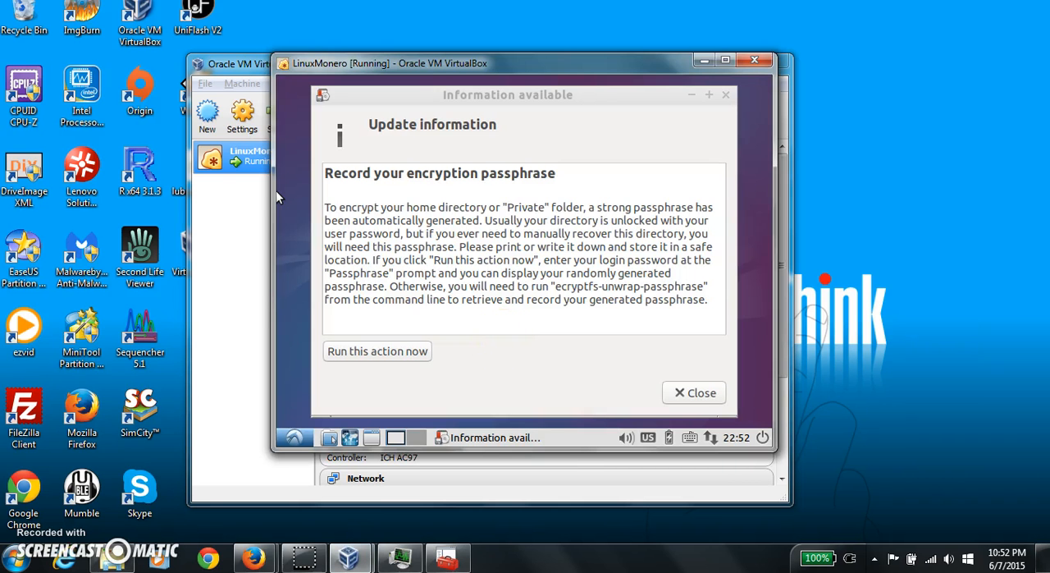
pyautogui.moveTo(492, 172)
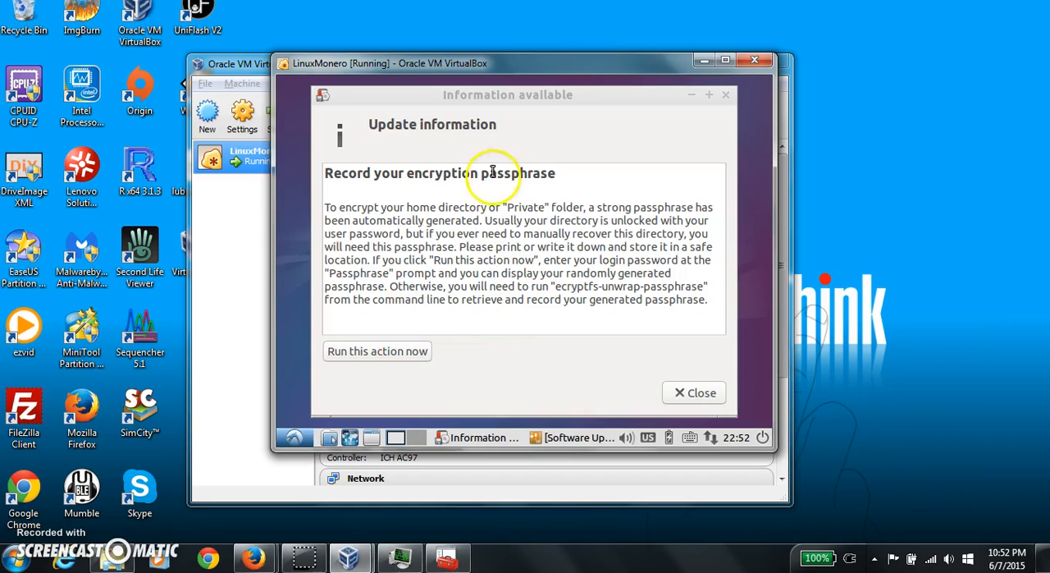
pyautogui.moveTo(450, 310)
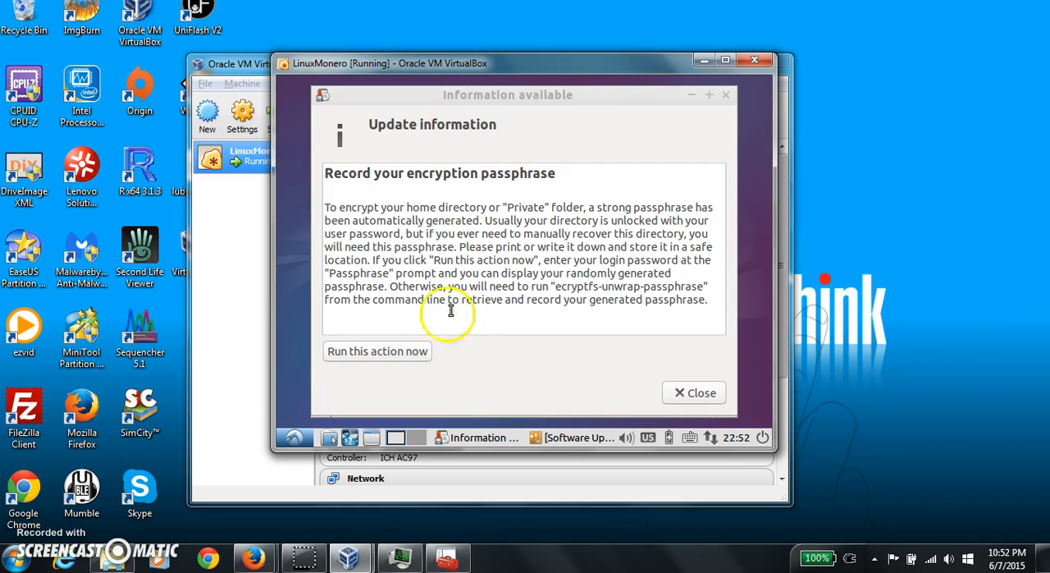
pyautogui.moveTo(550, 392)
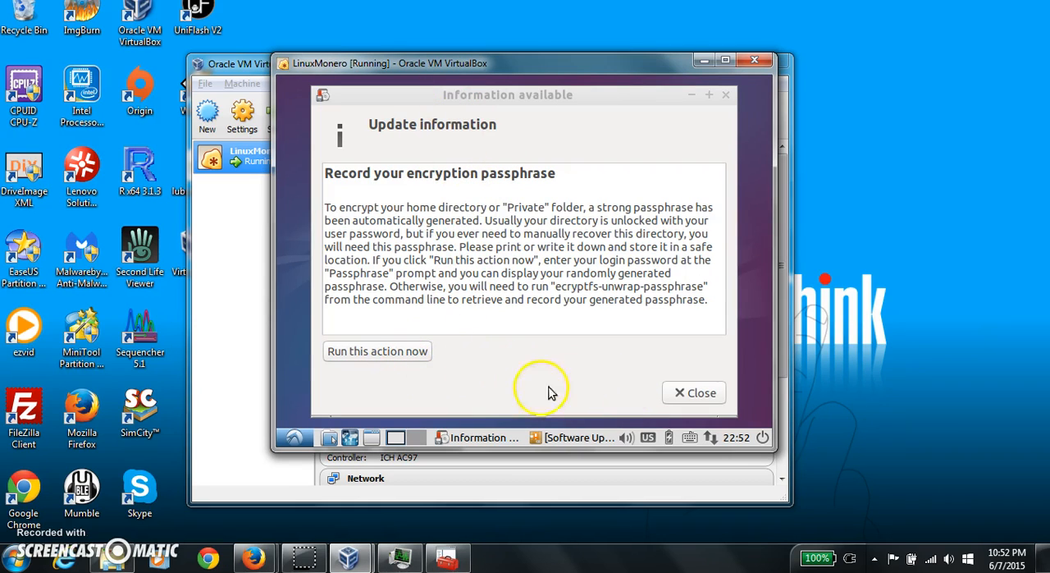
# Answer the LXTerminal Passphrase prompt with the password and close the Information available window
pyautogui.click(377, 351)
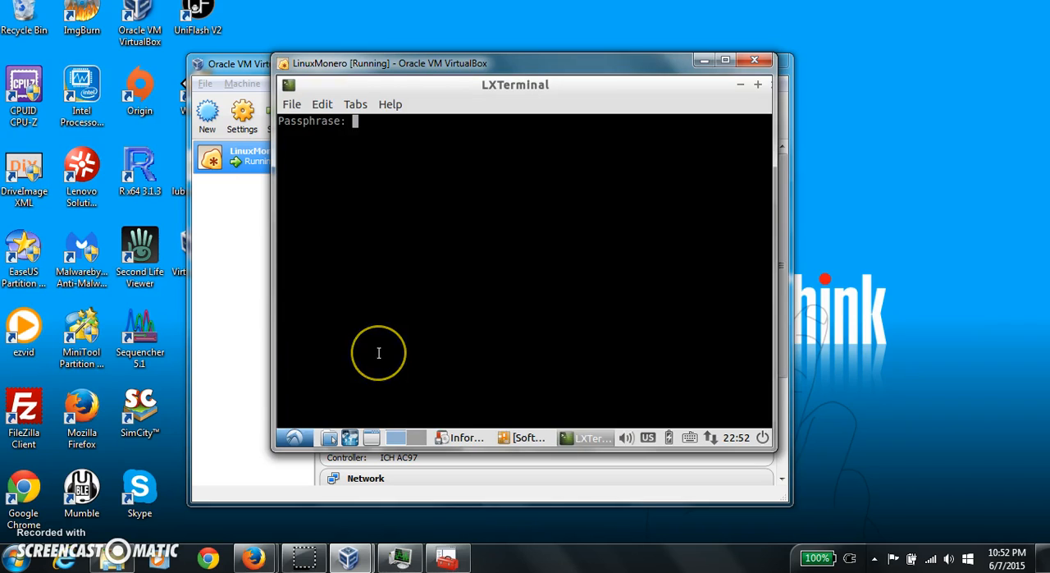
pyautogui.moveTo(378, 353)
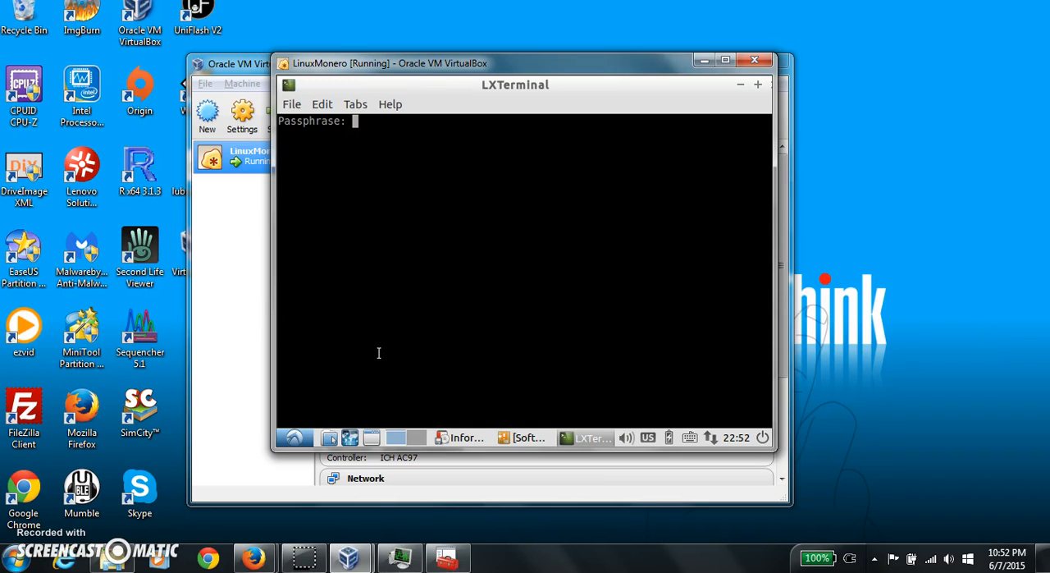
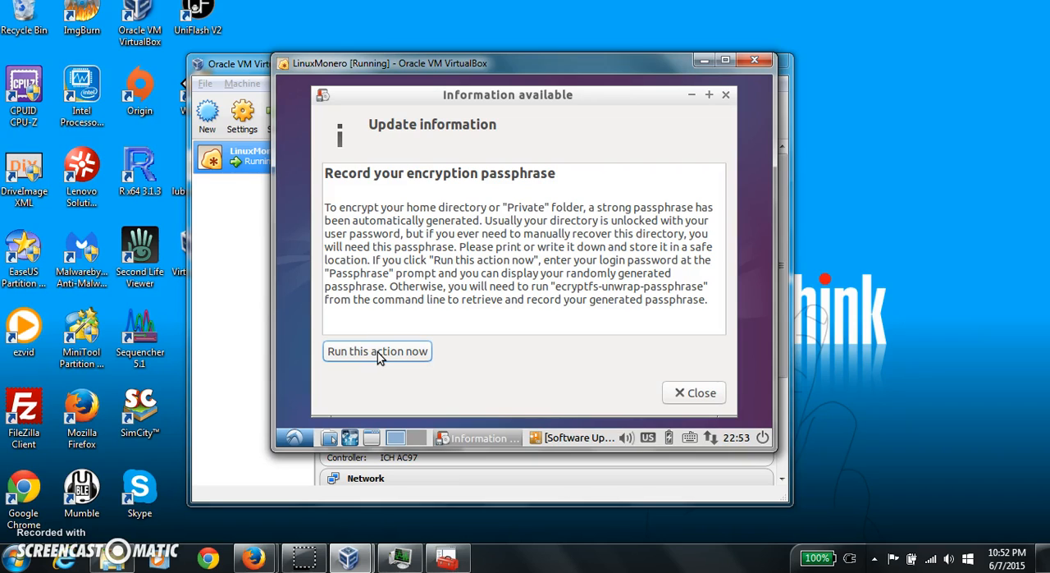
pyautogui.moveTo(693, 392)
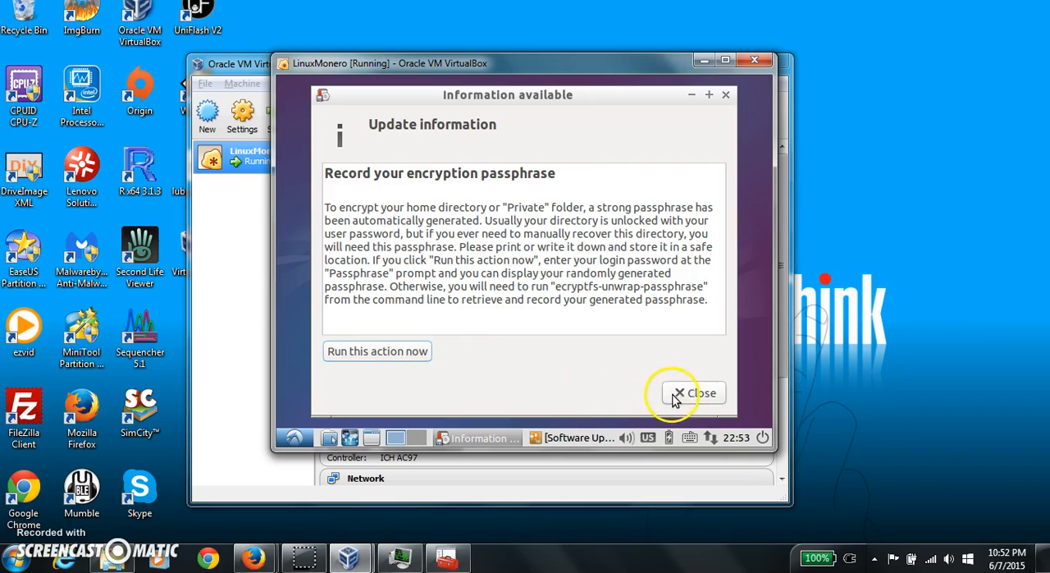
pyautogui.click(692, 394)
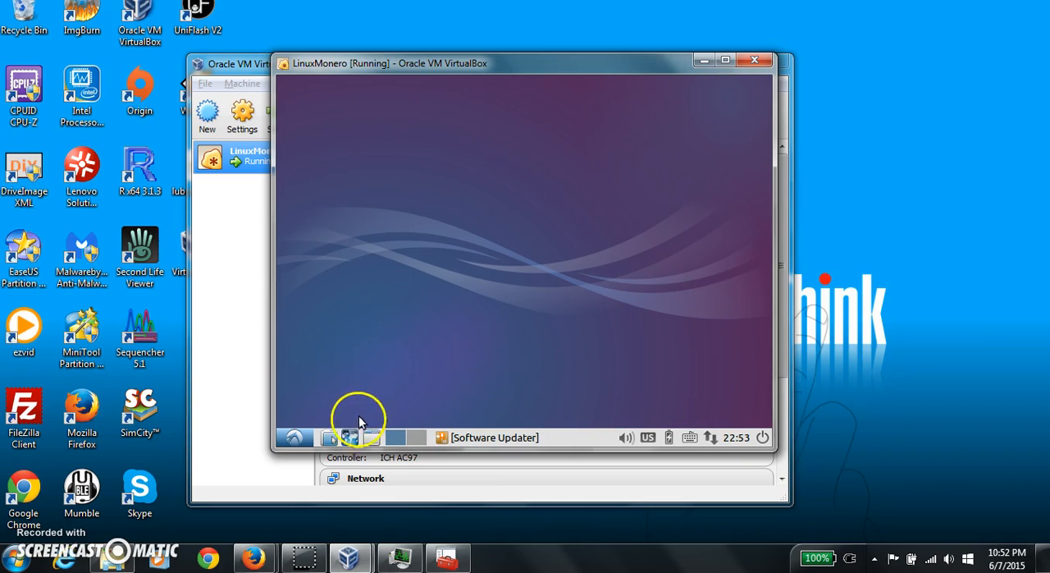
# Flip between VirtualBox Manager and the VM window, dismiss the guest desktop menu, and maximize the VM window
pyautogui.click(725, 59)
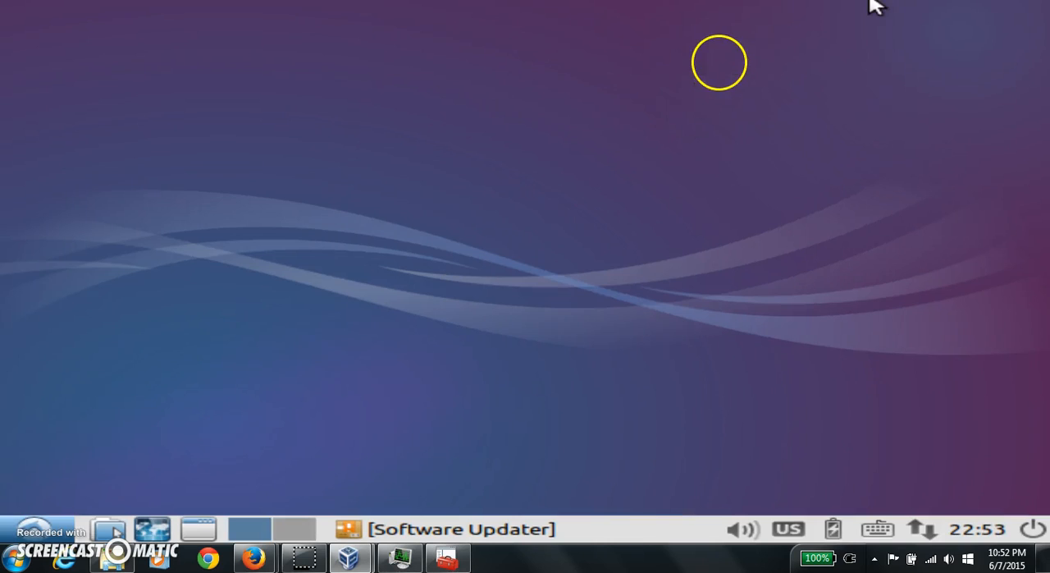
pyautogui.moveTo(961, 12)
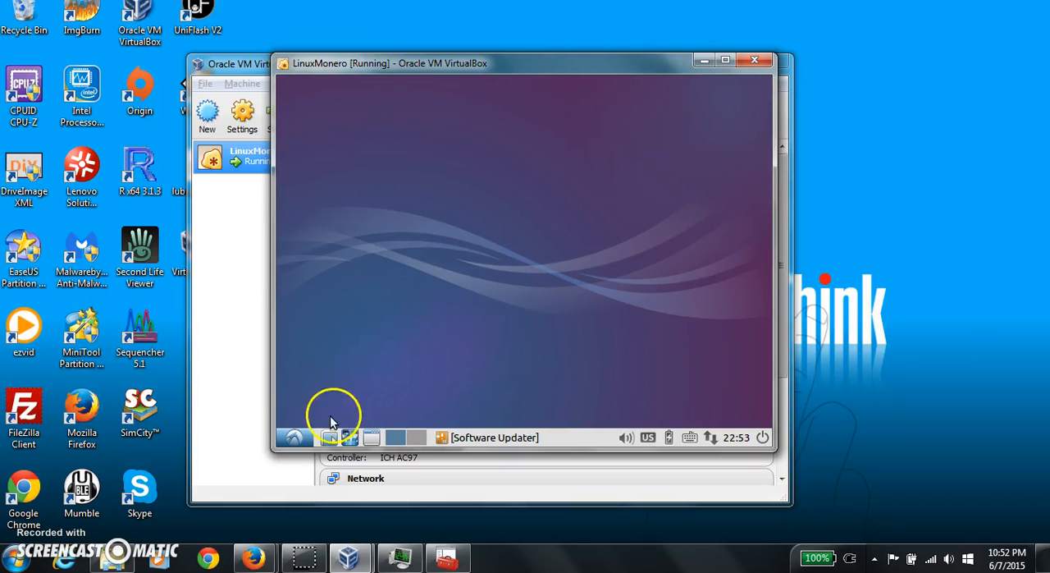
pyautogui.click(294, 436)
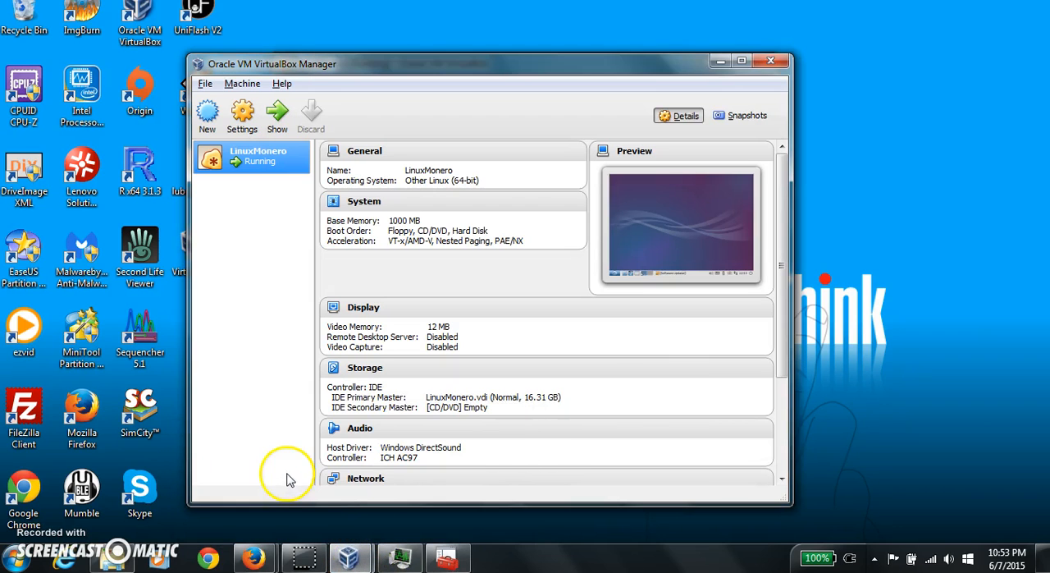
pyautogui.moveTo(361, 559)
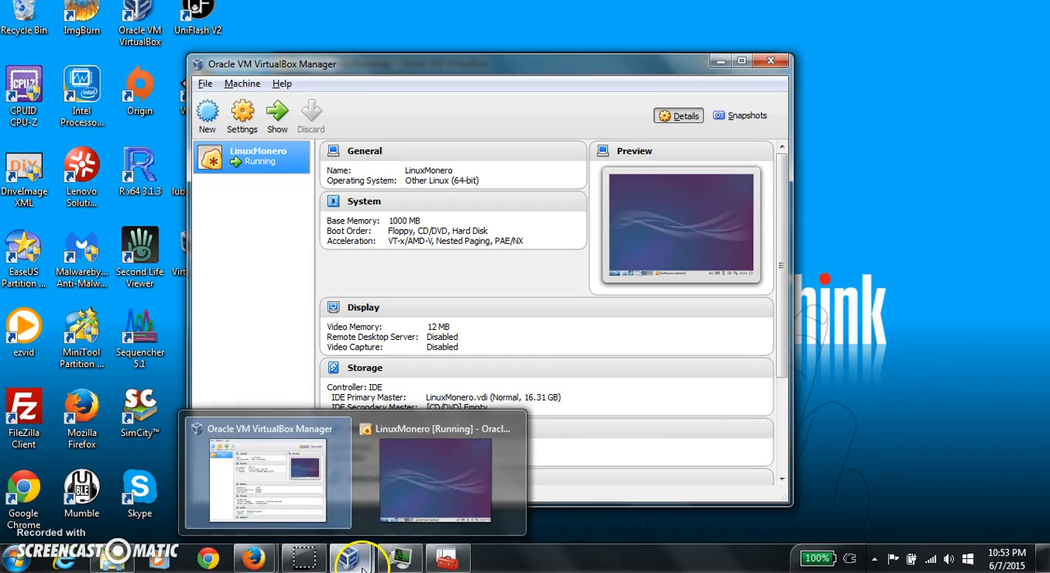
pyautogui.click(435, 476)
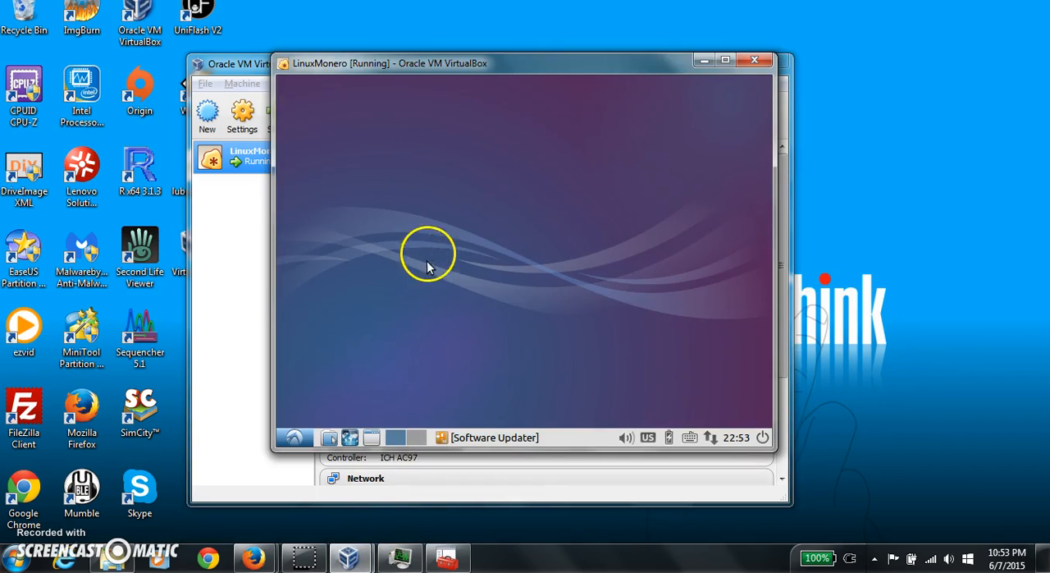
pyautogui.rightClick(426, 266)
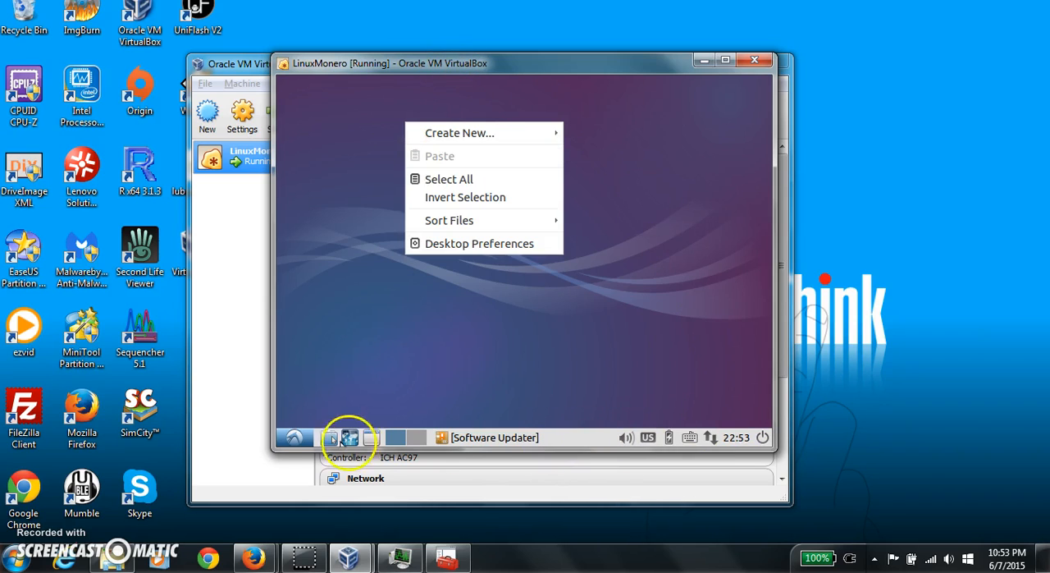
pyautogui.click(377, 181)
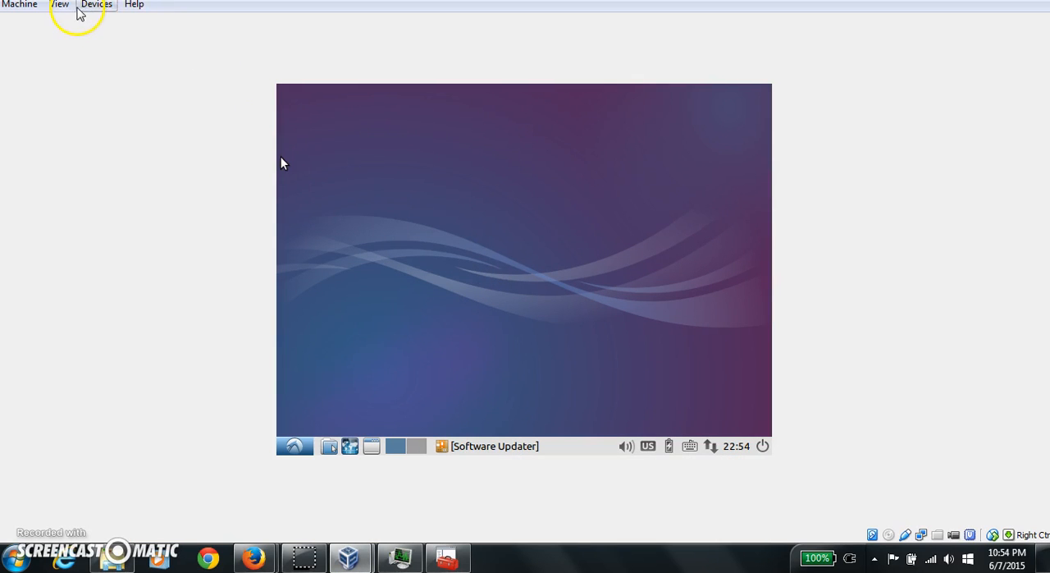
# Switch the LinuxMonero machine to Fullscreen mode and confirm the switch
pyautogui.click(59, 5)
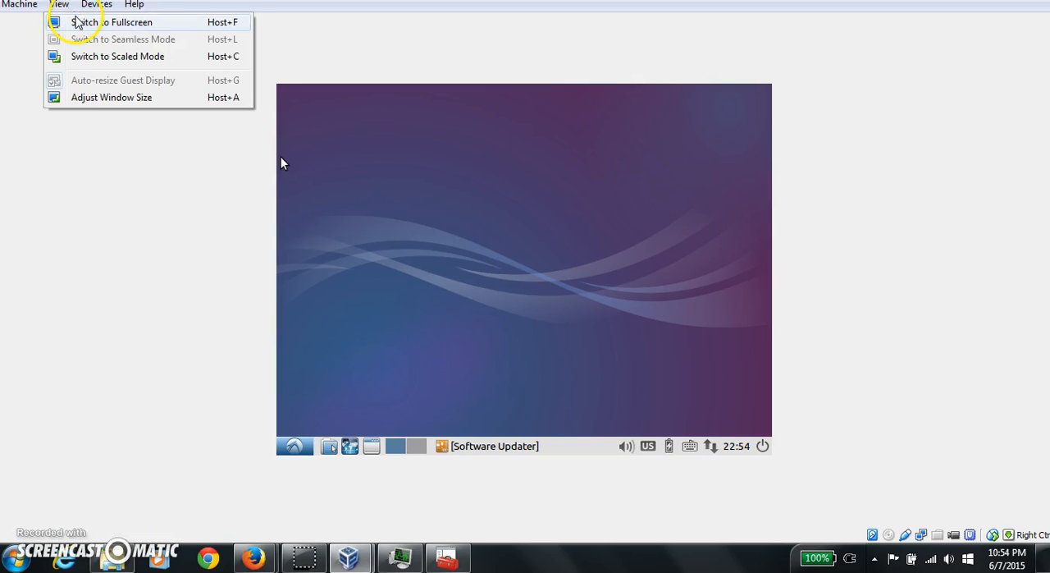
pyautogui.click(119, 23)
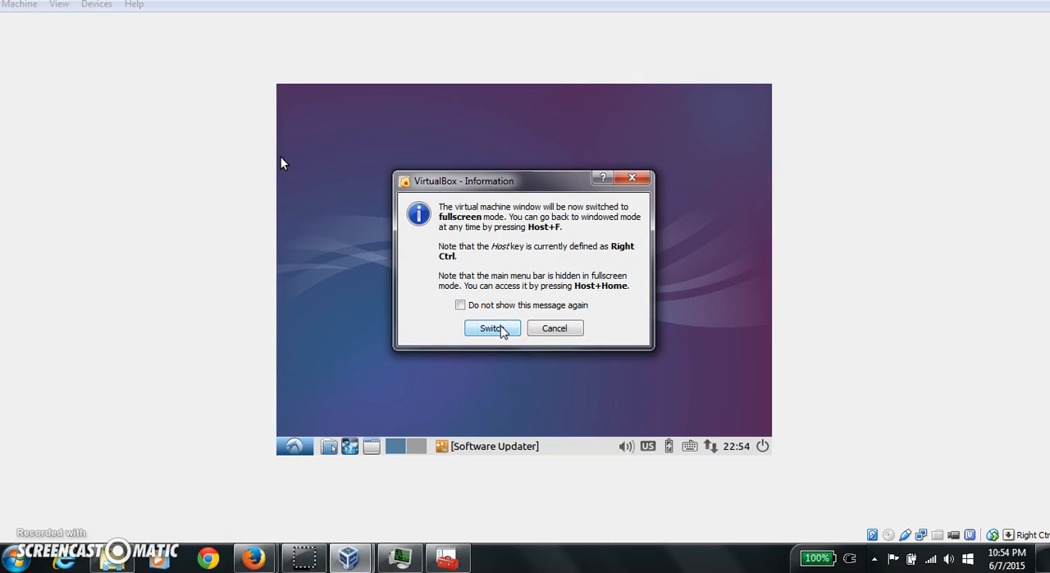
pyautogui.click(492, 328)
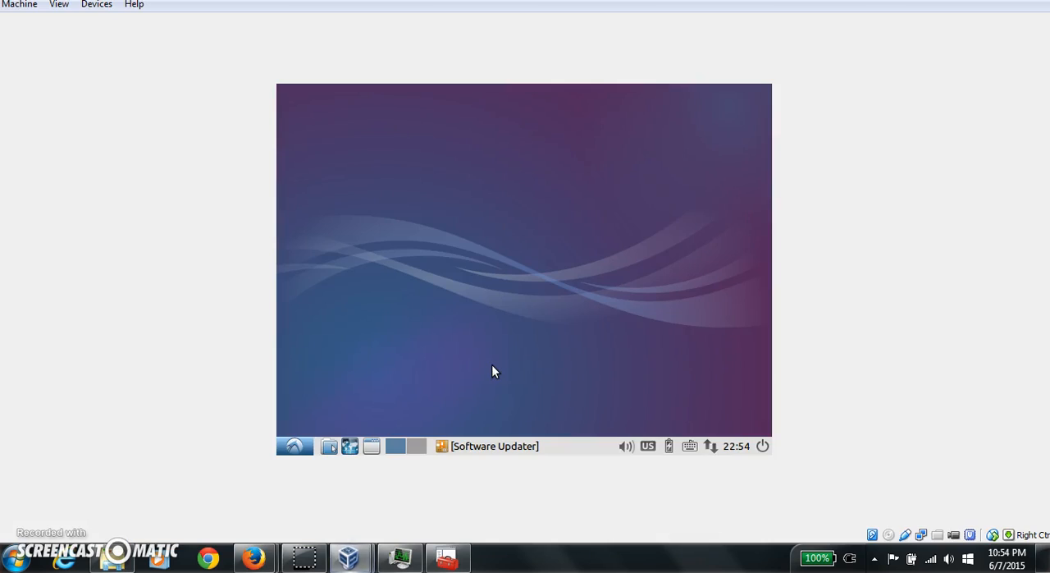
pyautogui.moveTo(64, 10)
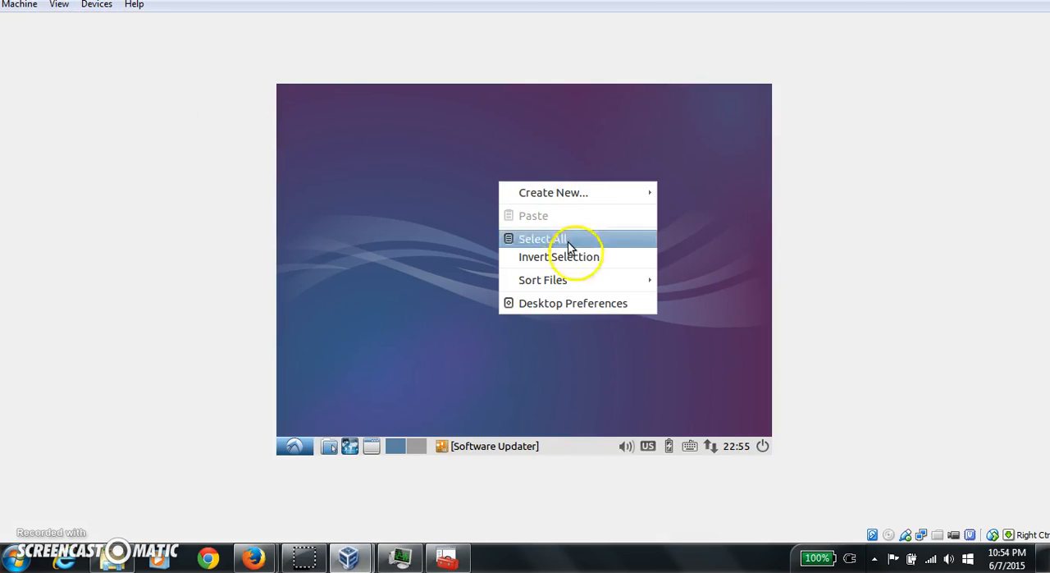
pyautogui.click(575, 304)
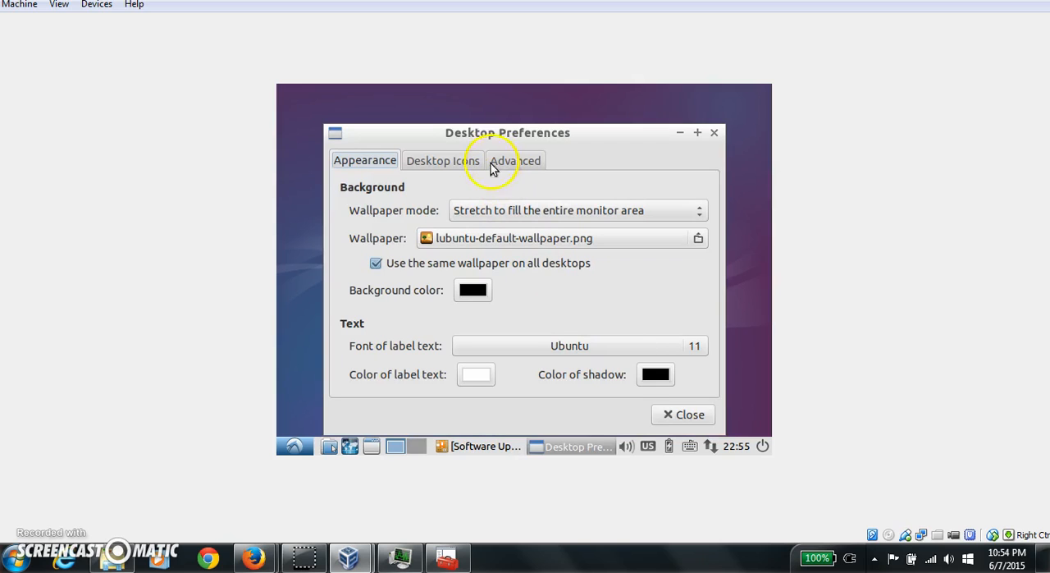
pyautogui.moveTo(456, 164)
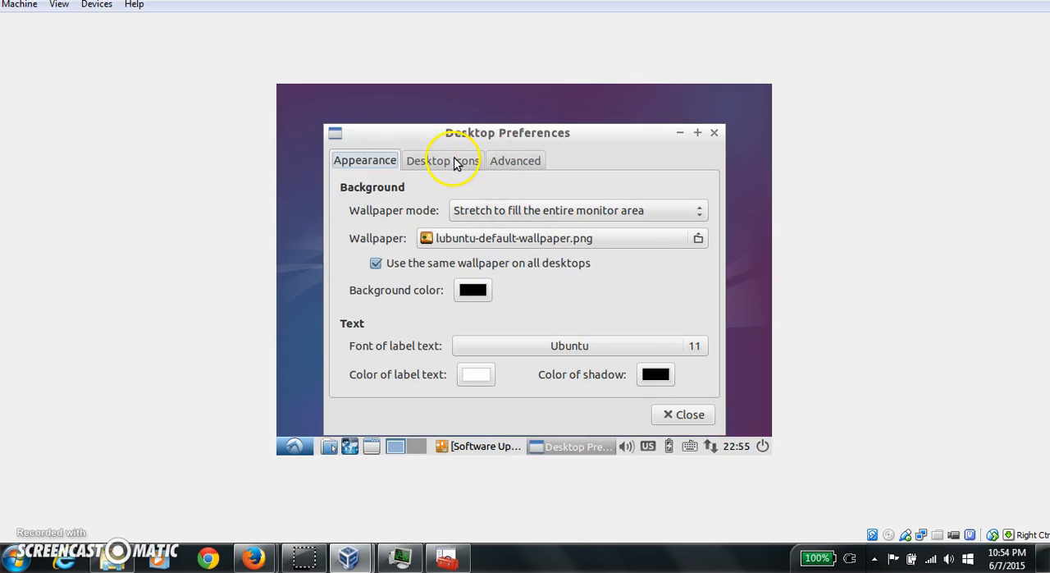
pyautogui.click(516, 161)
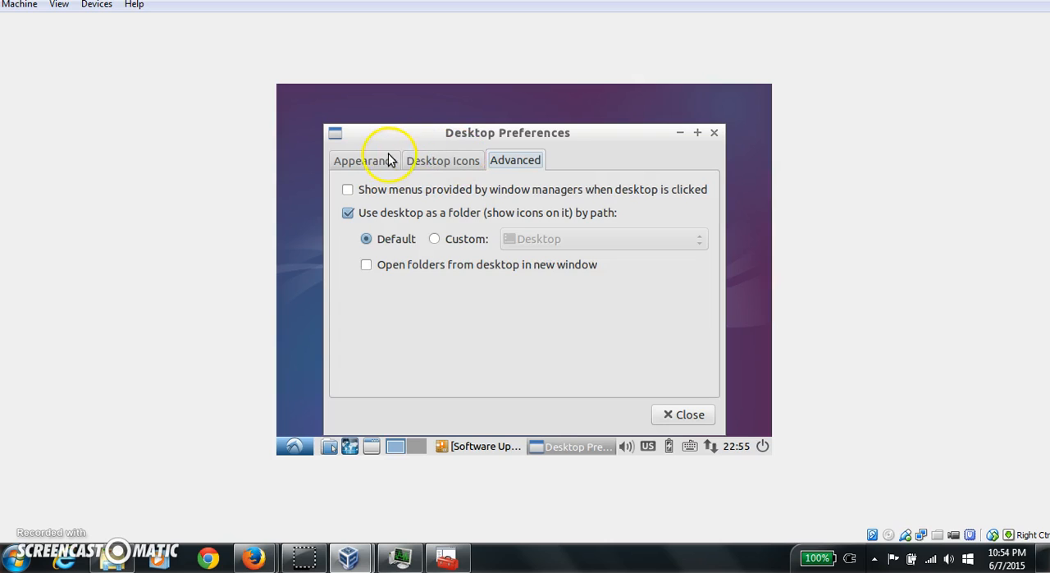
pyautogui.click(682, 414)
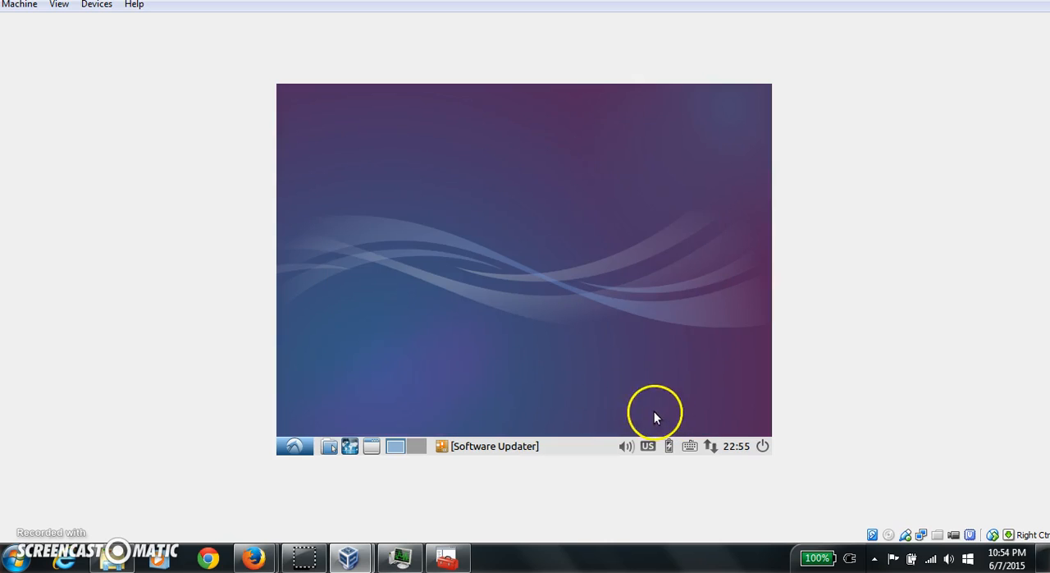
pyautogui.moveTo(163, 437)
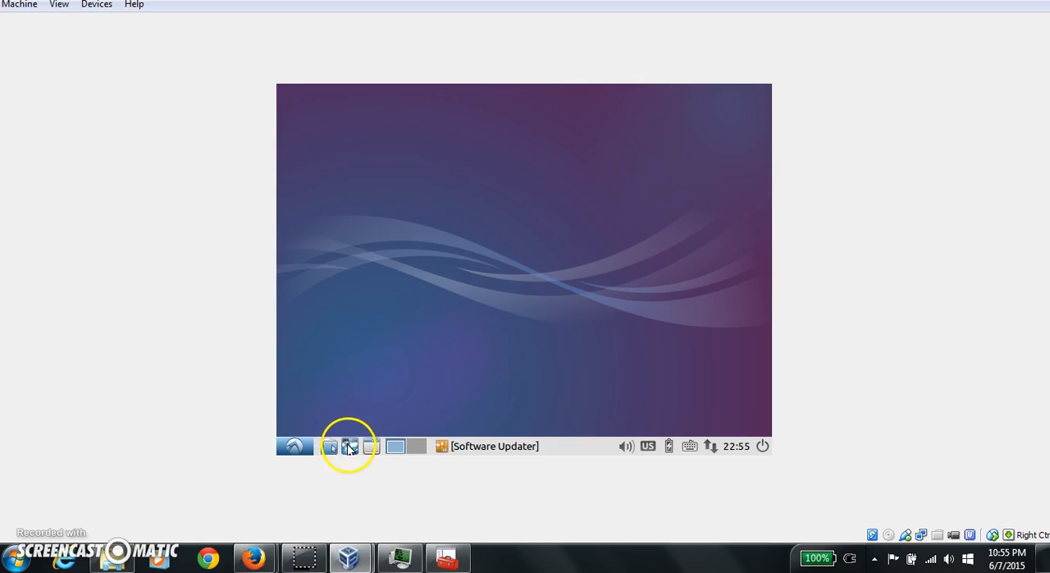
# Launch Firefox in the guest and enter the English version of getmonero.org
pyautogui.click(350, 447)
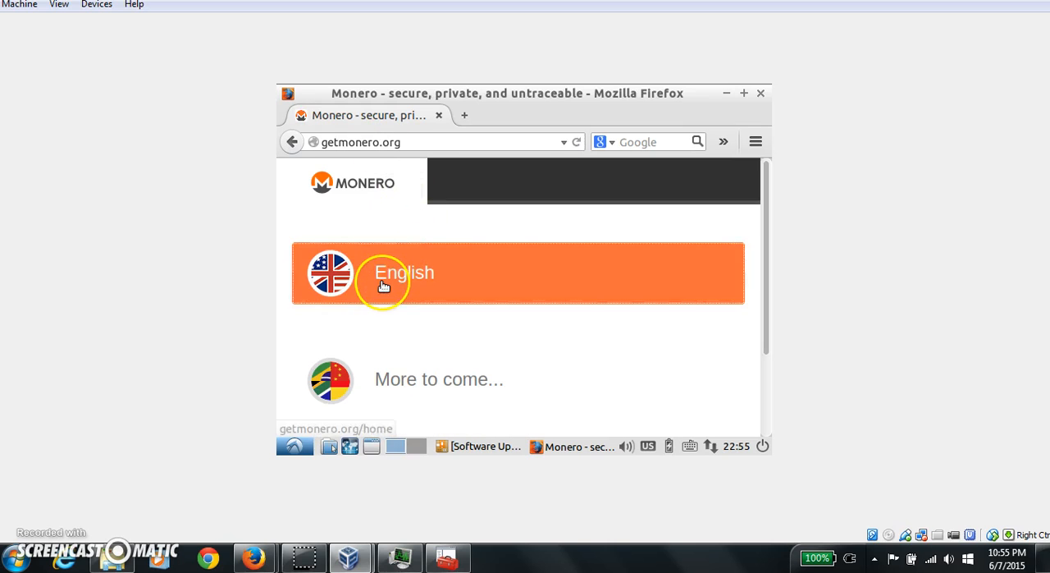
pyautogui.click(519, 273)
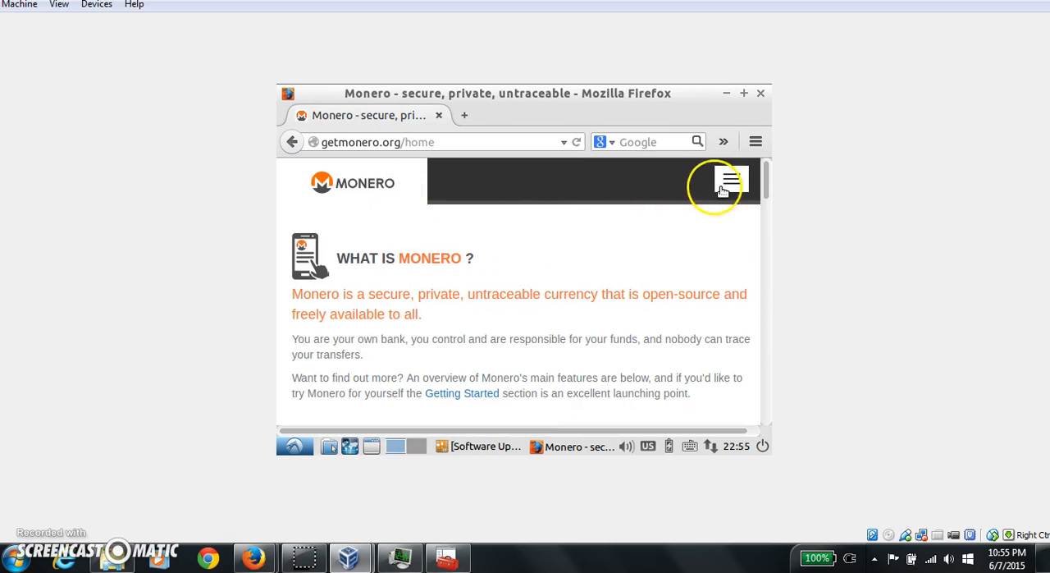
pyautogui.click(731, 179)
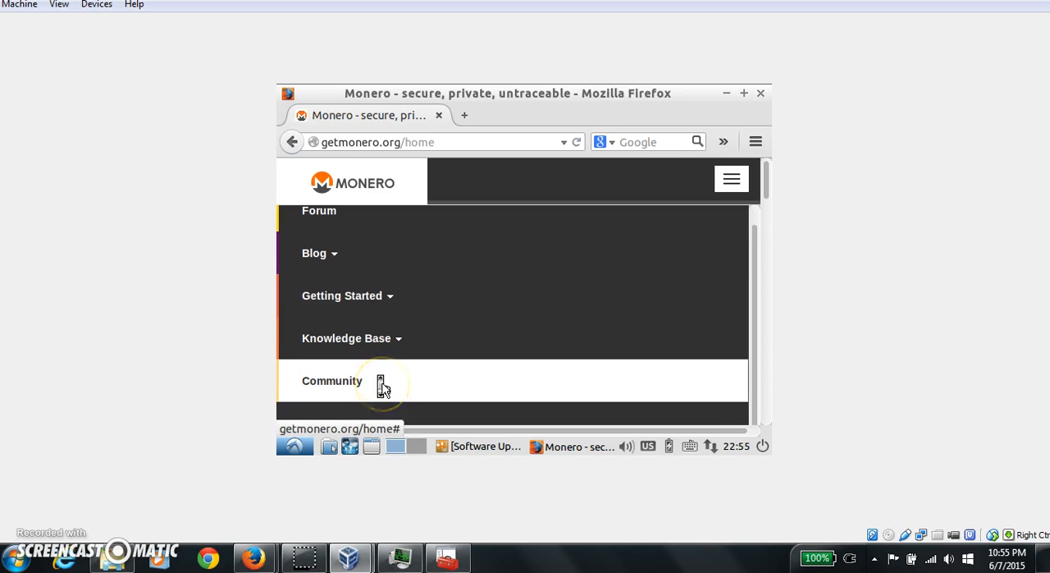
# Navigate via Getting Started to the All Monero Downloads page with platform listings
pyautogui.click(341, 296)
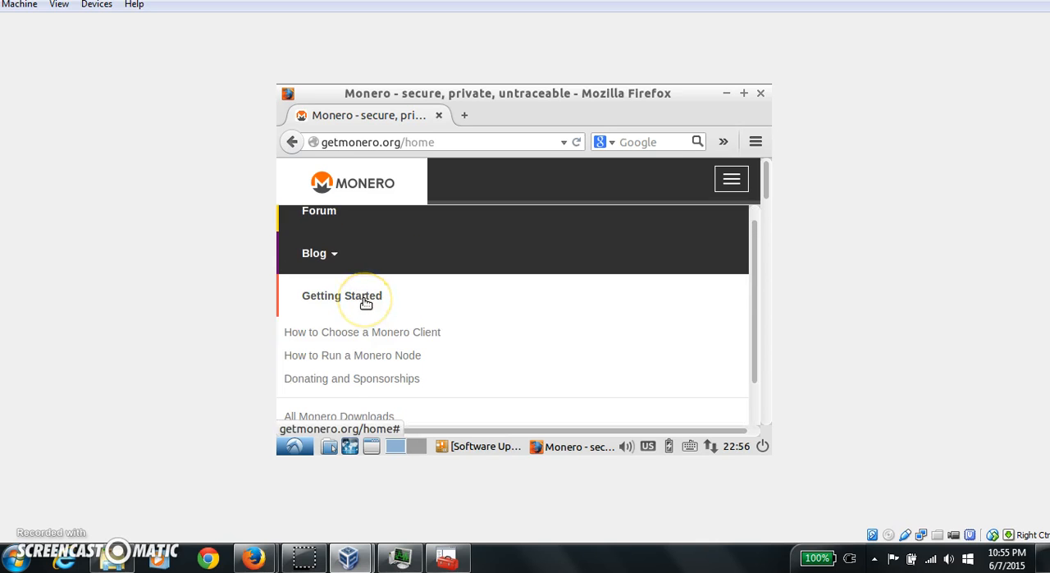
pyautogui.scroll(-3)
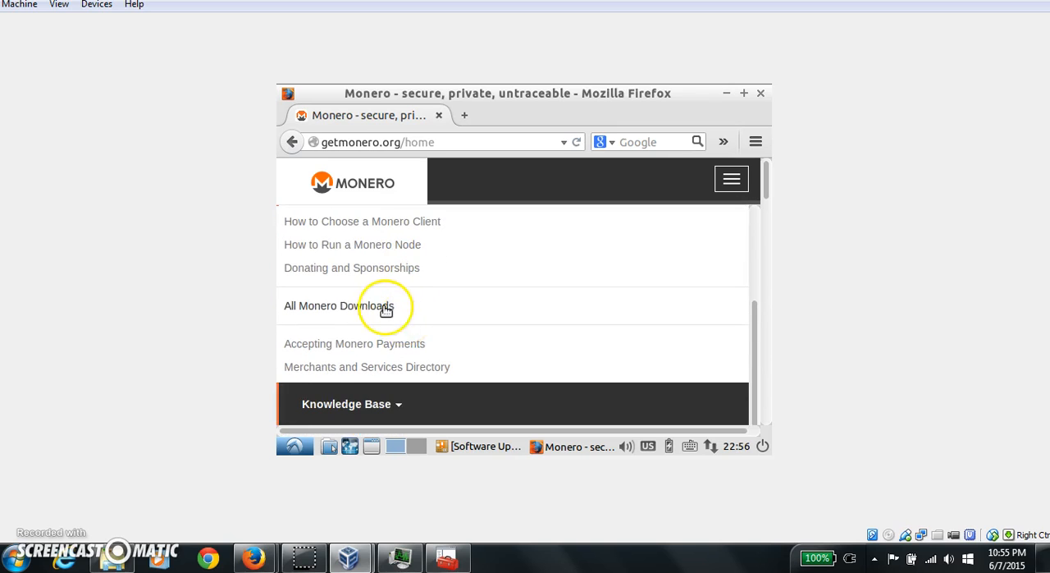
pyautogui.click(338, 306)
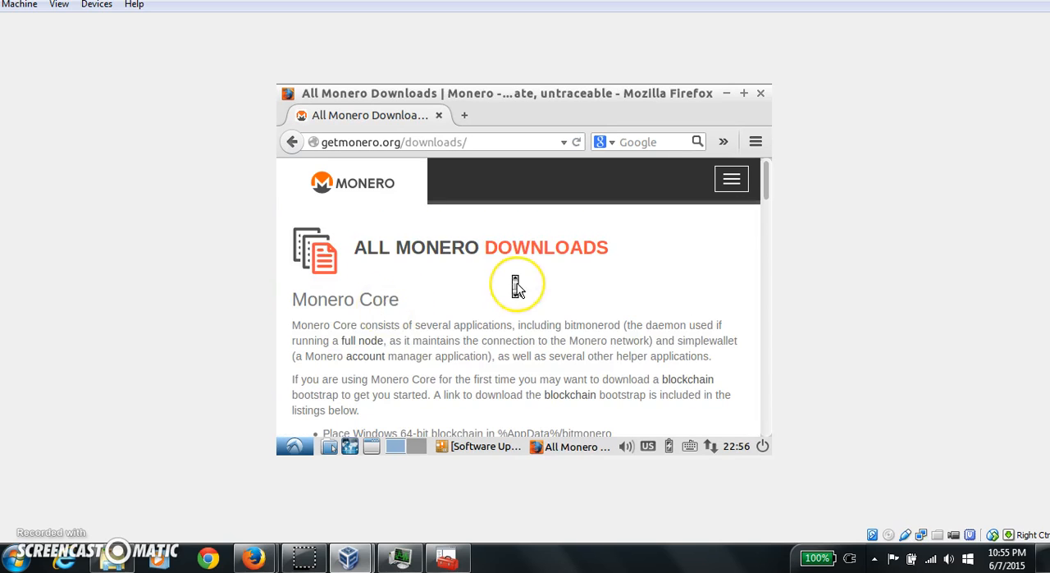
pyautogui.scroll(-3)
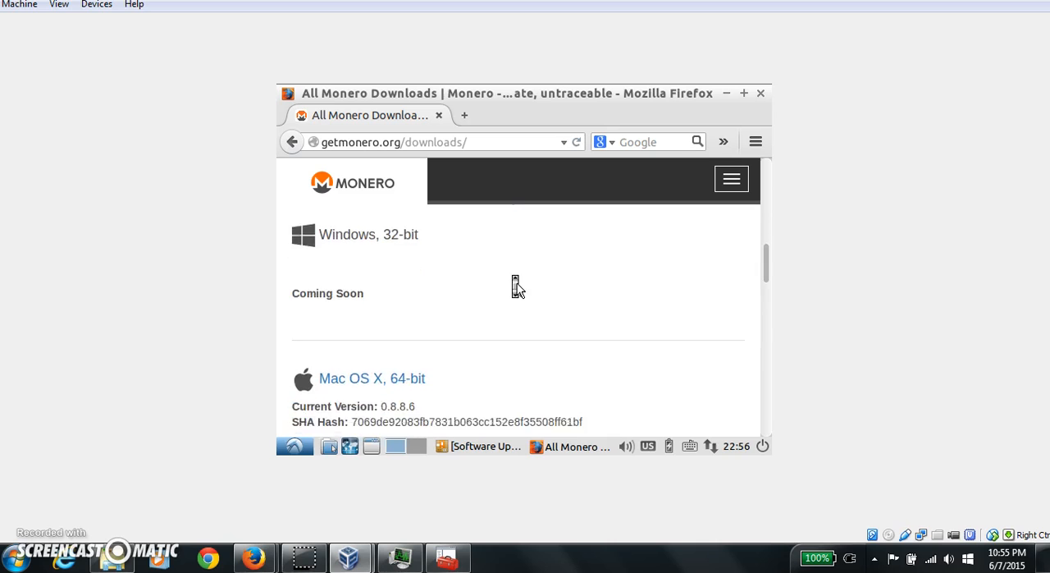